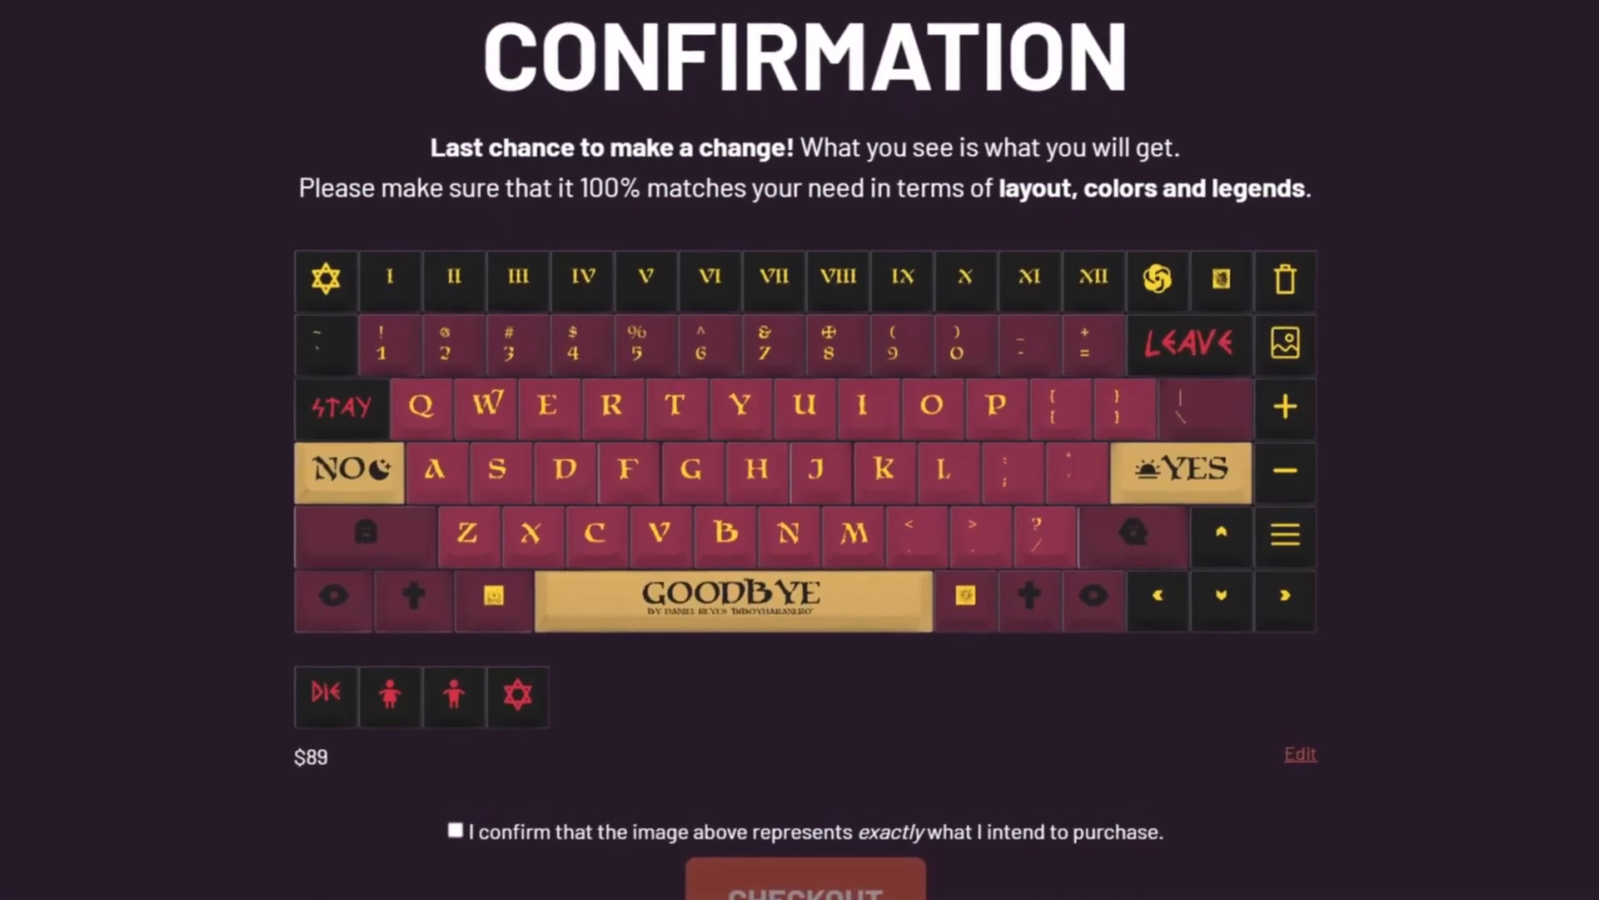
Step: Start a new design from the home page and pick the 75% layout in the Keyboard Finder
scroll(down, 3)
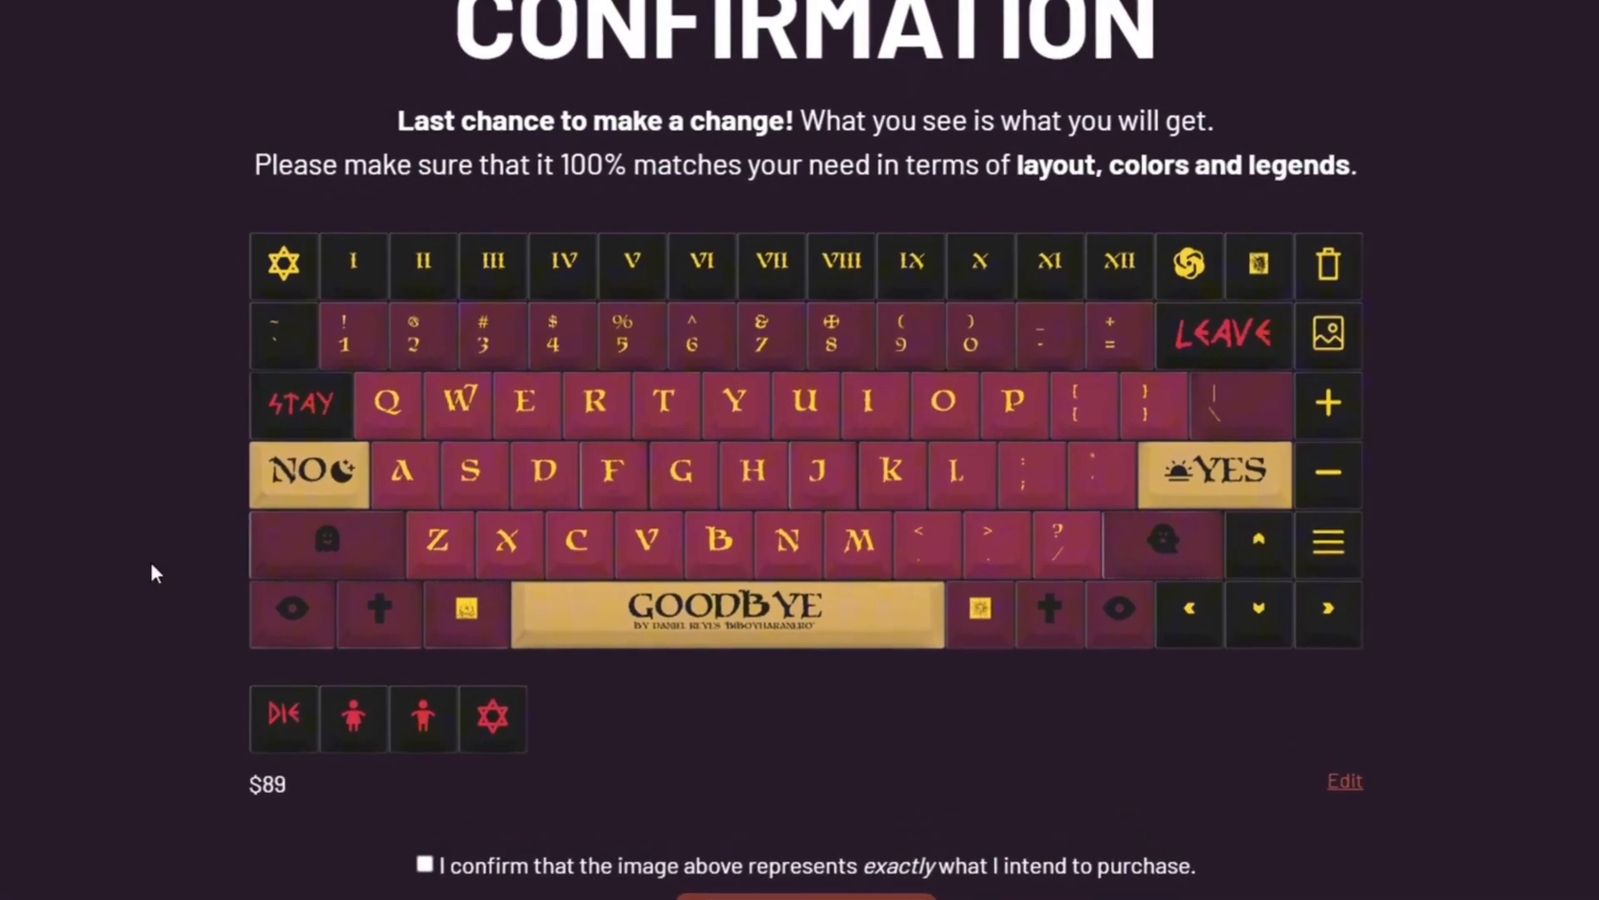
scroll(down, 3)
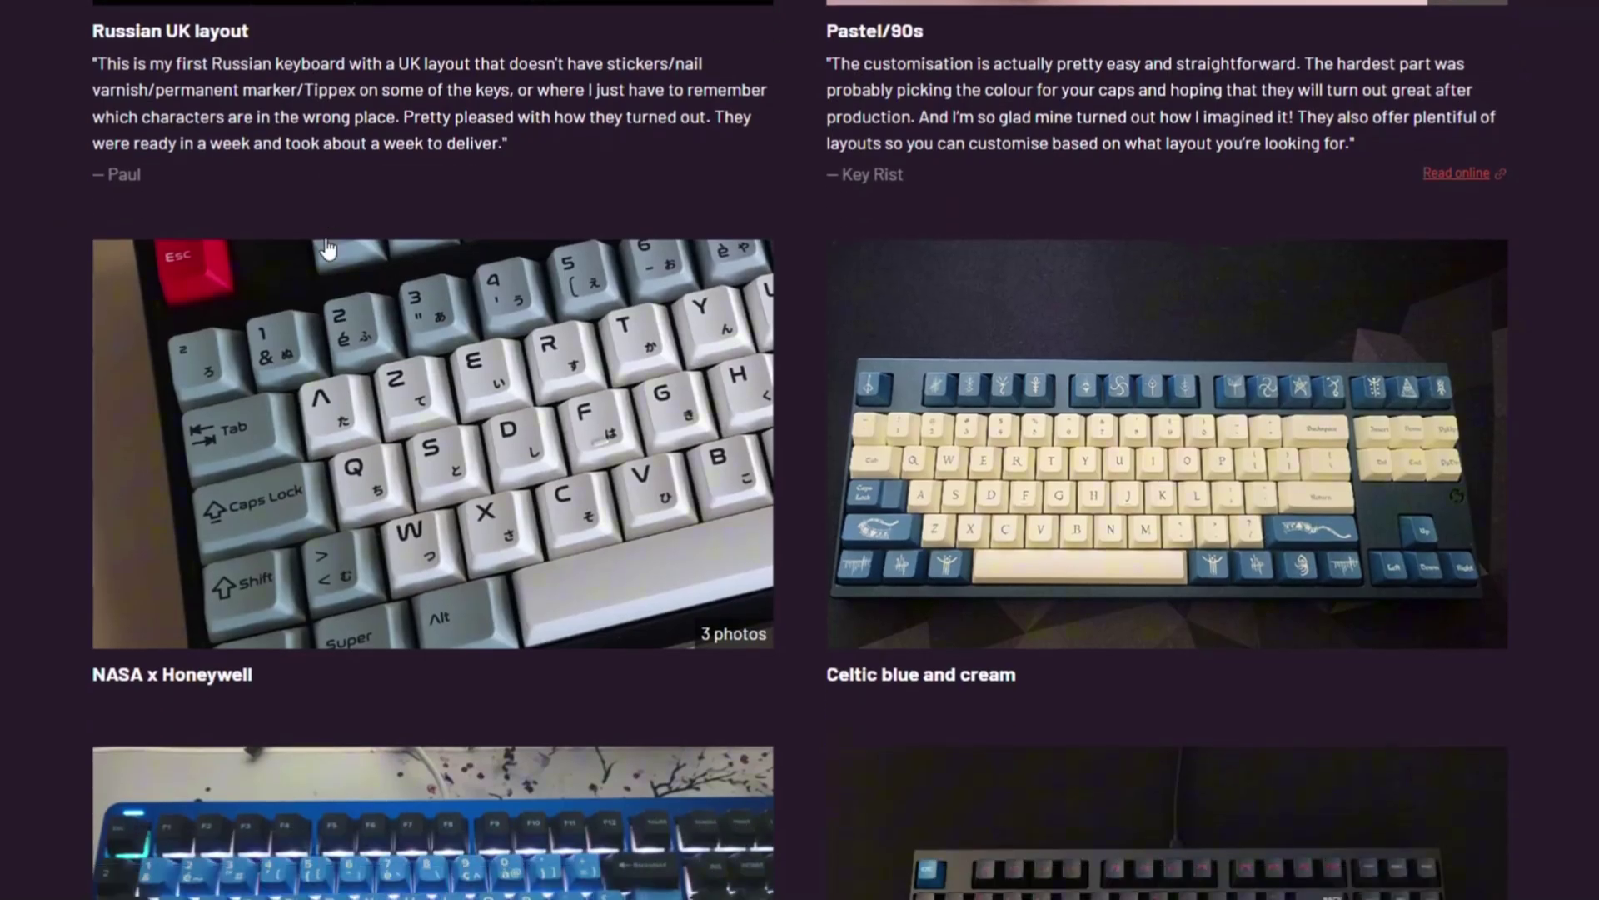
scroll(down, 3)
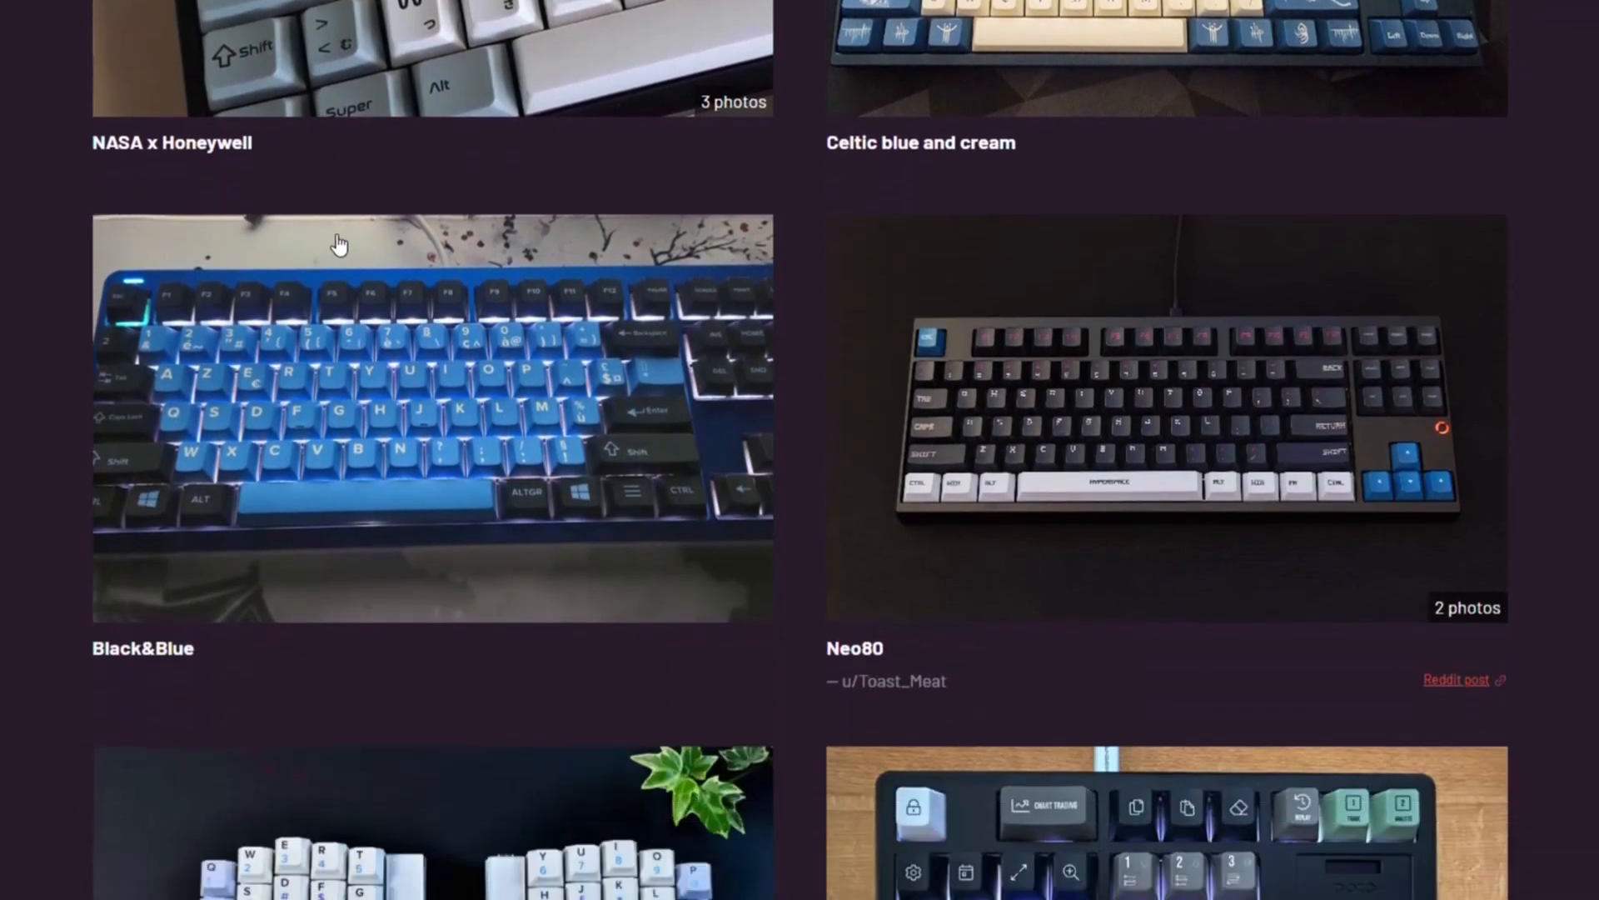
scroll(down, 3)
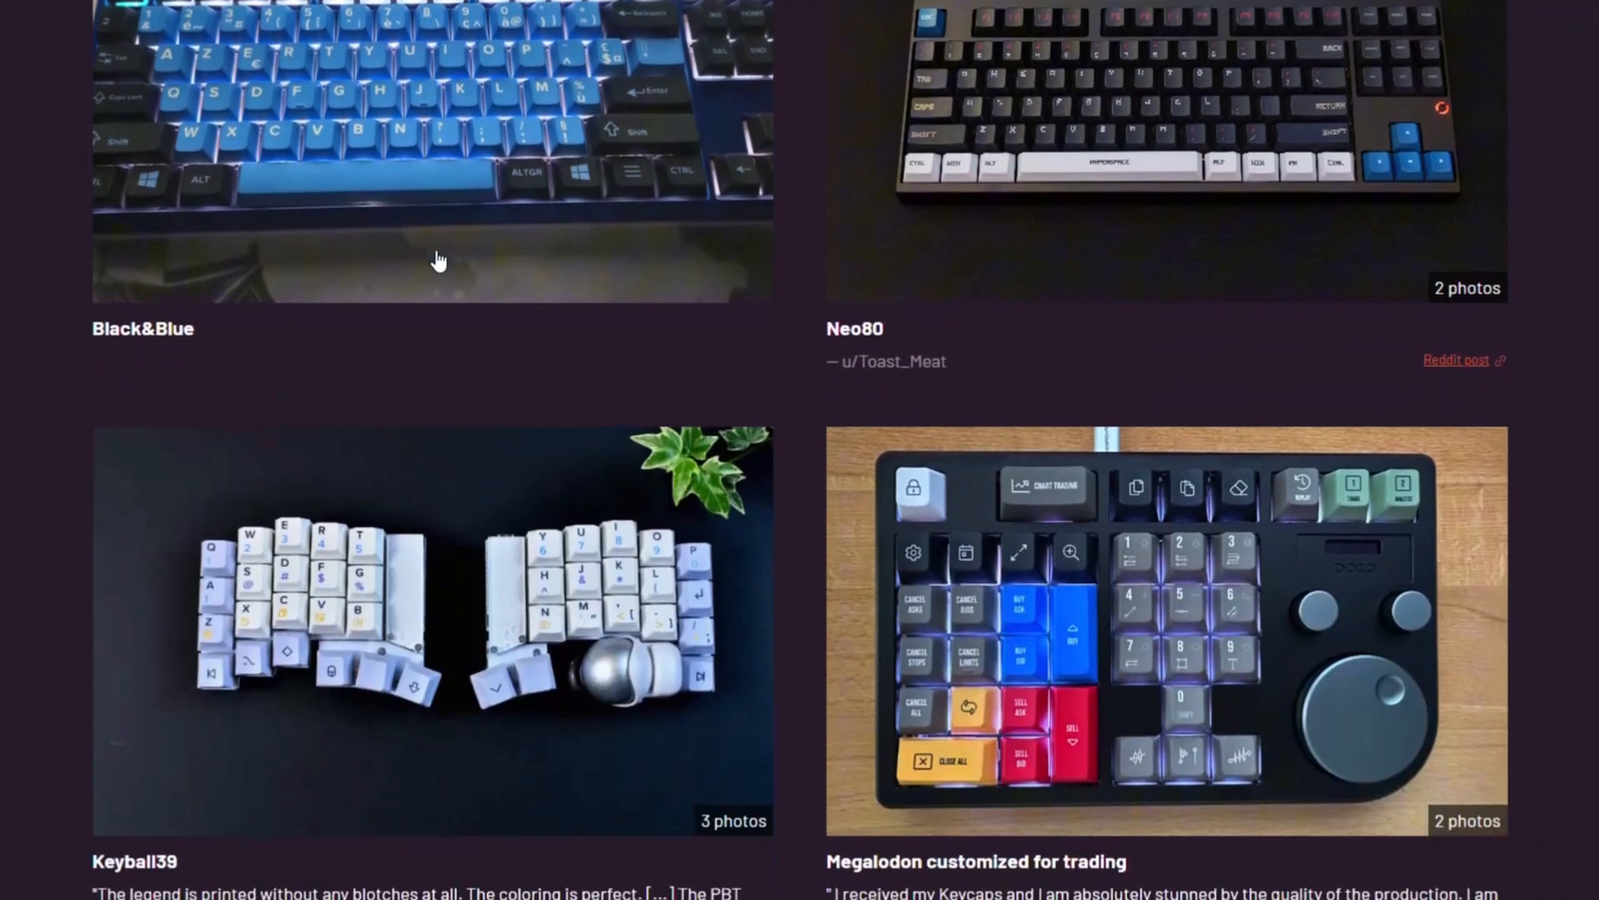
scroll(down, 3)
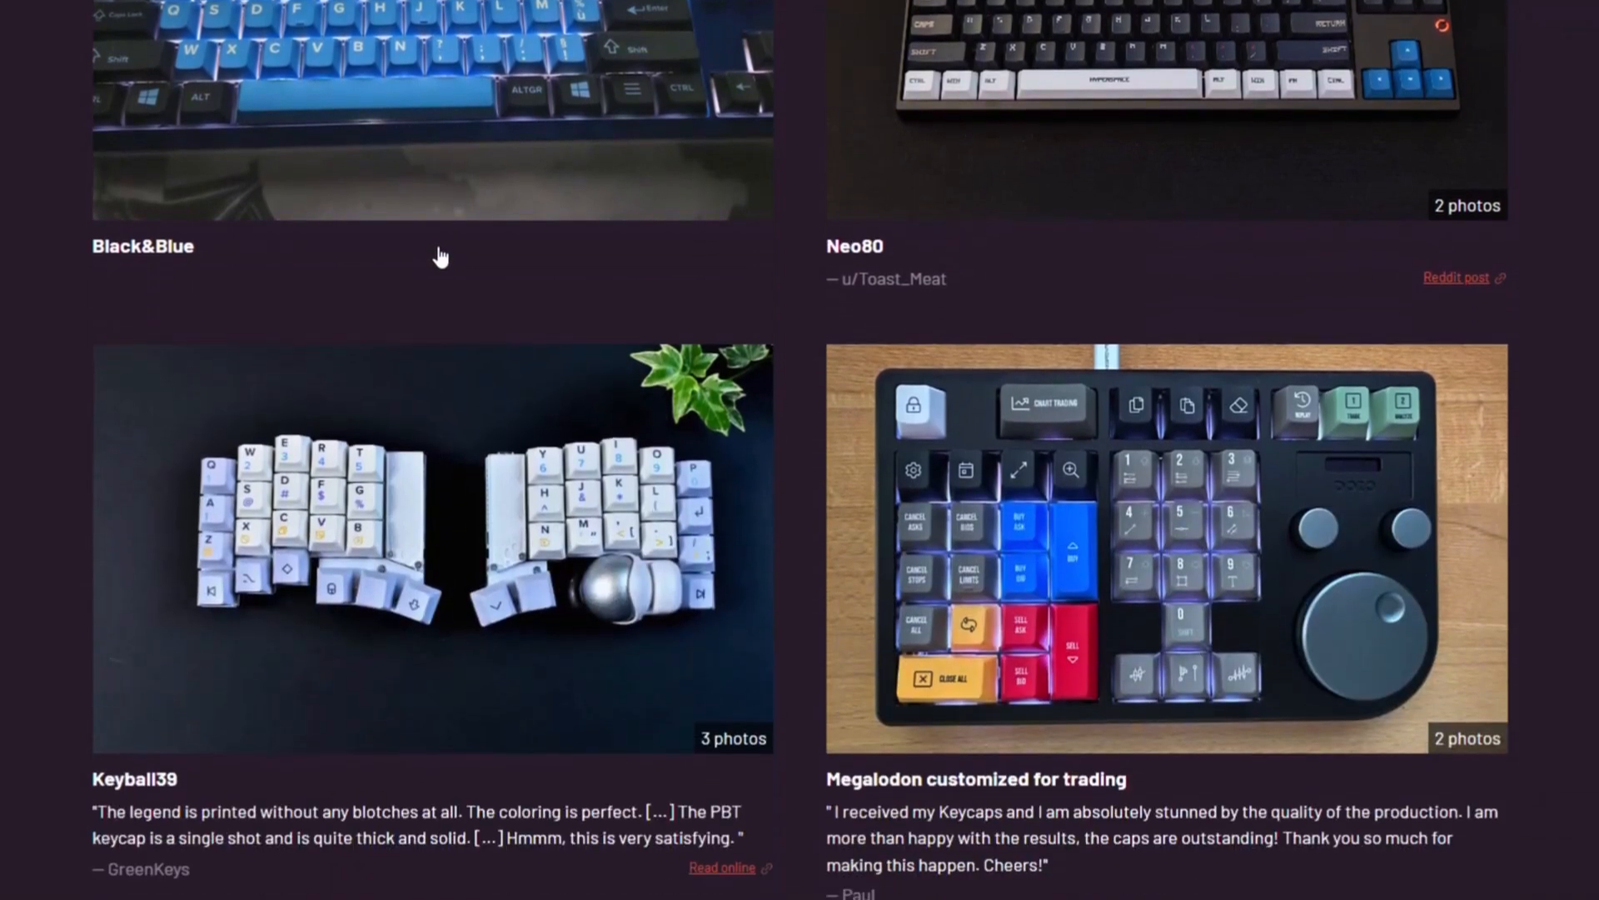
scroll(down, 3)
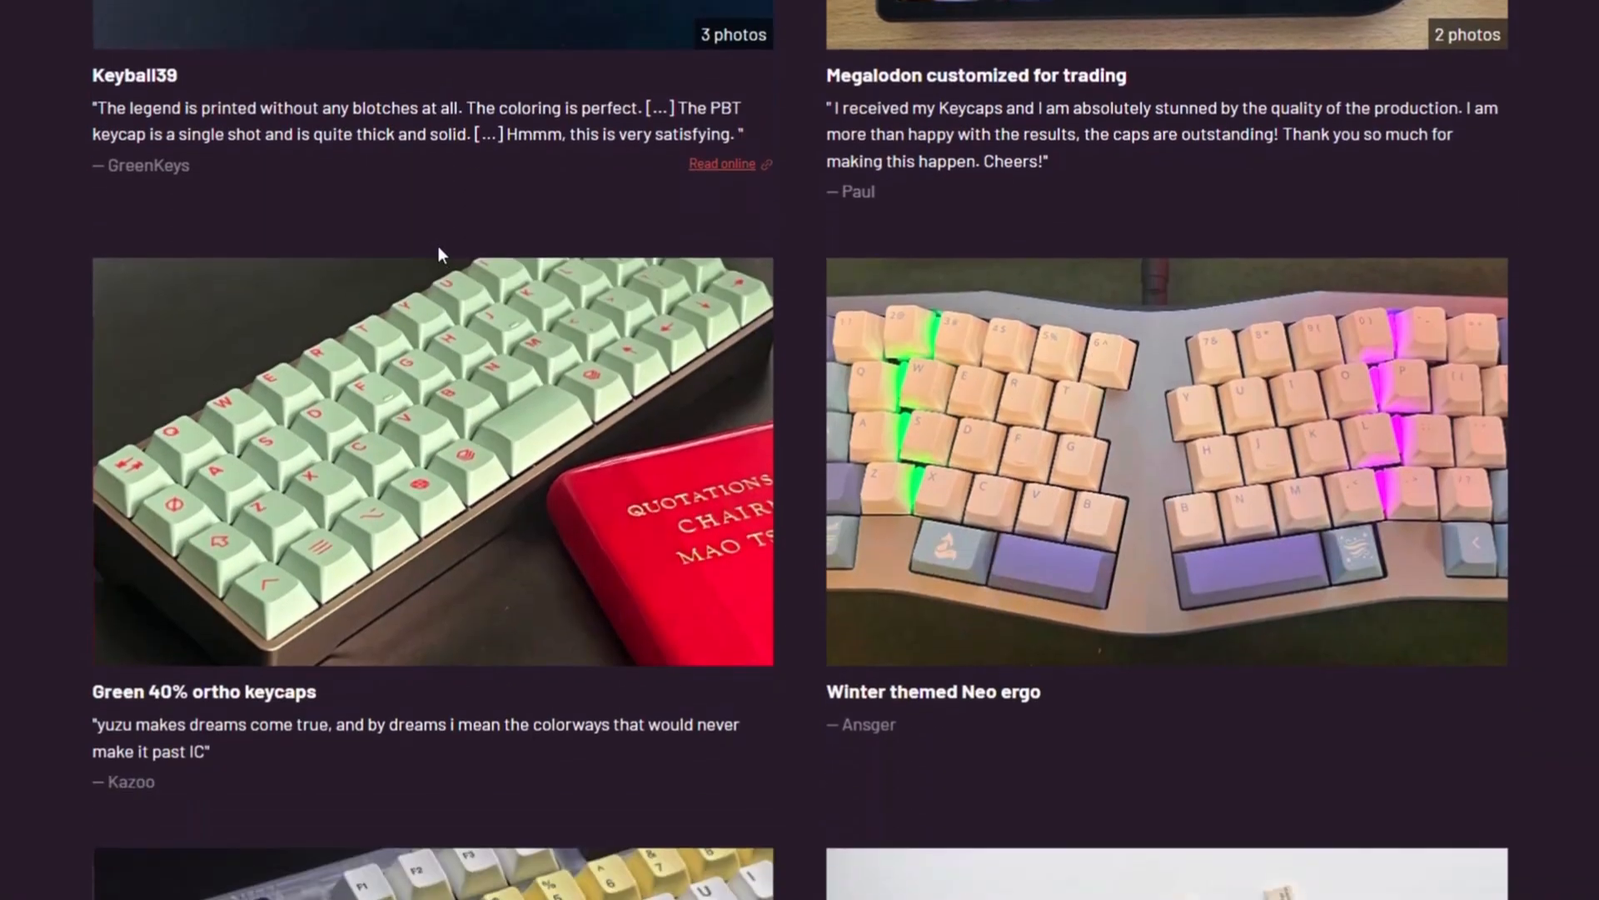
scroll(down, 3)
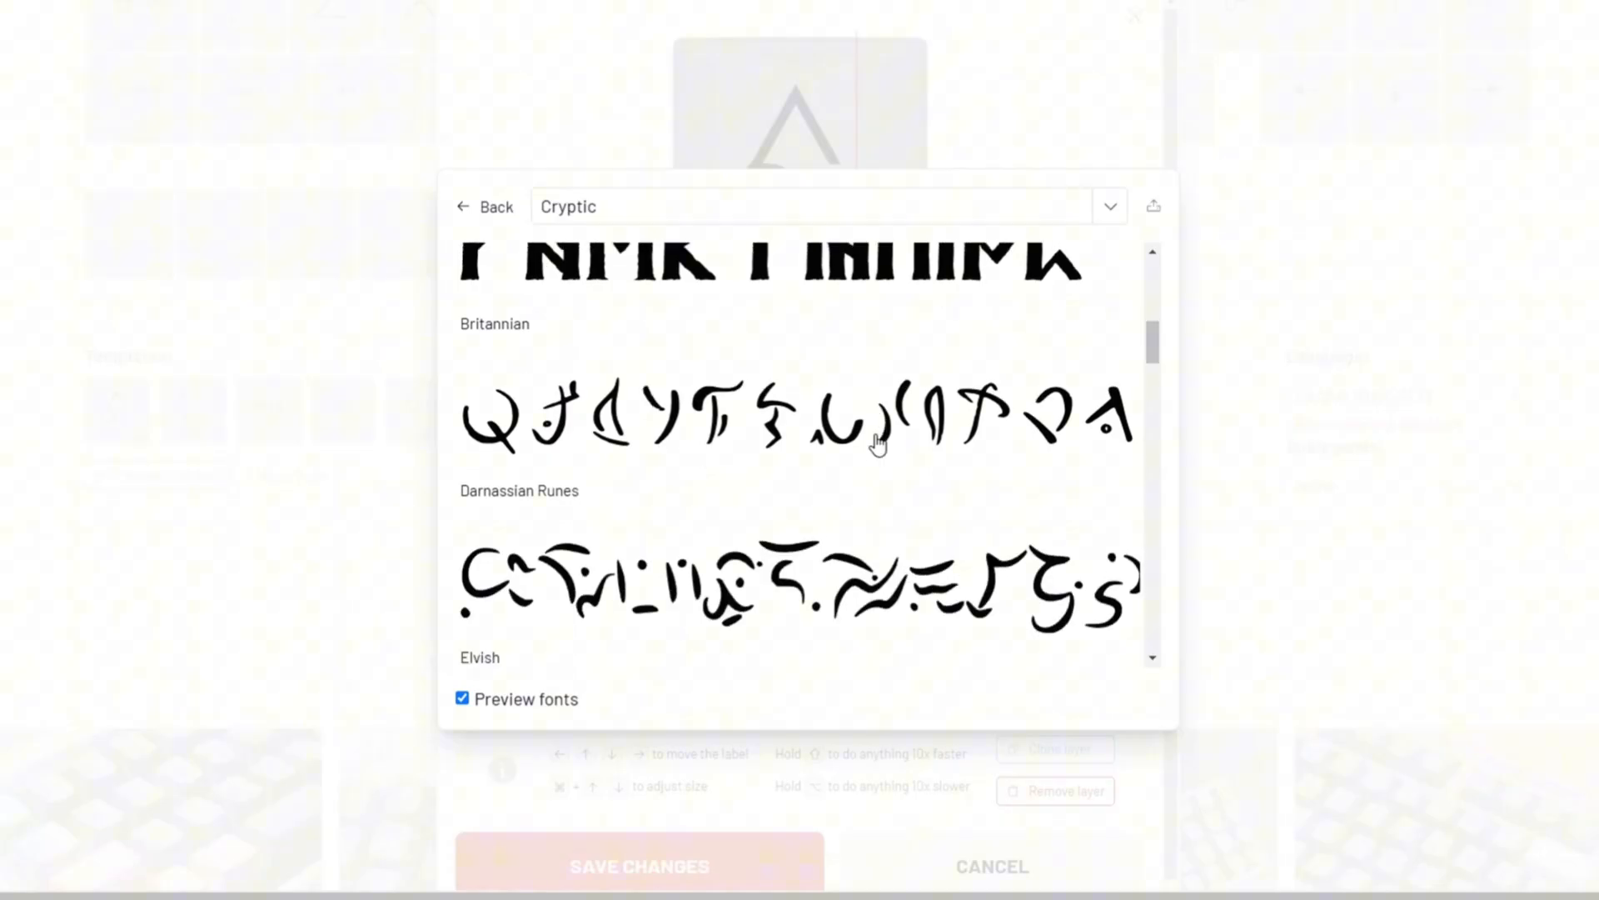
scroll(down, 3)
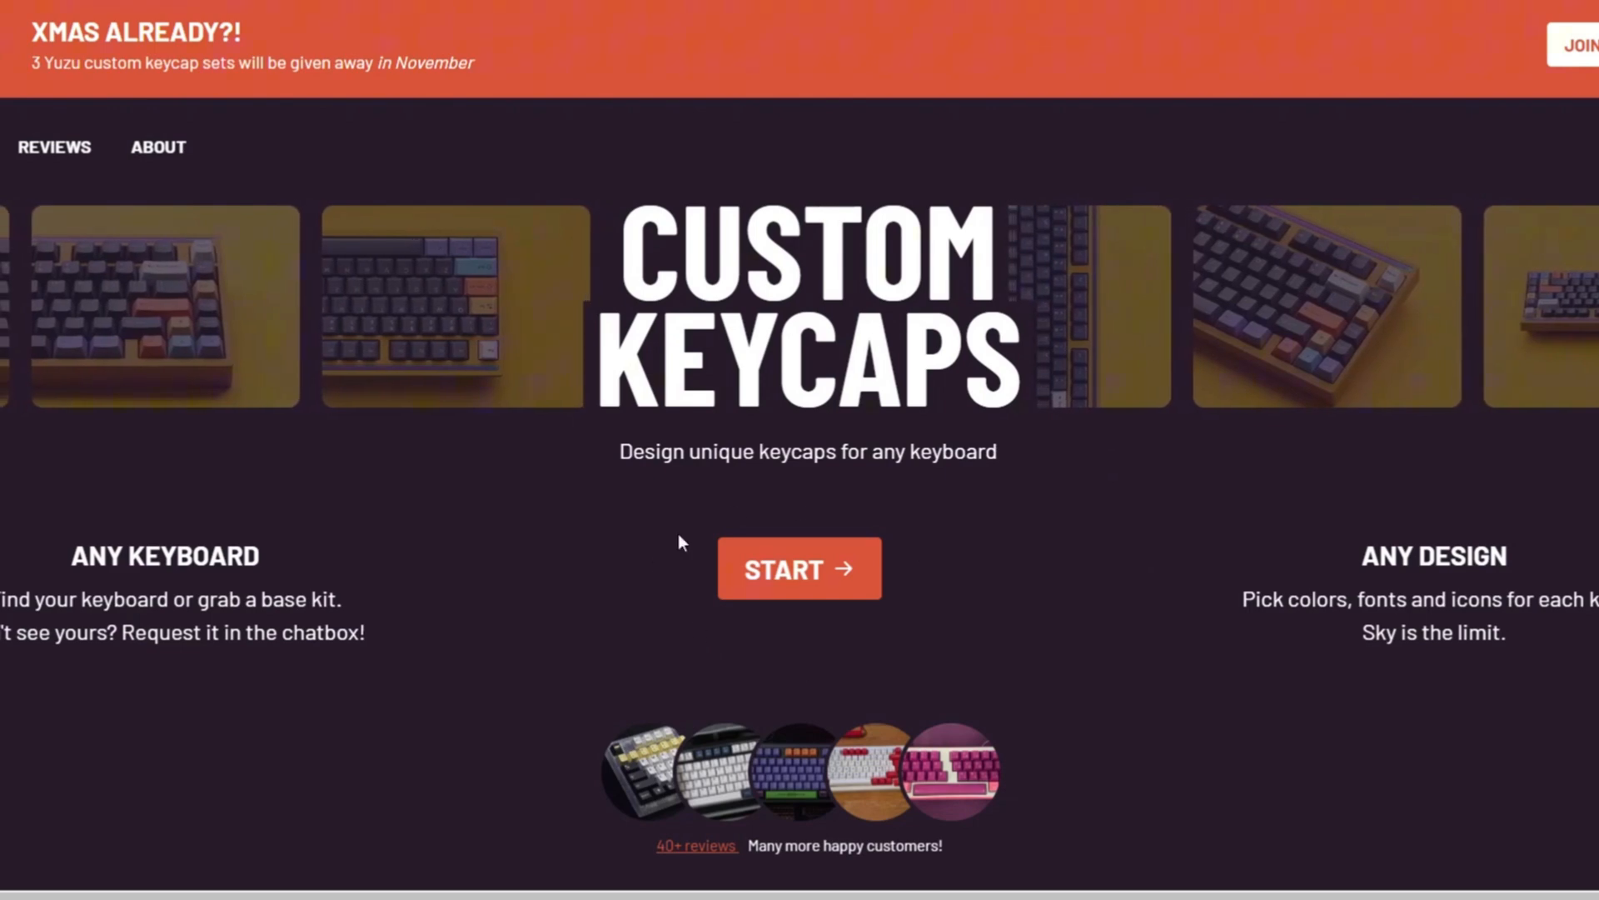
click(798, 568)
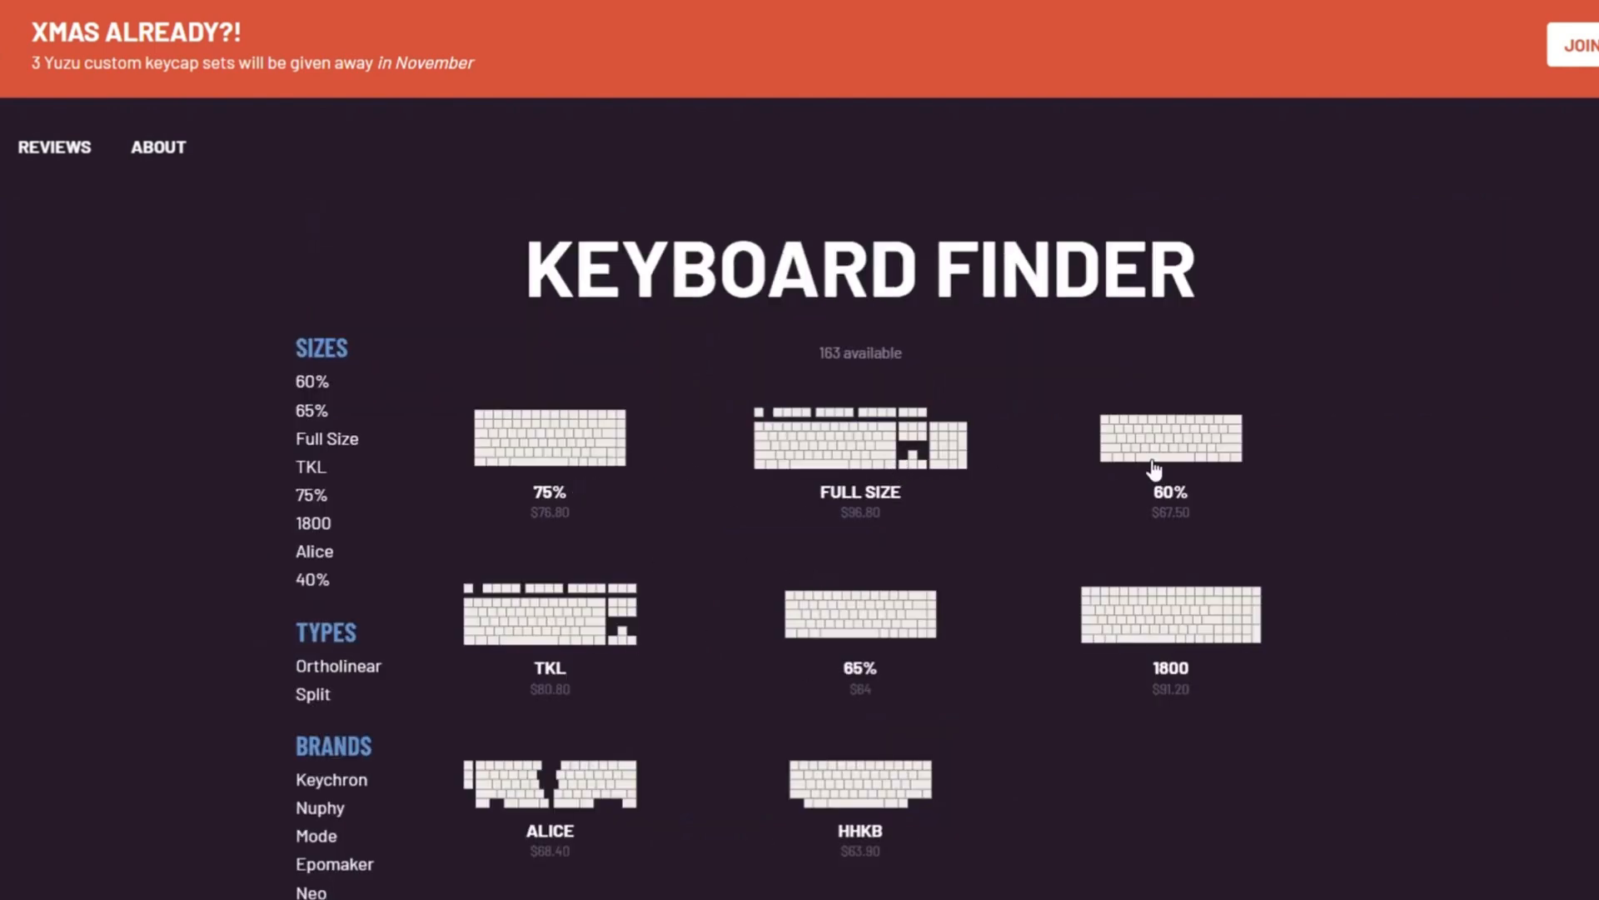
mouse_move(561, 514)
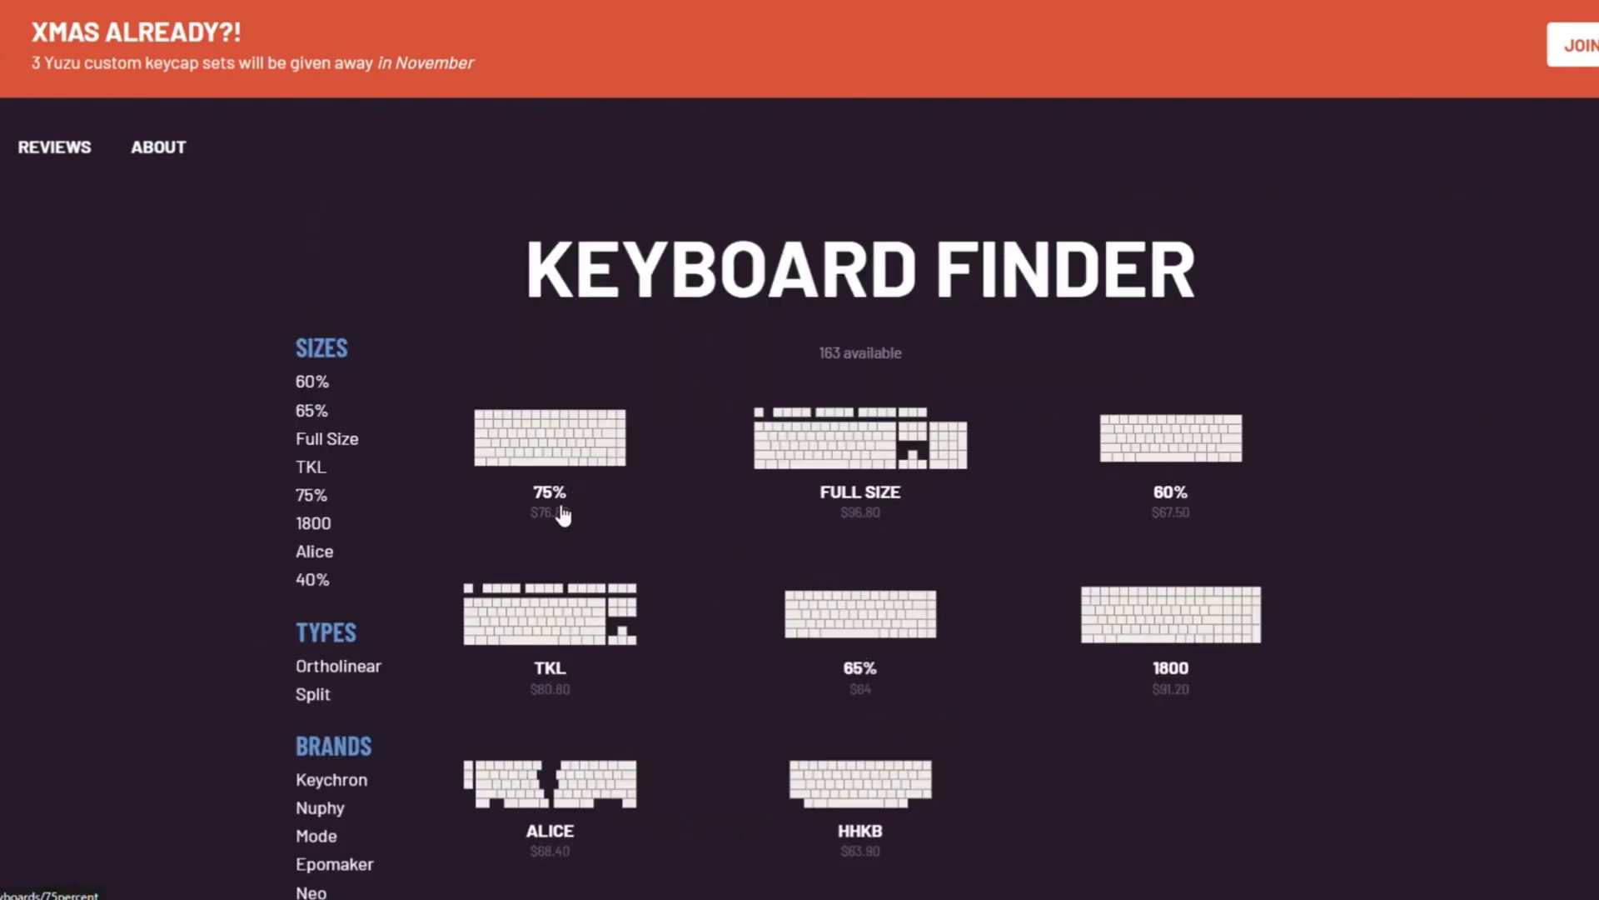
mouse_move(548, 470)
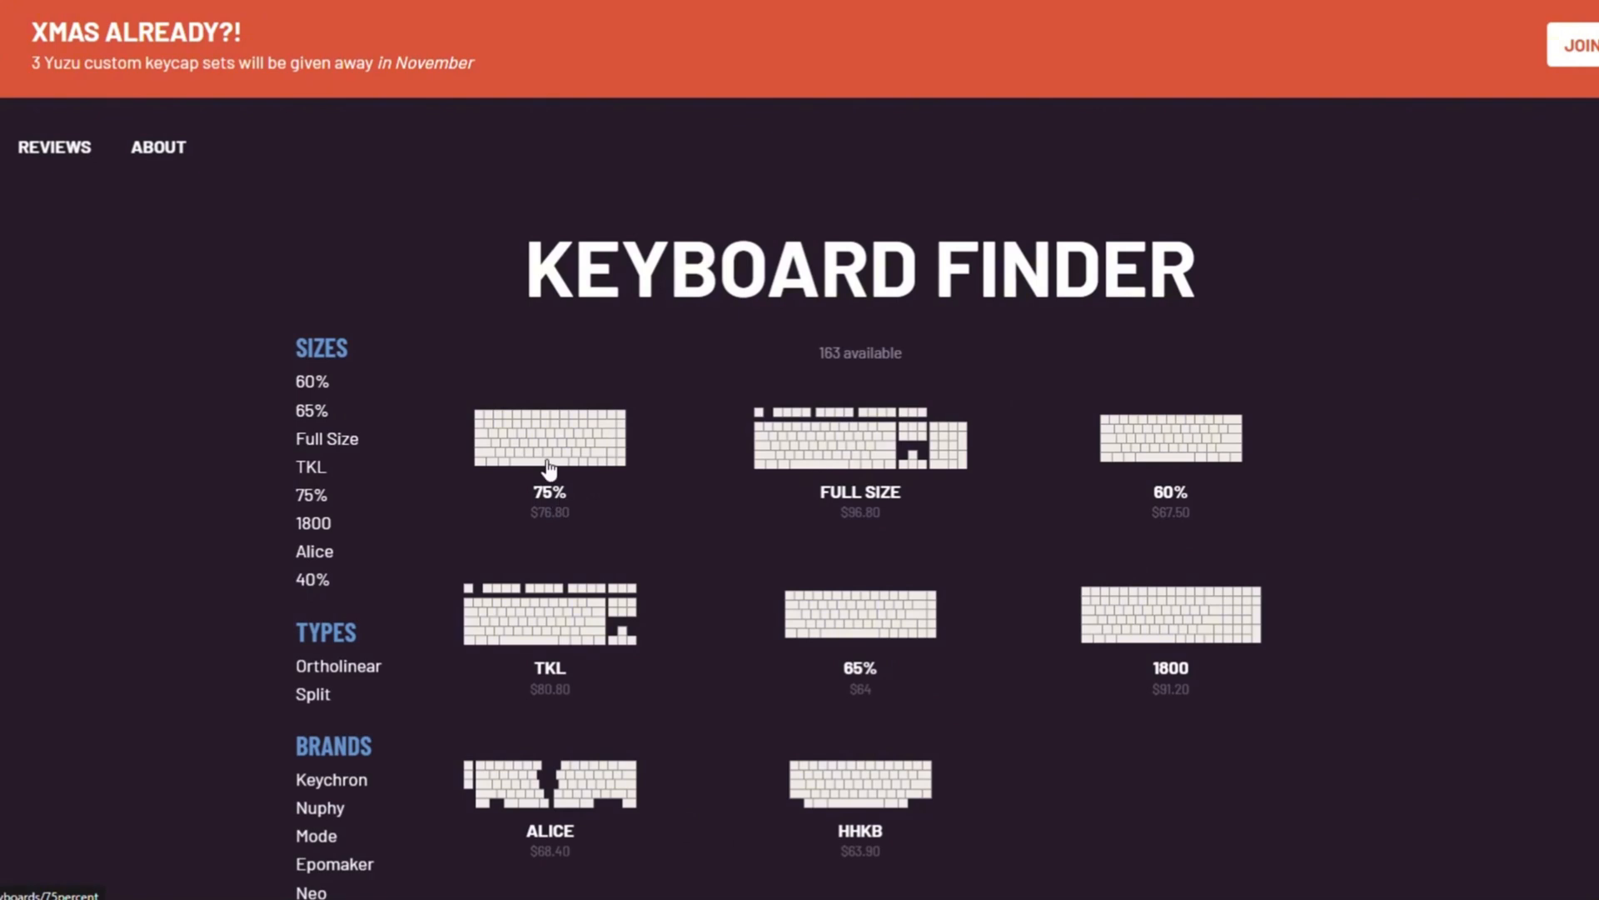
mouse_move(548, 433)
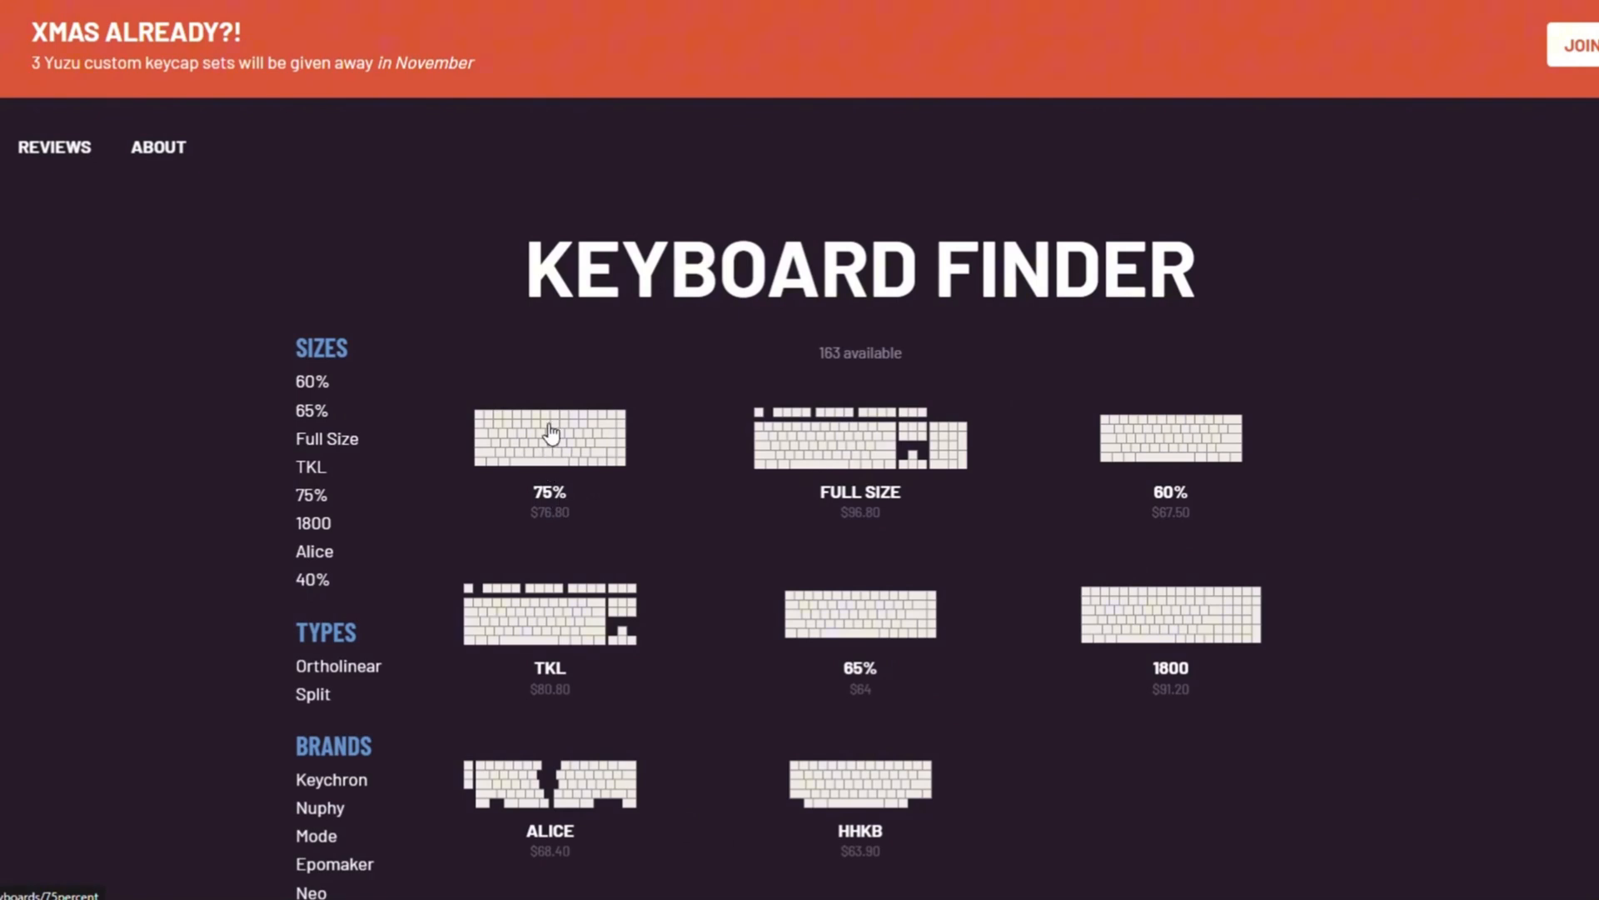
click(548, 438)
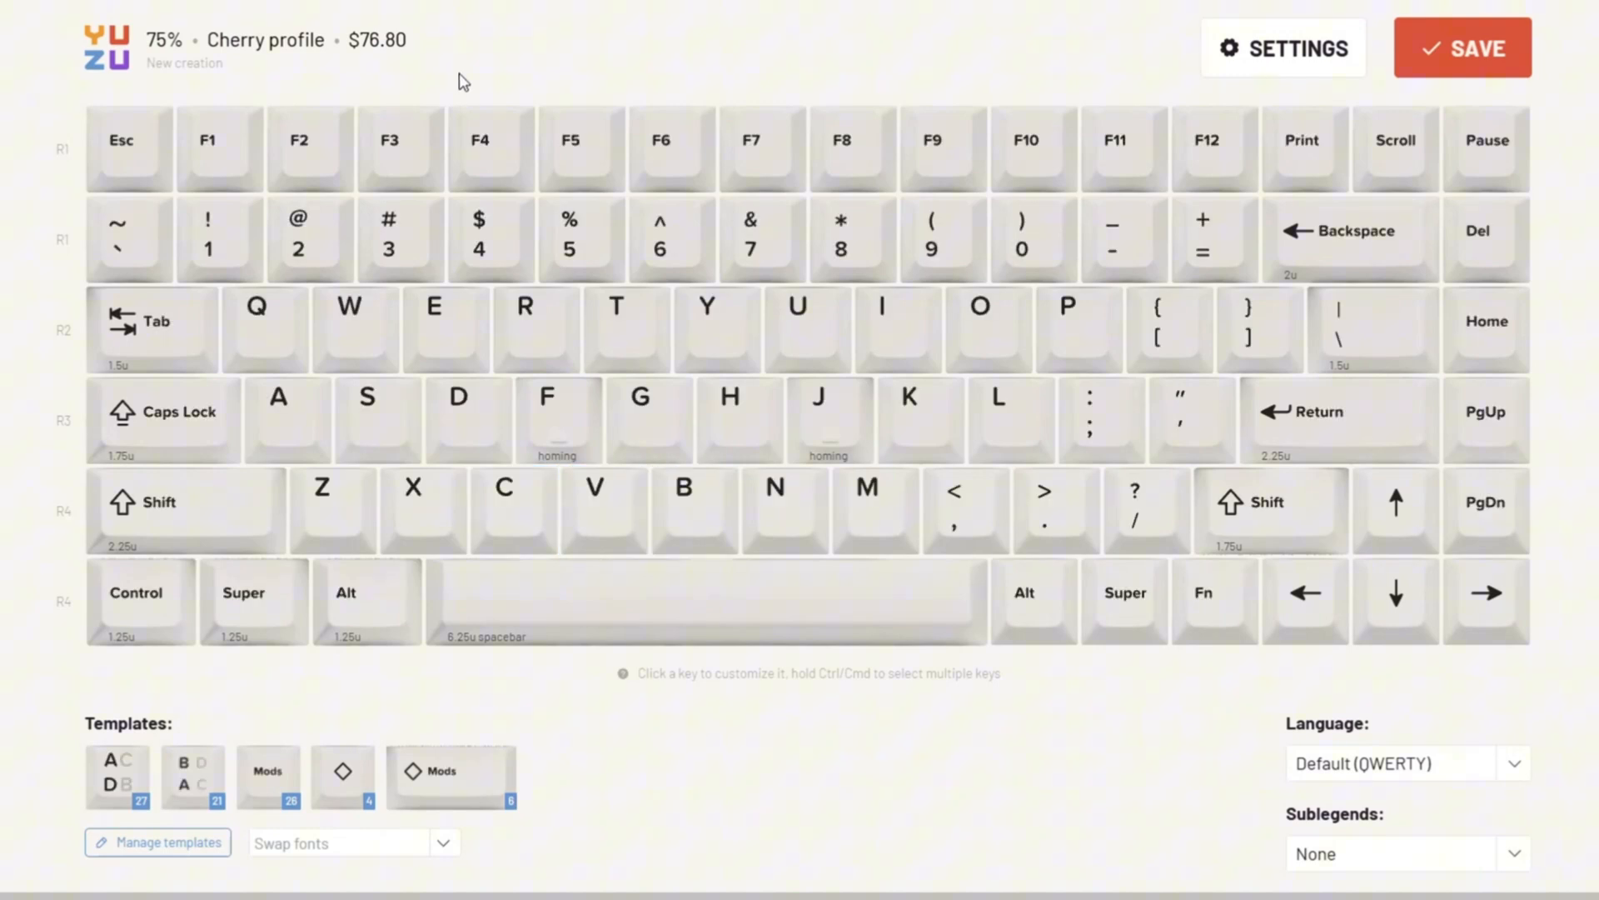
mouse_move(909, 80)
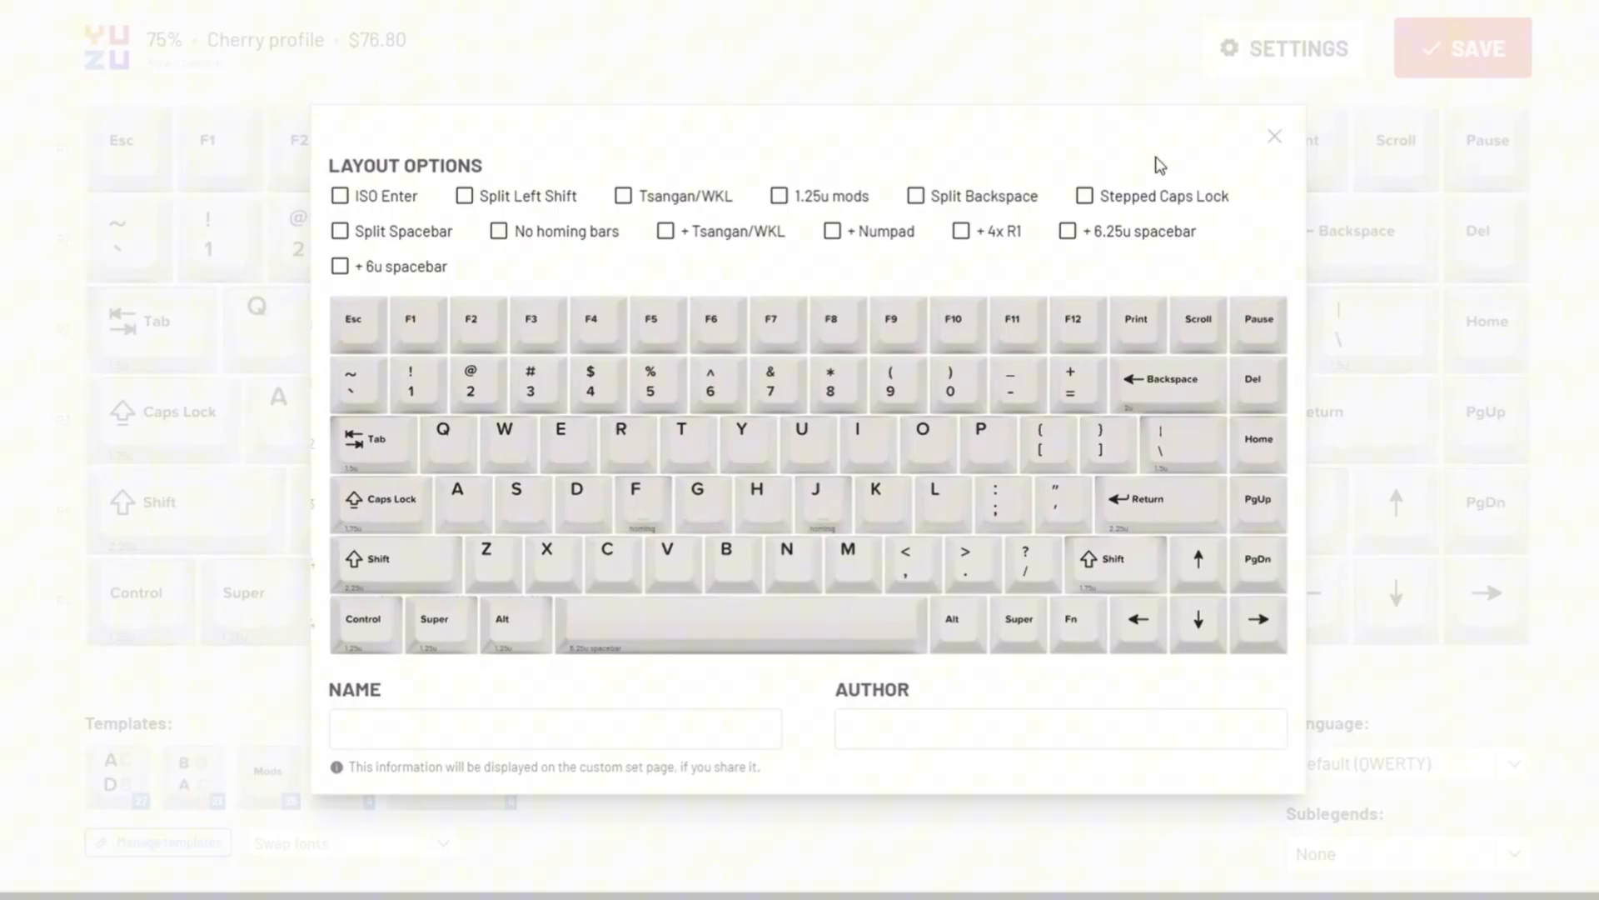
mouse_move(837, 241)
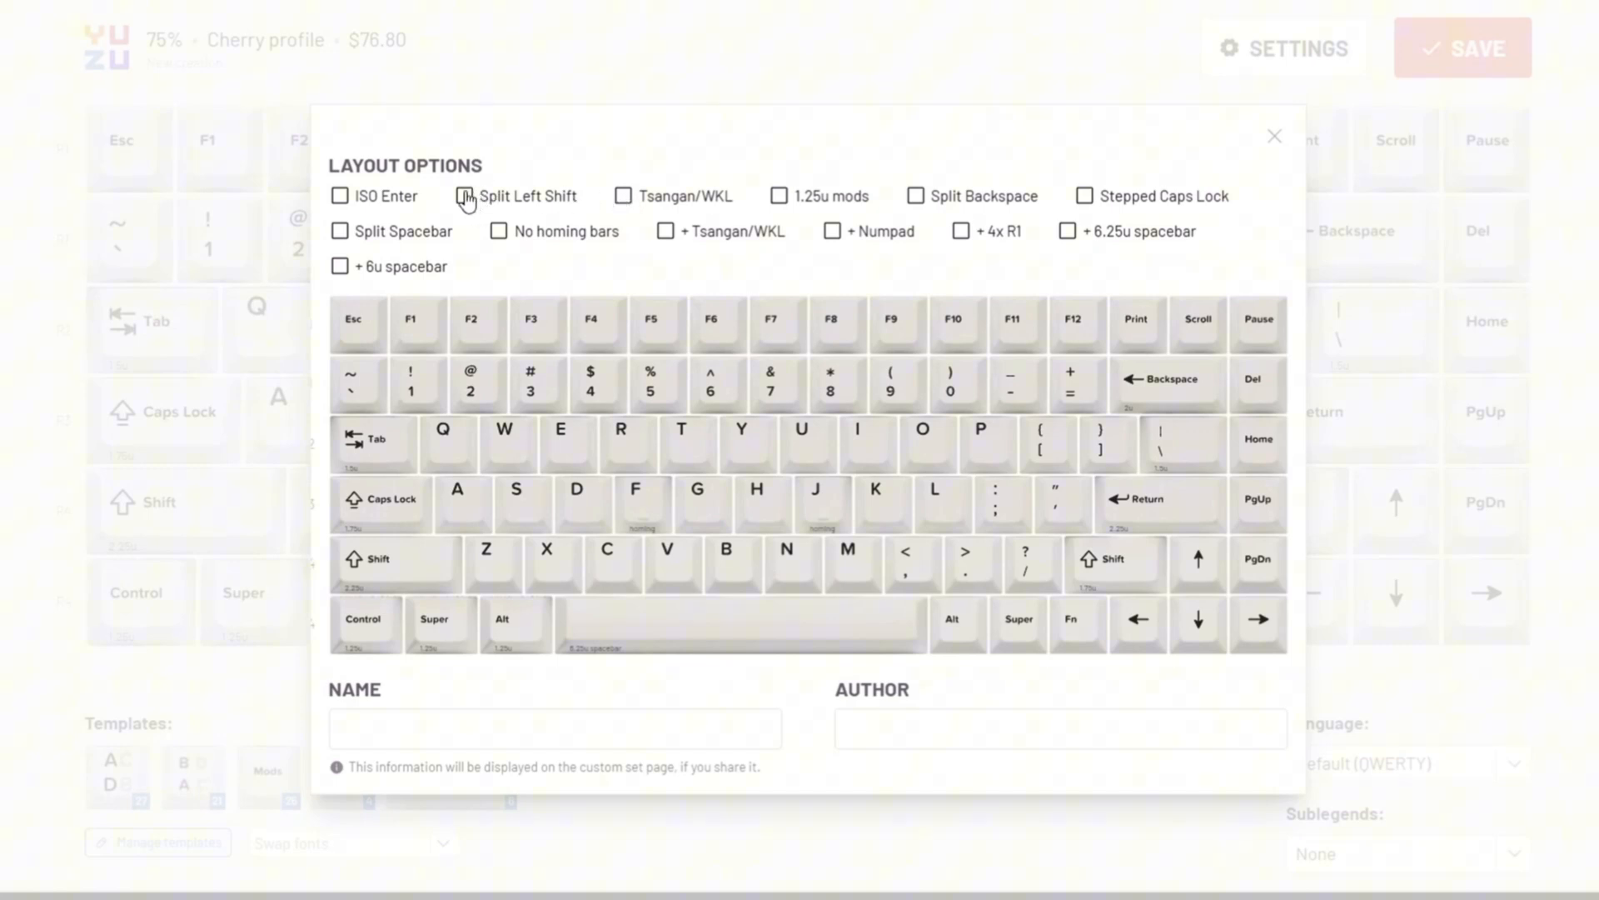
Step: Enable split left Shift in the layout settings and close the dialog, bringing the set to $80
click(340, 194)
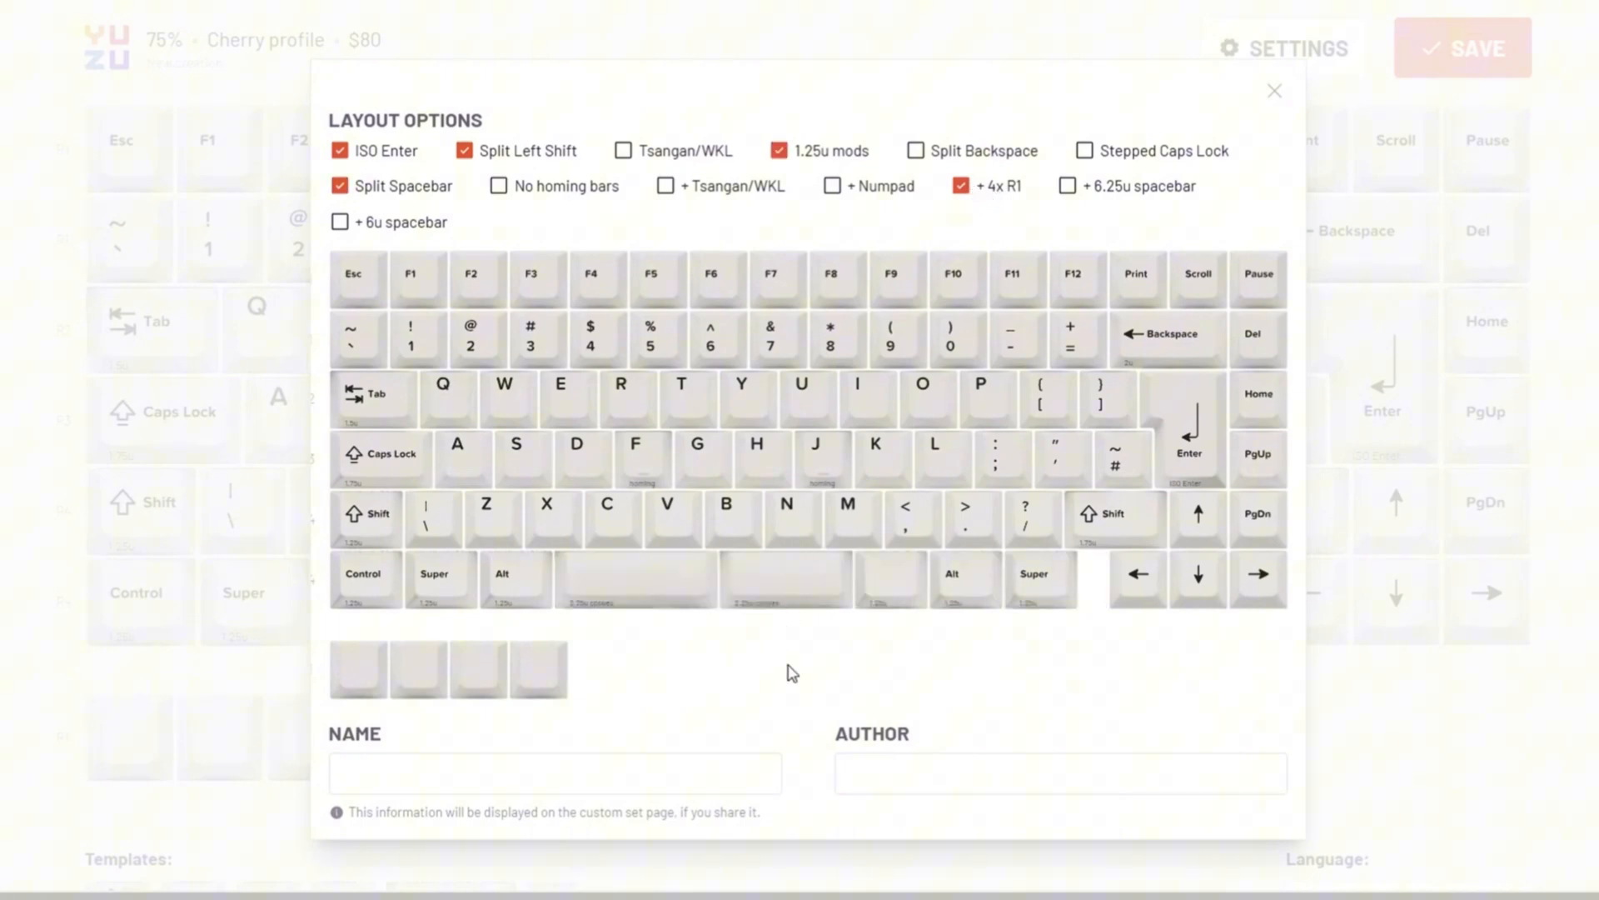
mouse_move(1274, 90)
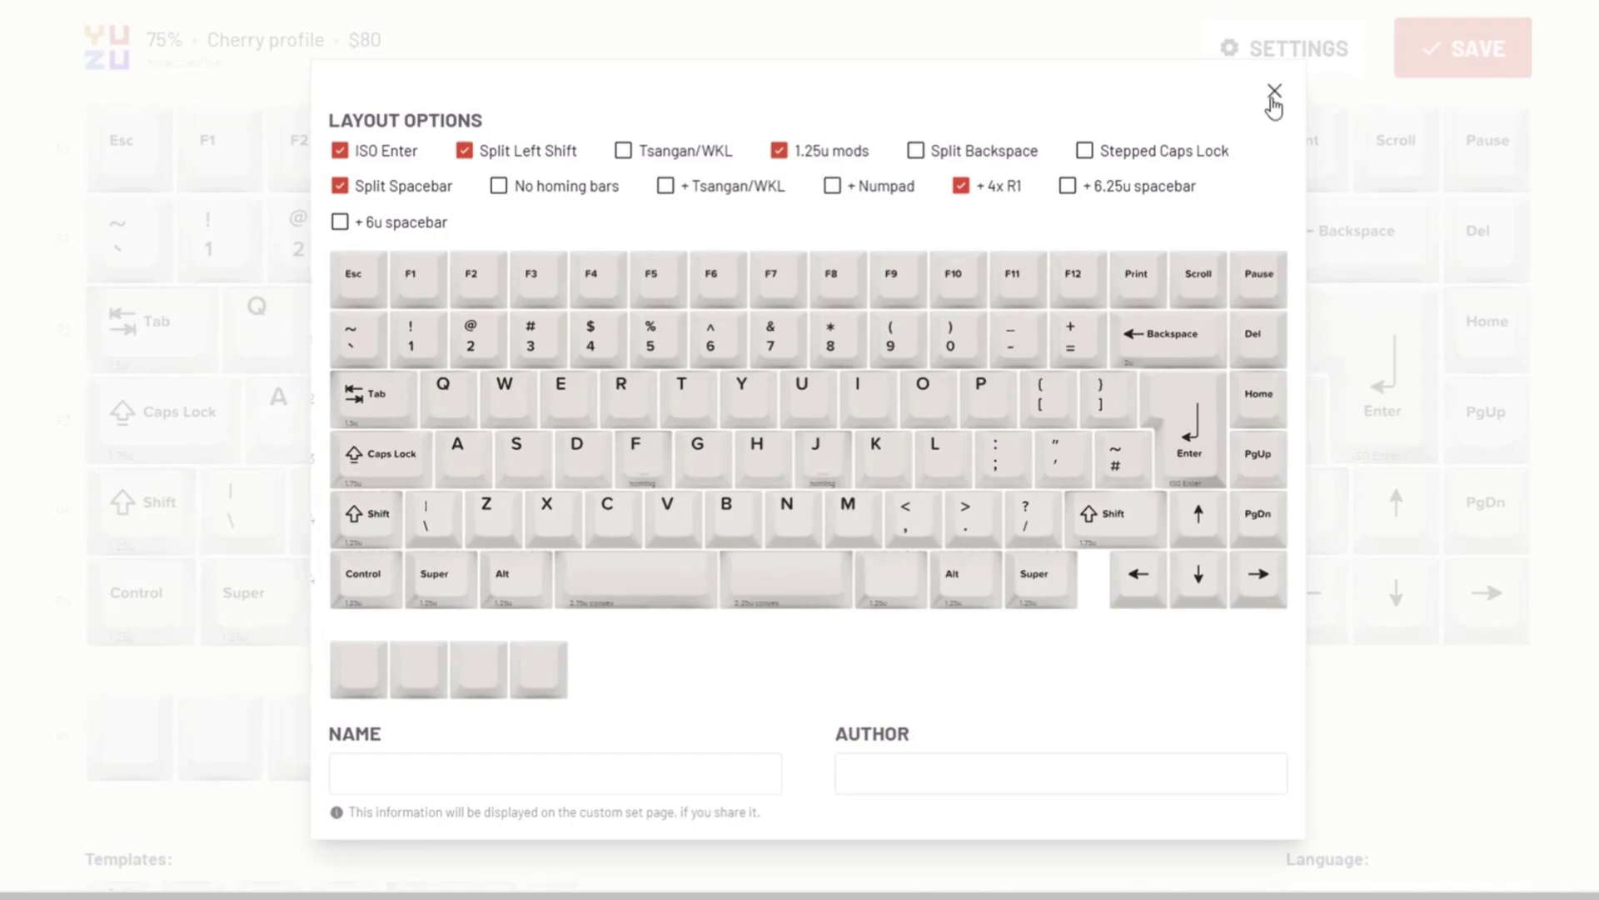
click(1275, 91)
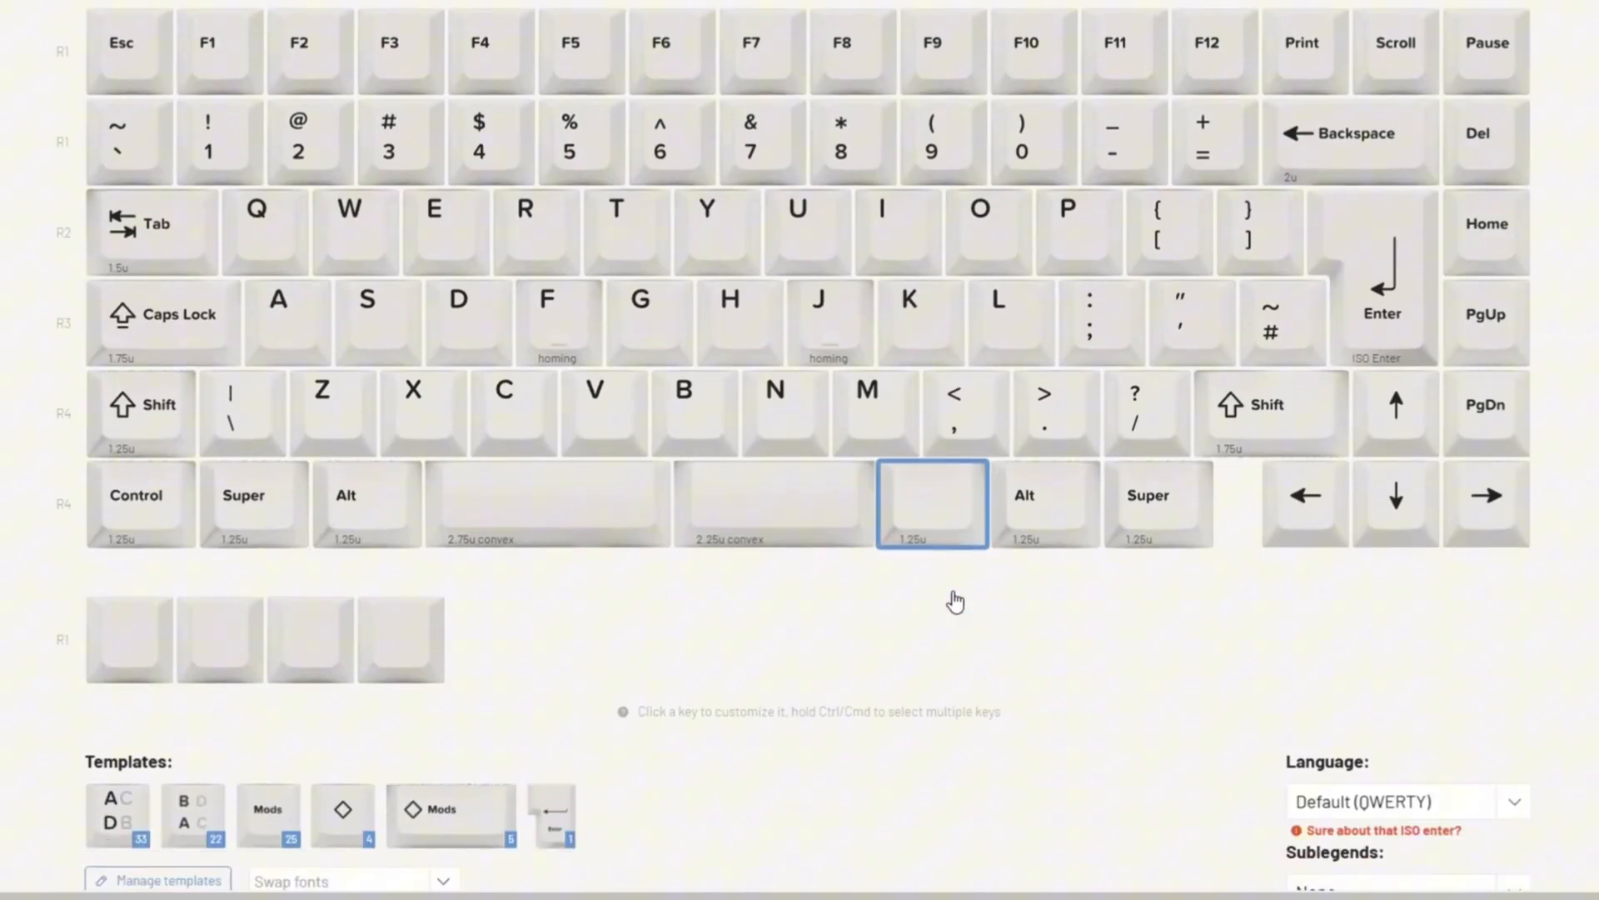
Step: Choose Katakana sublegends for the alphanumeric keys and review the template coverage
click(1408, 801)
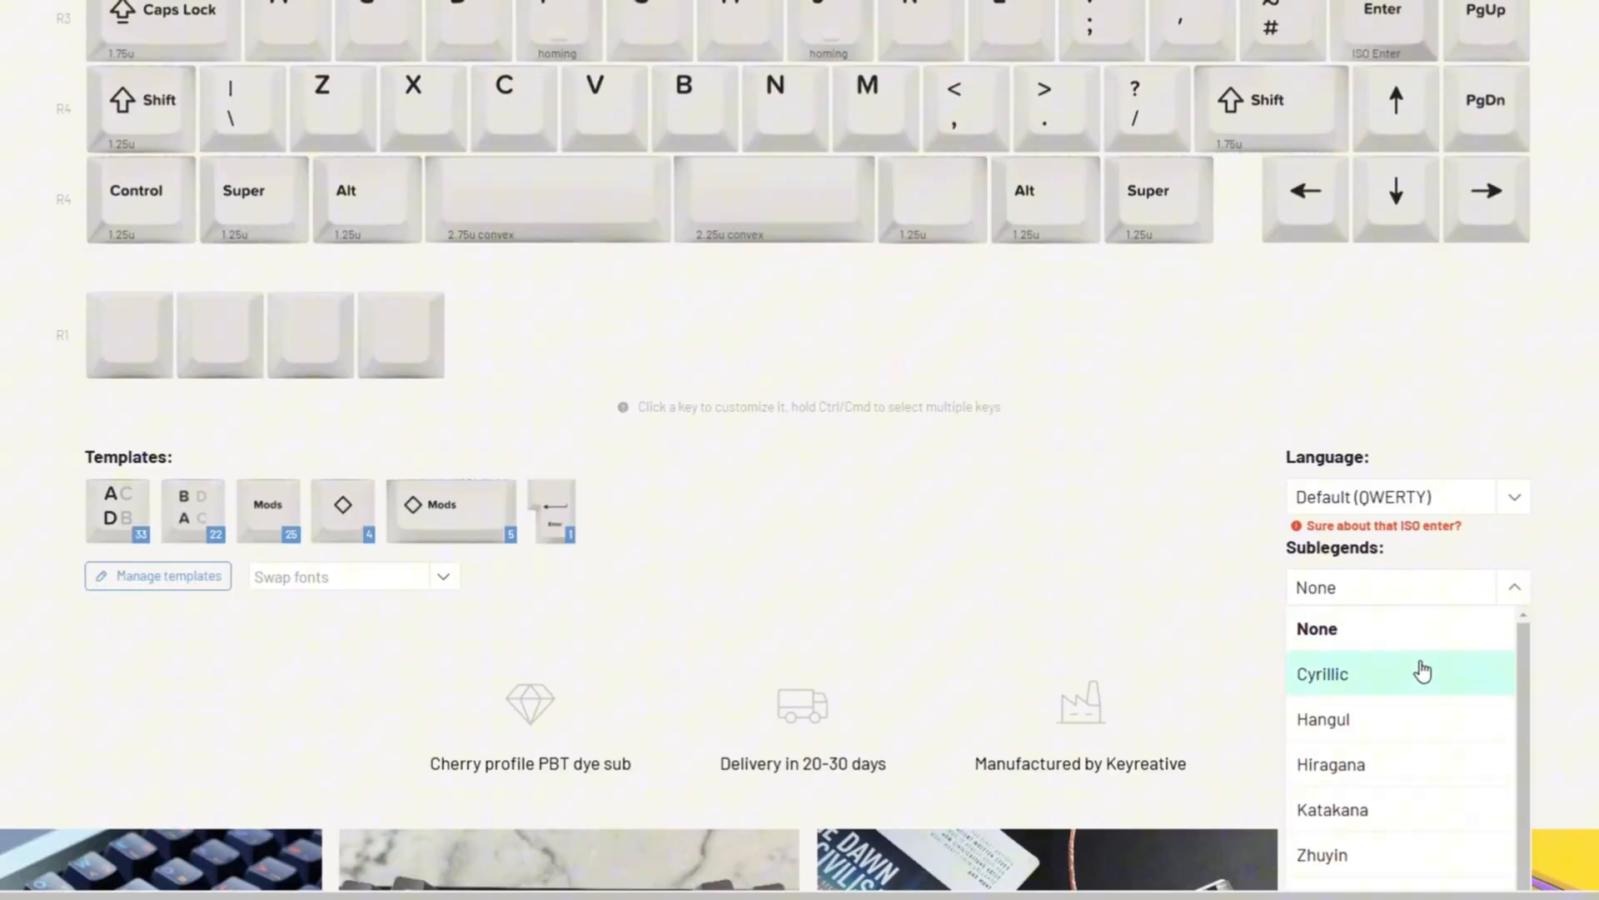
scroll(down, 3)
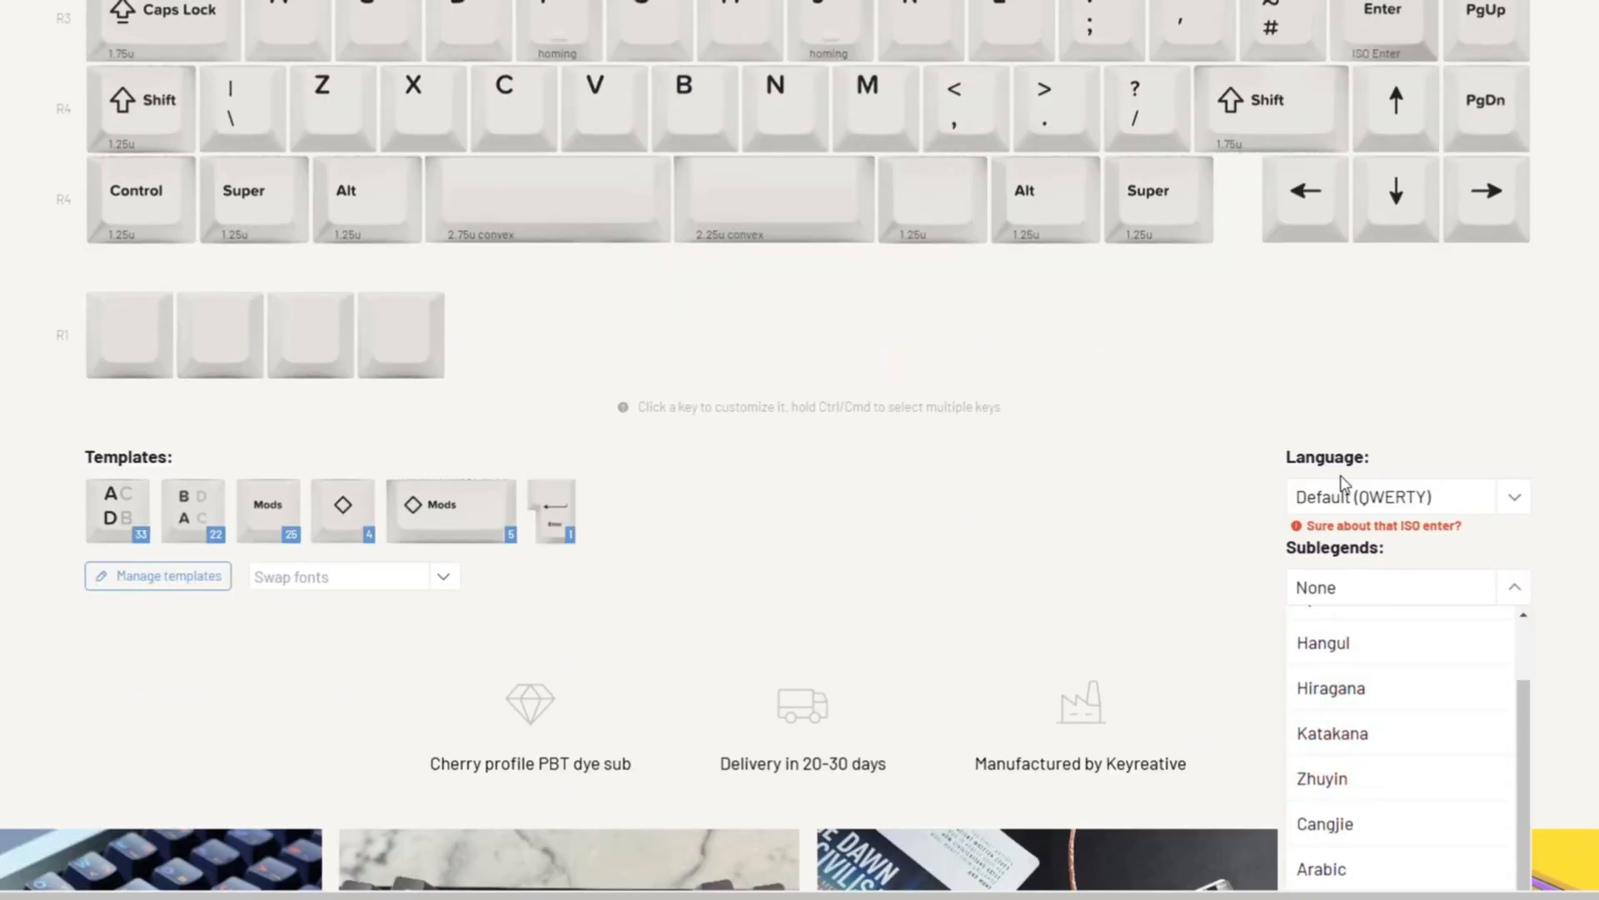
mouse_move(1382, 688)
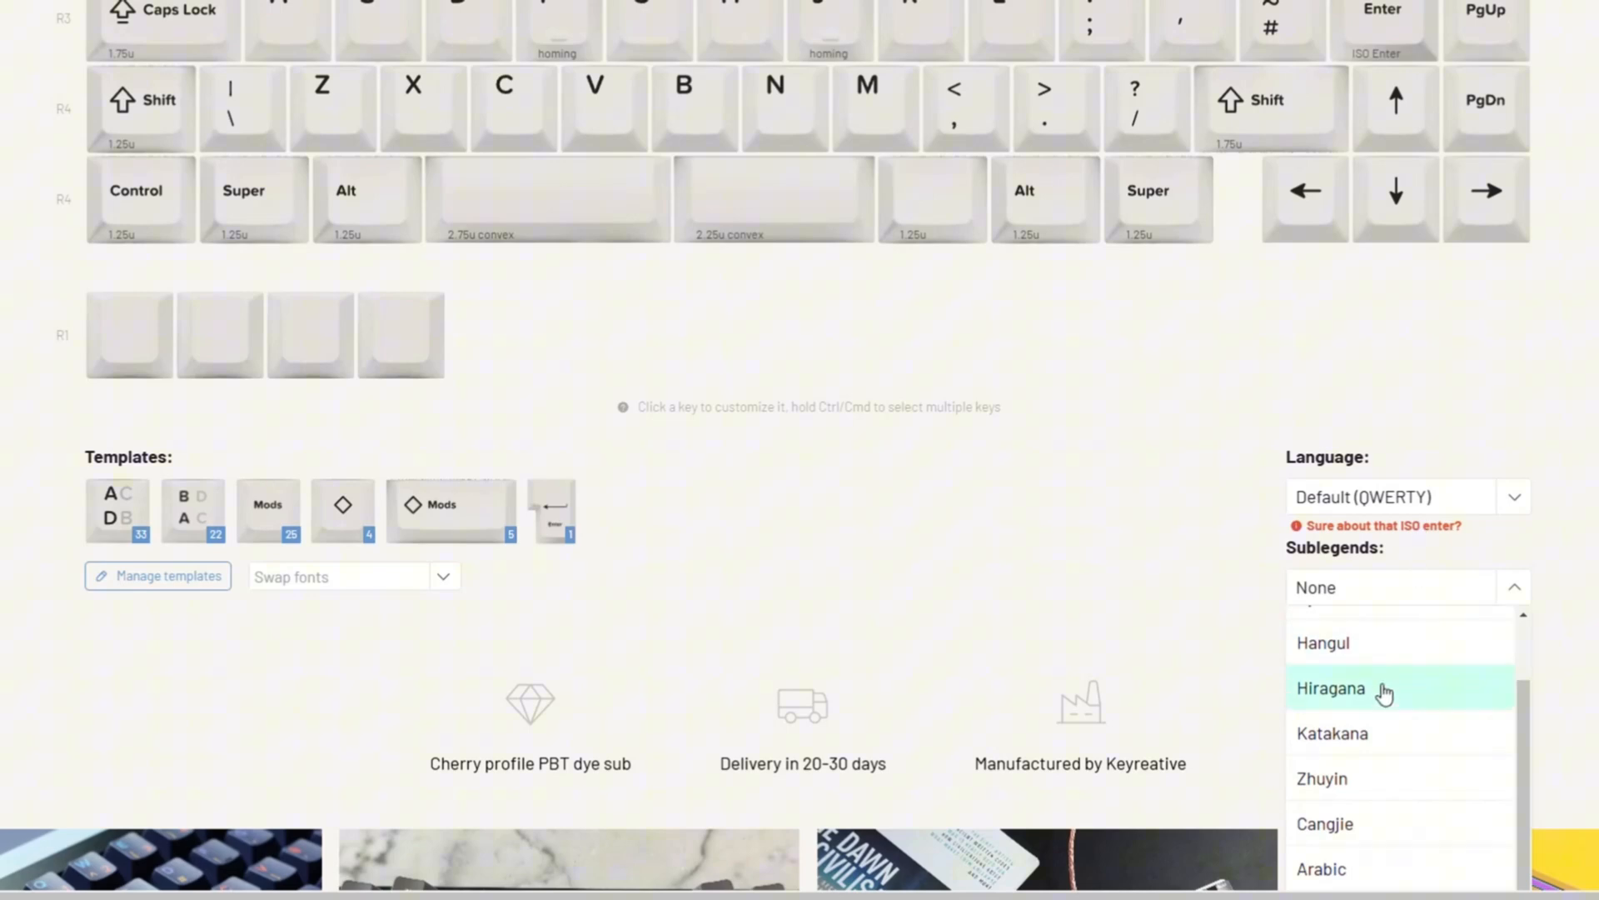
click(1331, 688)
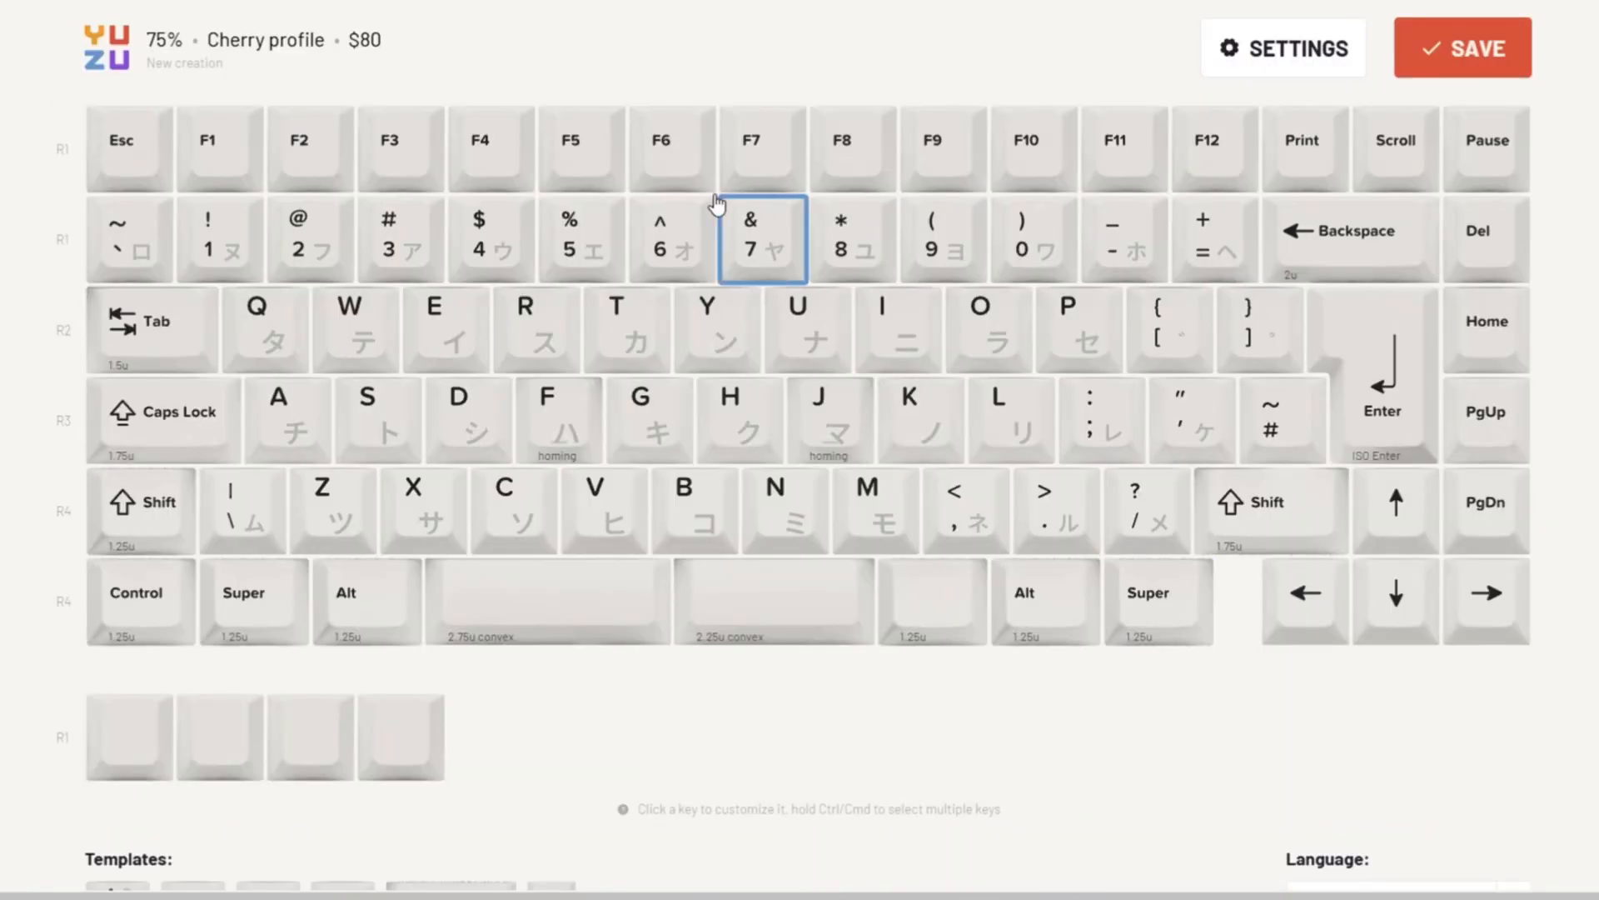
scroll(down, 3)
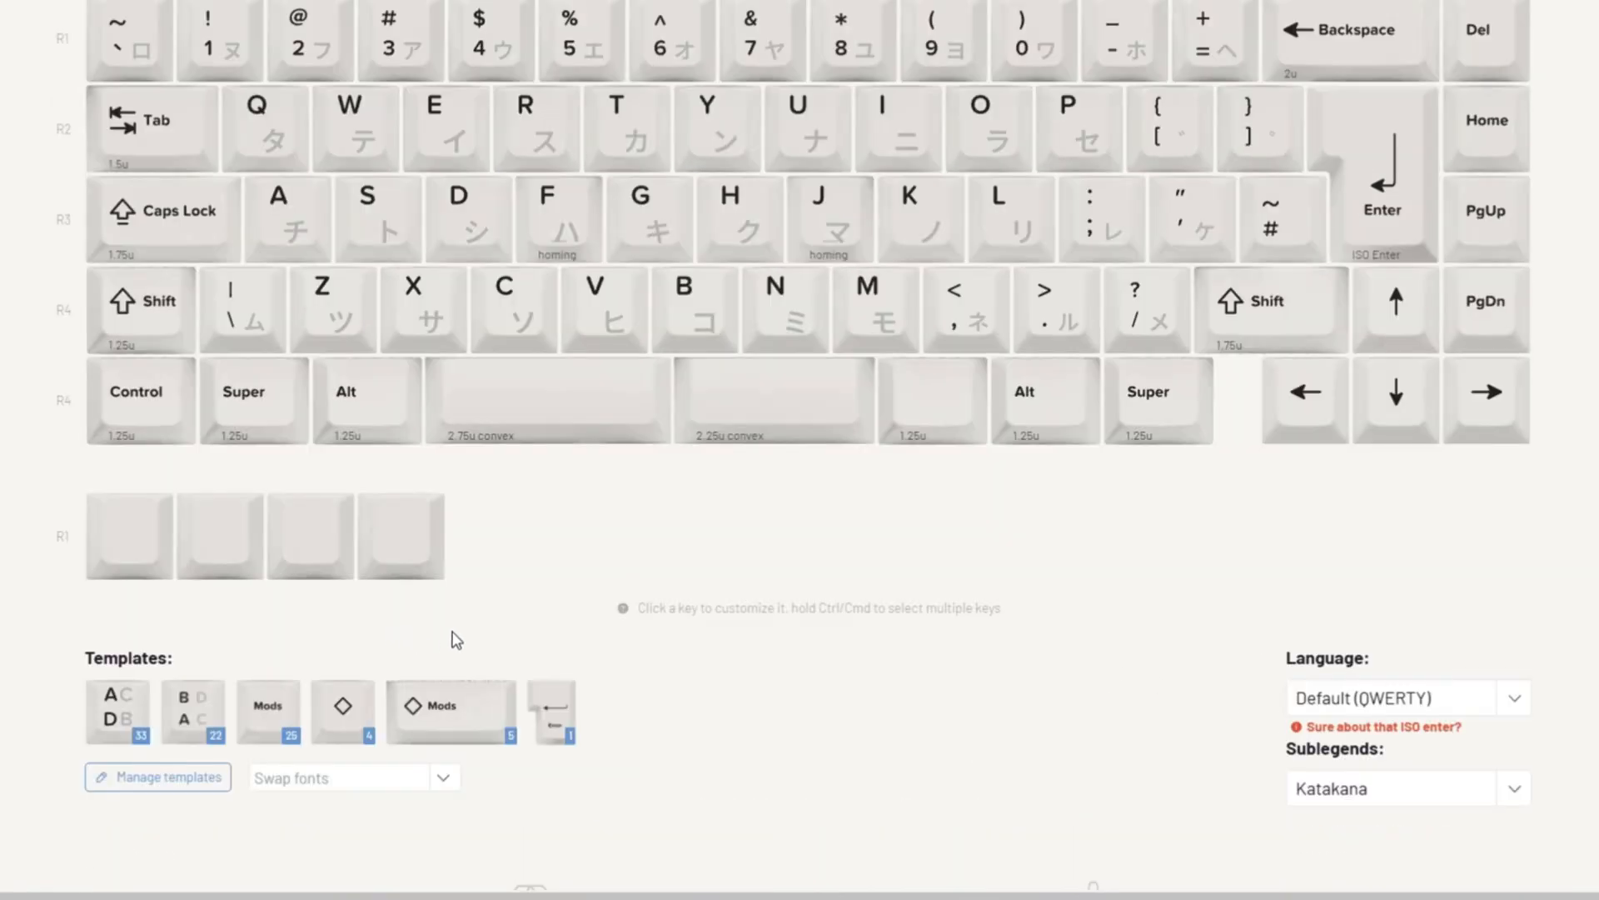
mouse_move(90, 617)
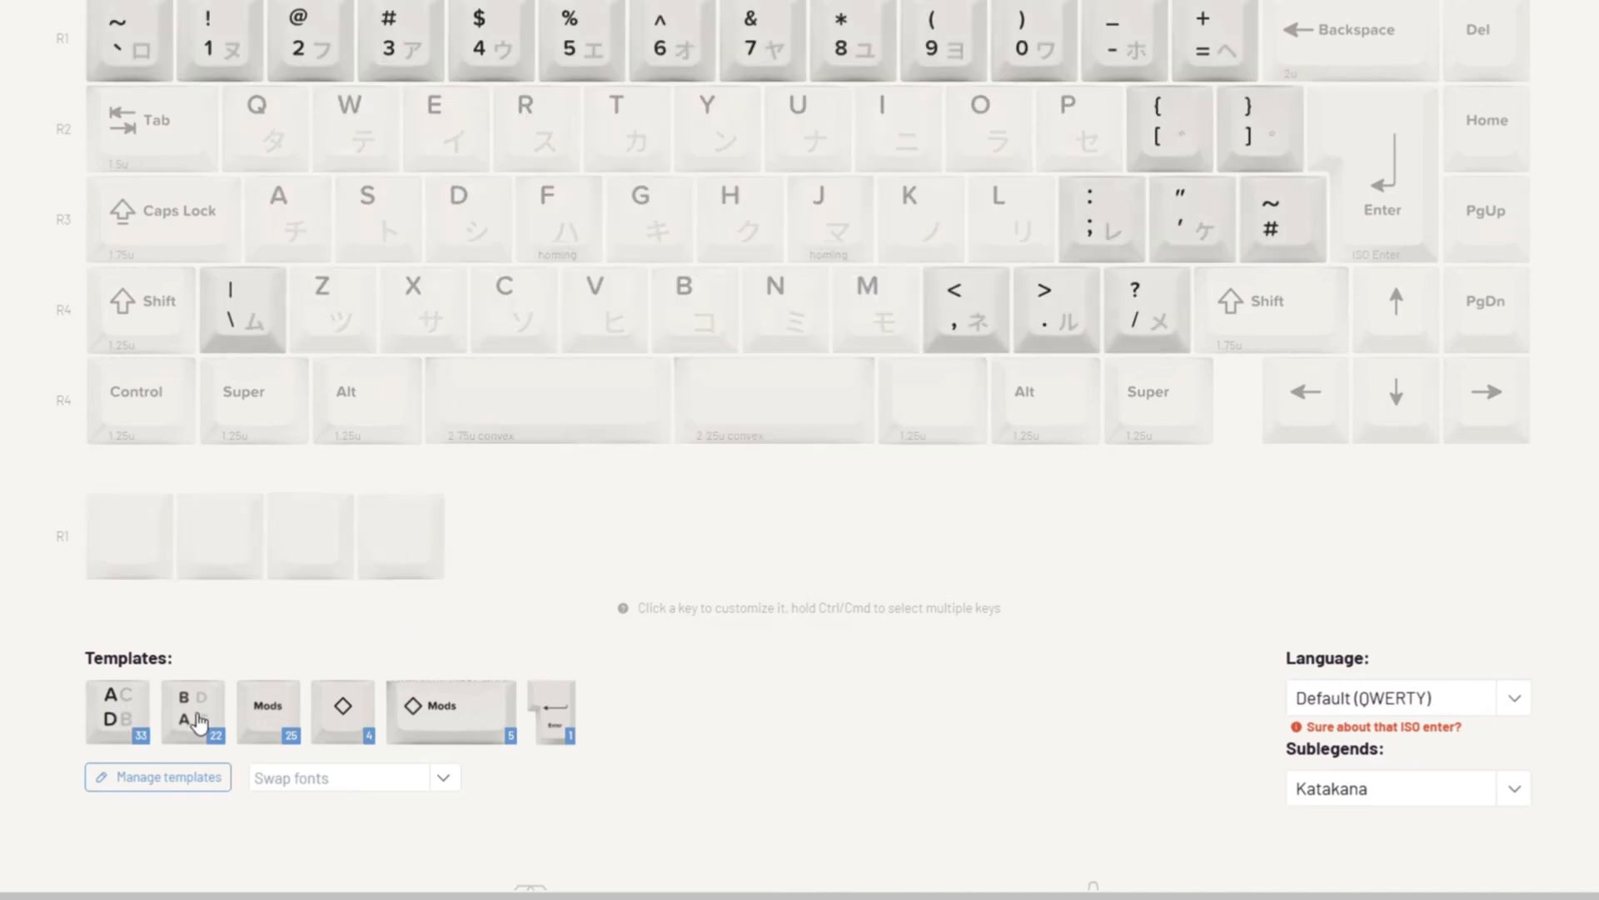
scroll(up, 3)
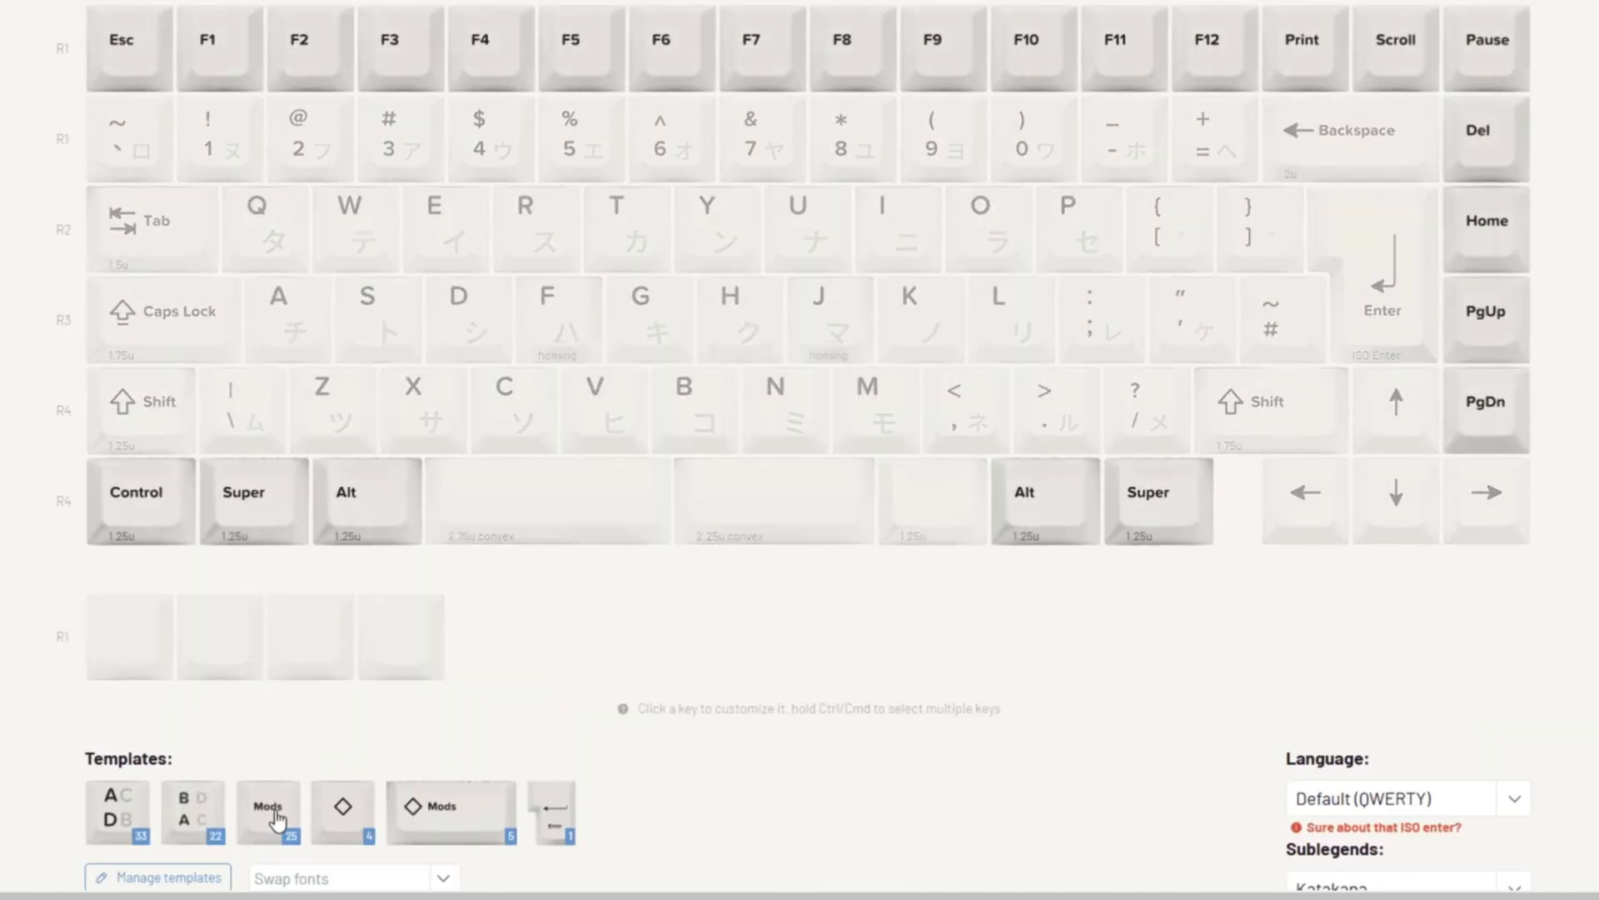
mouse_move(338, 810)
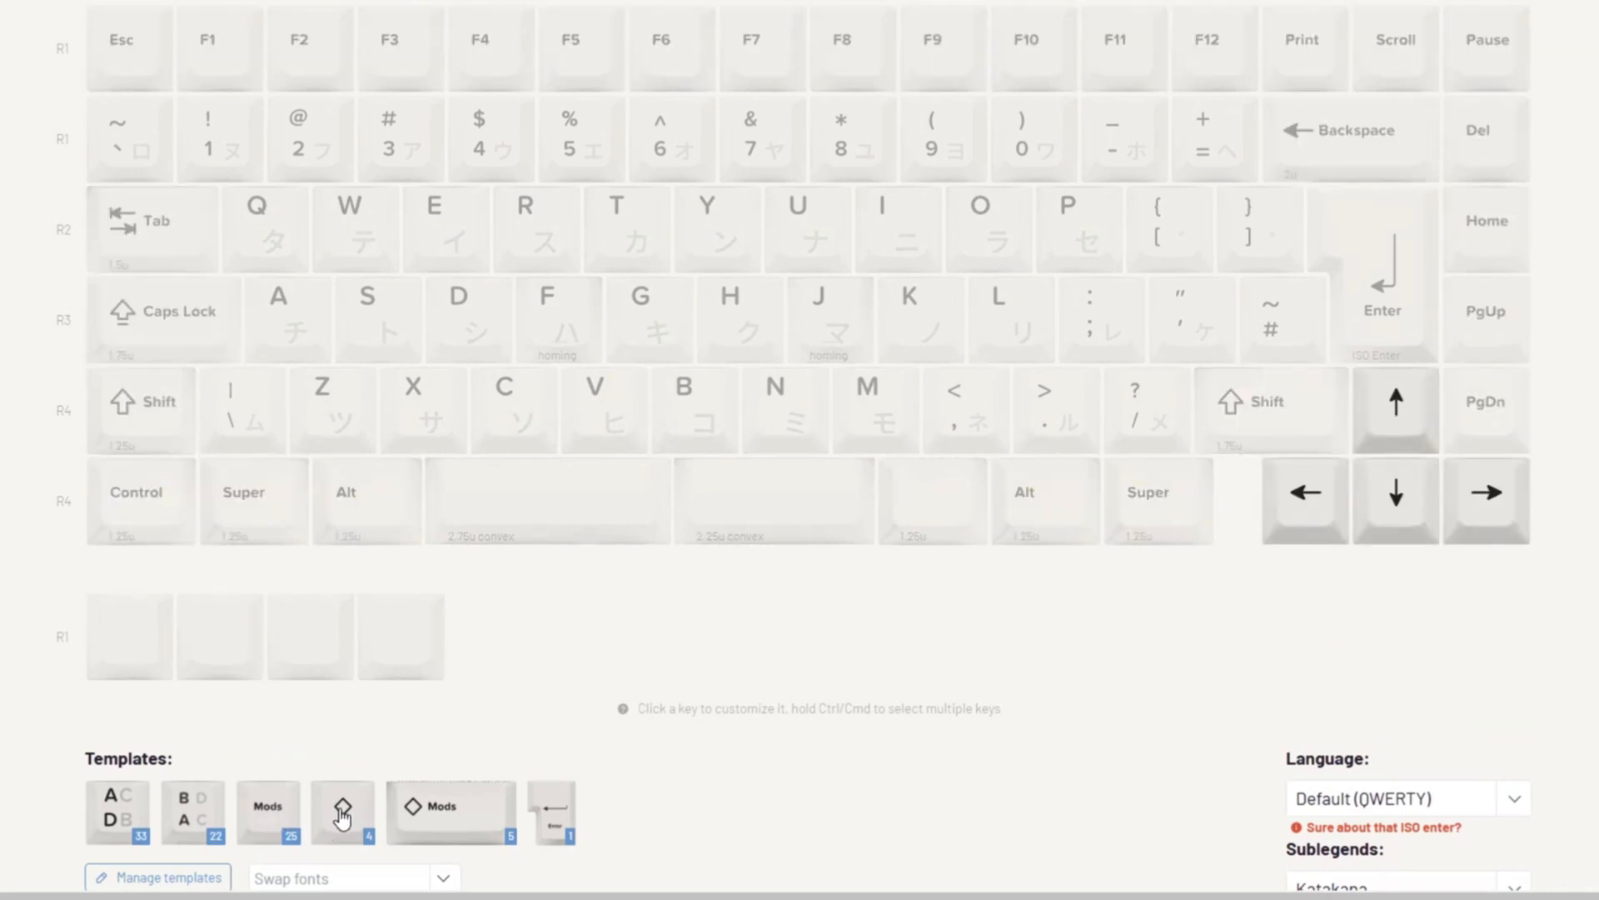
Step: Select a template and the left spacebar key on the 75% layout
click(341, 811)
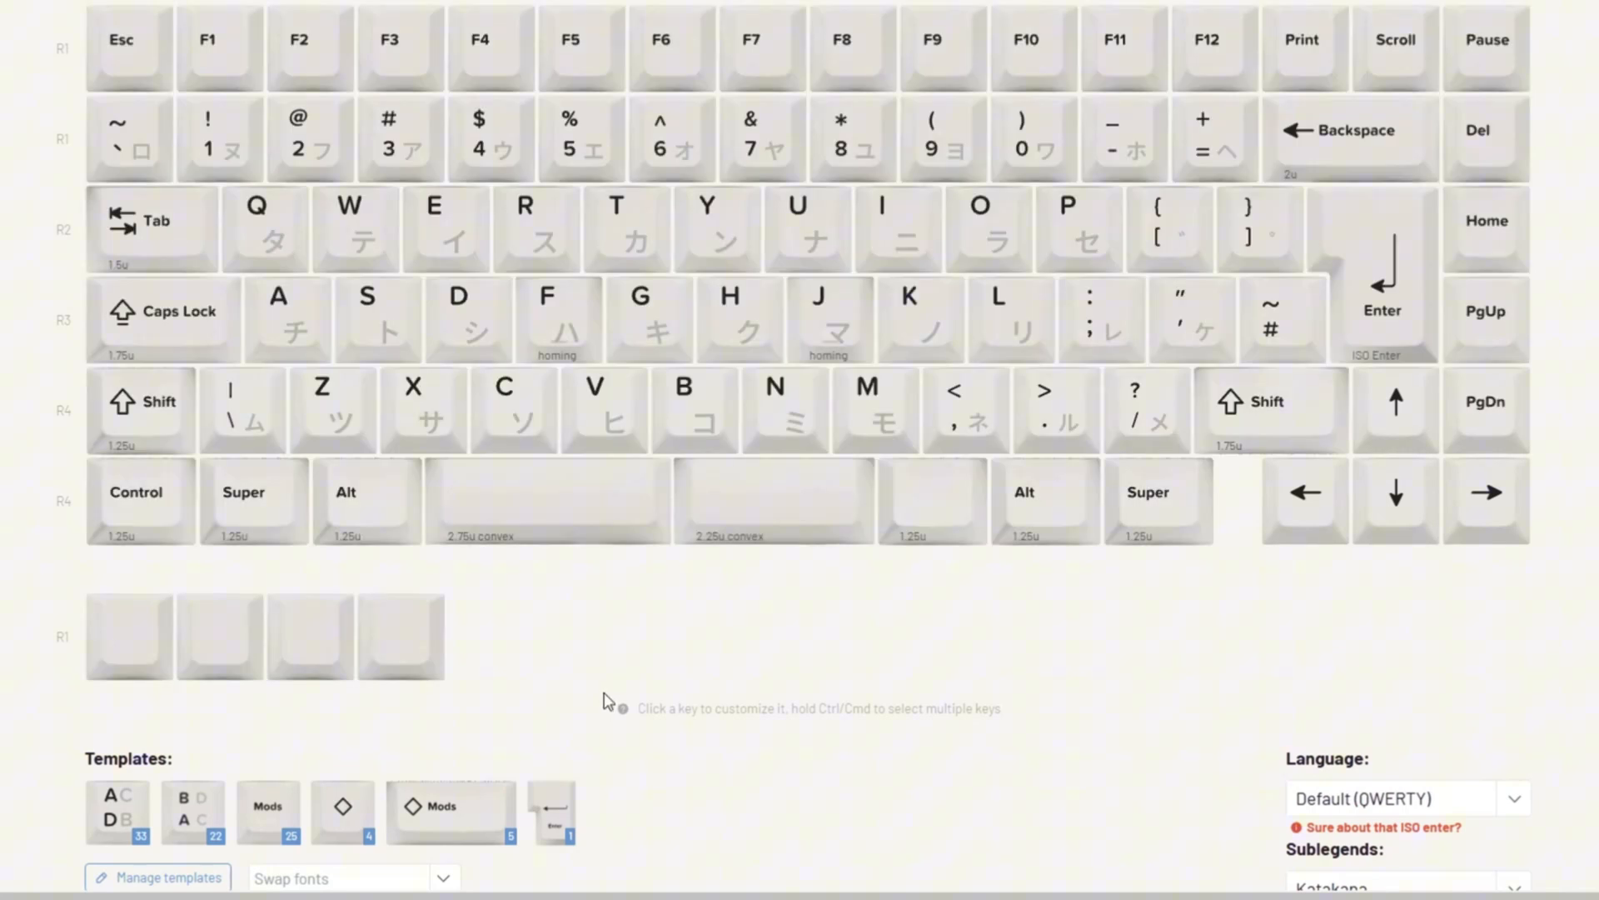
click(546, 499)
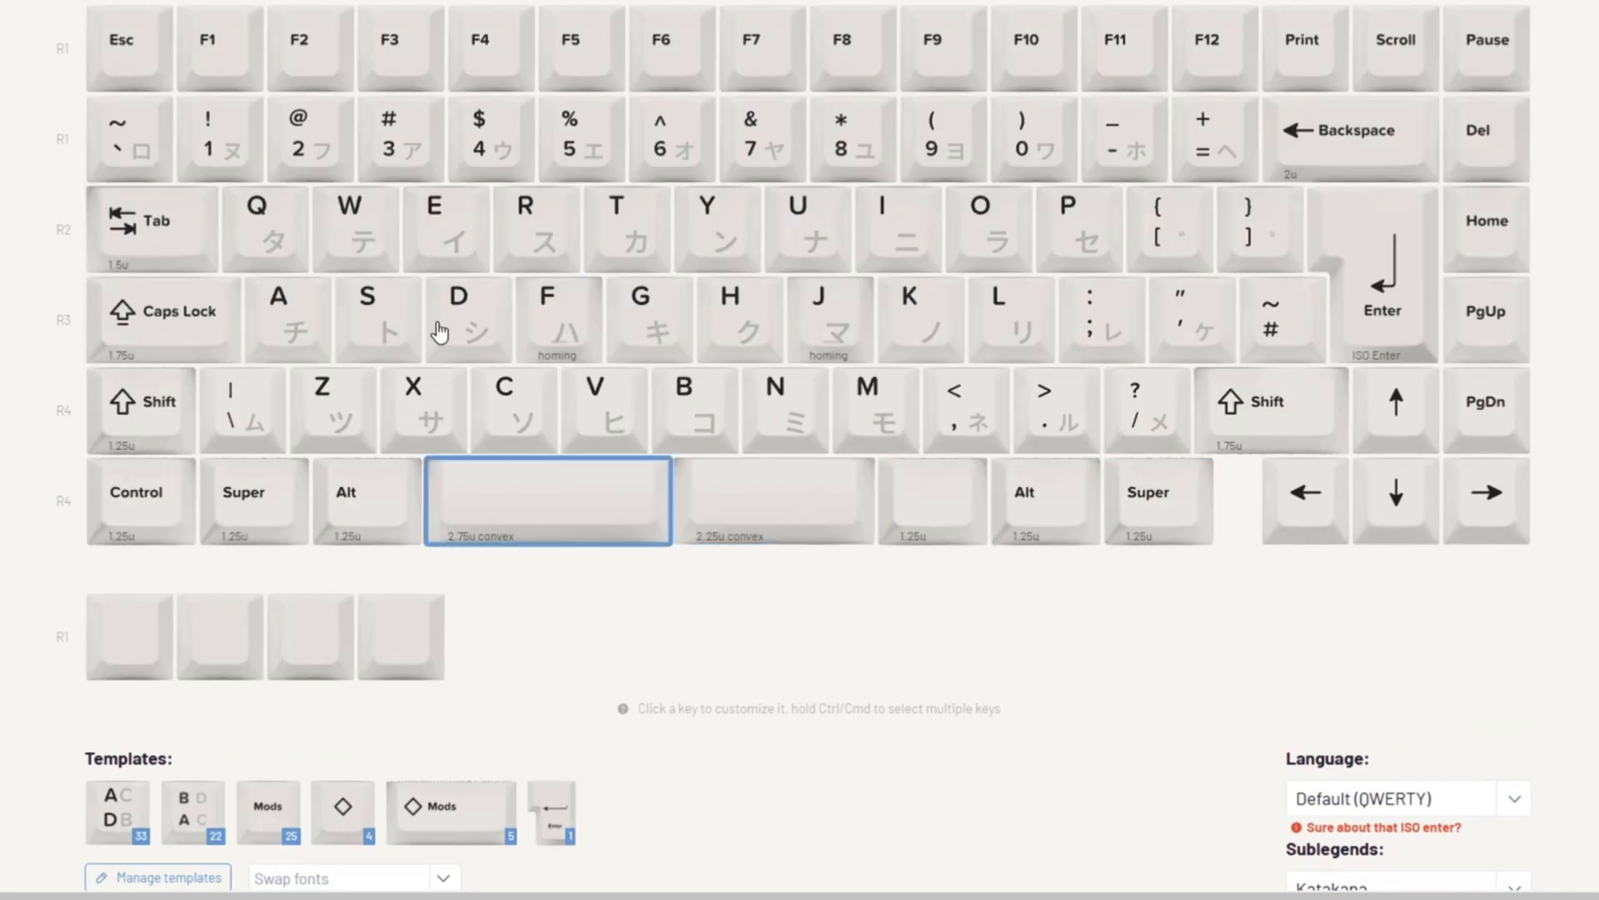
double_click(352, 229)
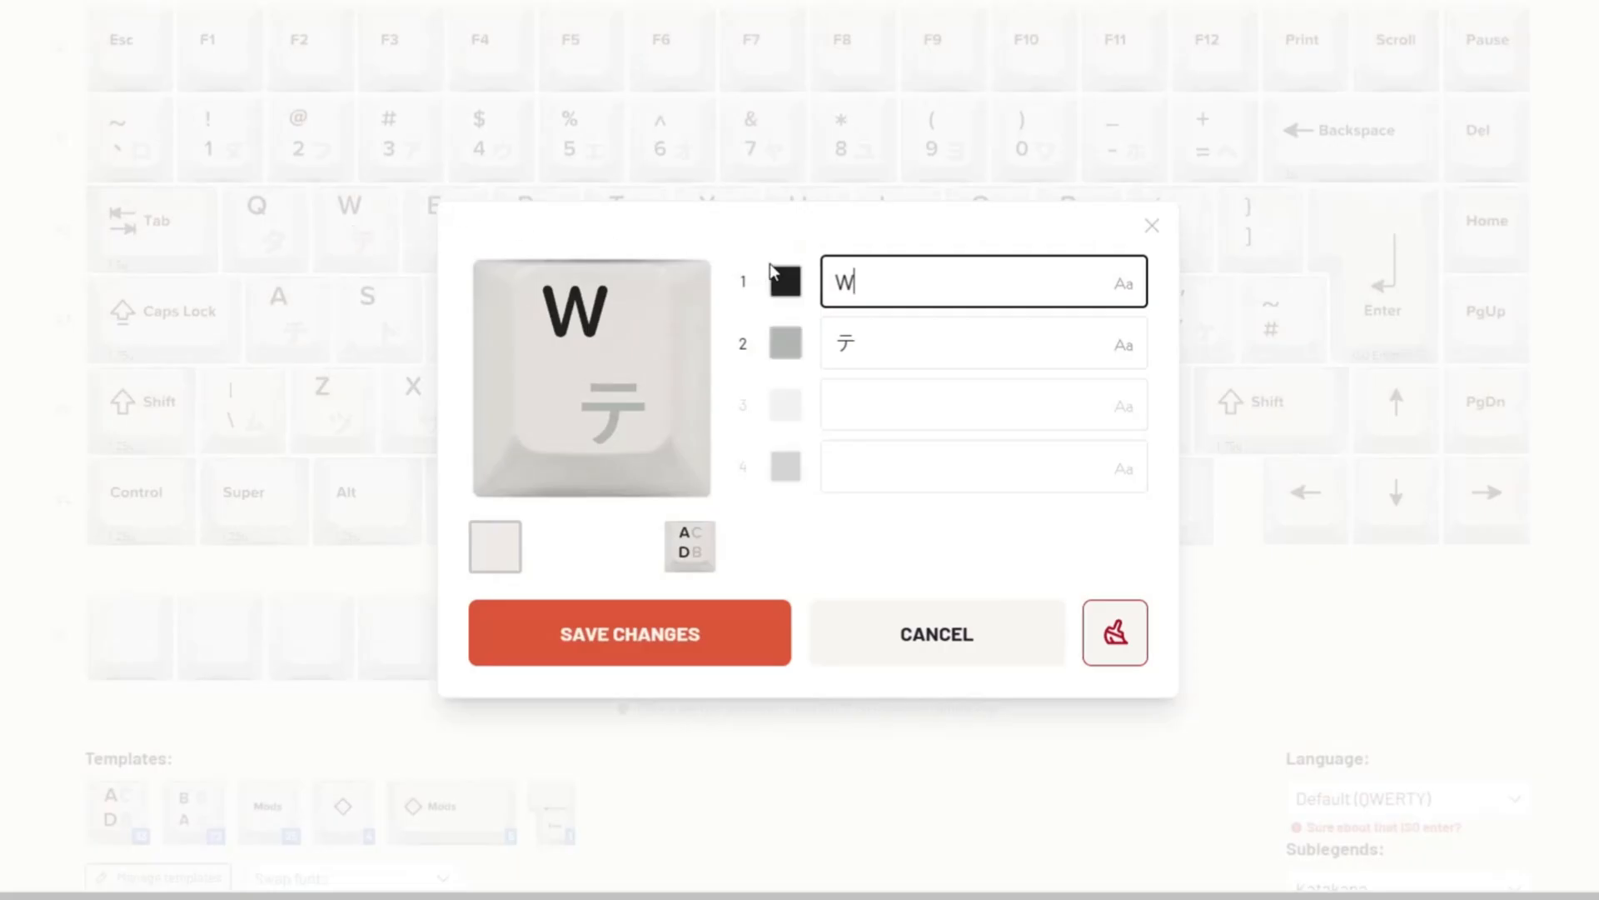
click(983, 343)
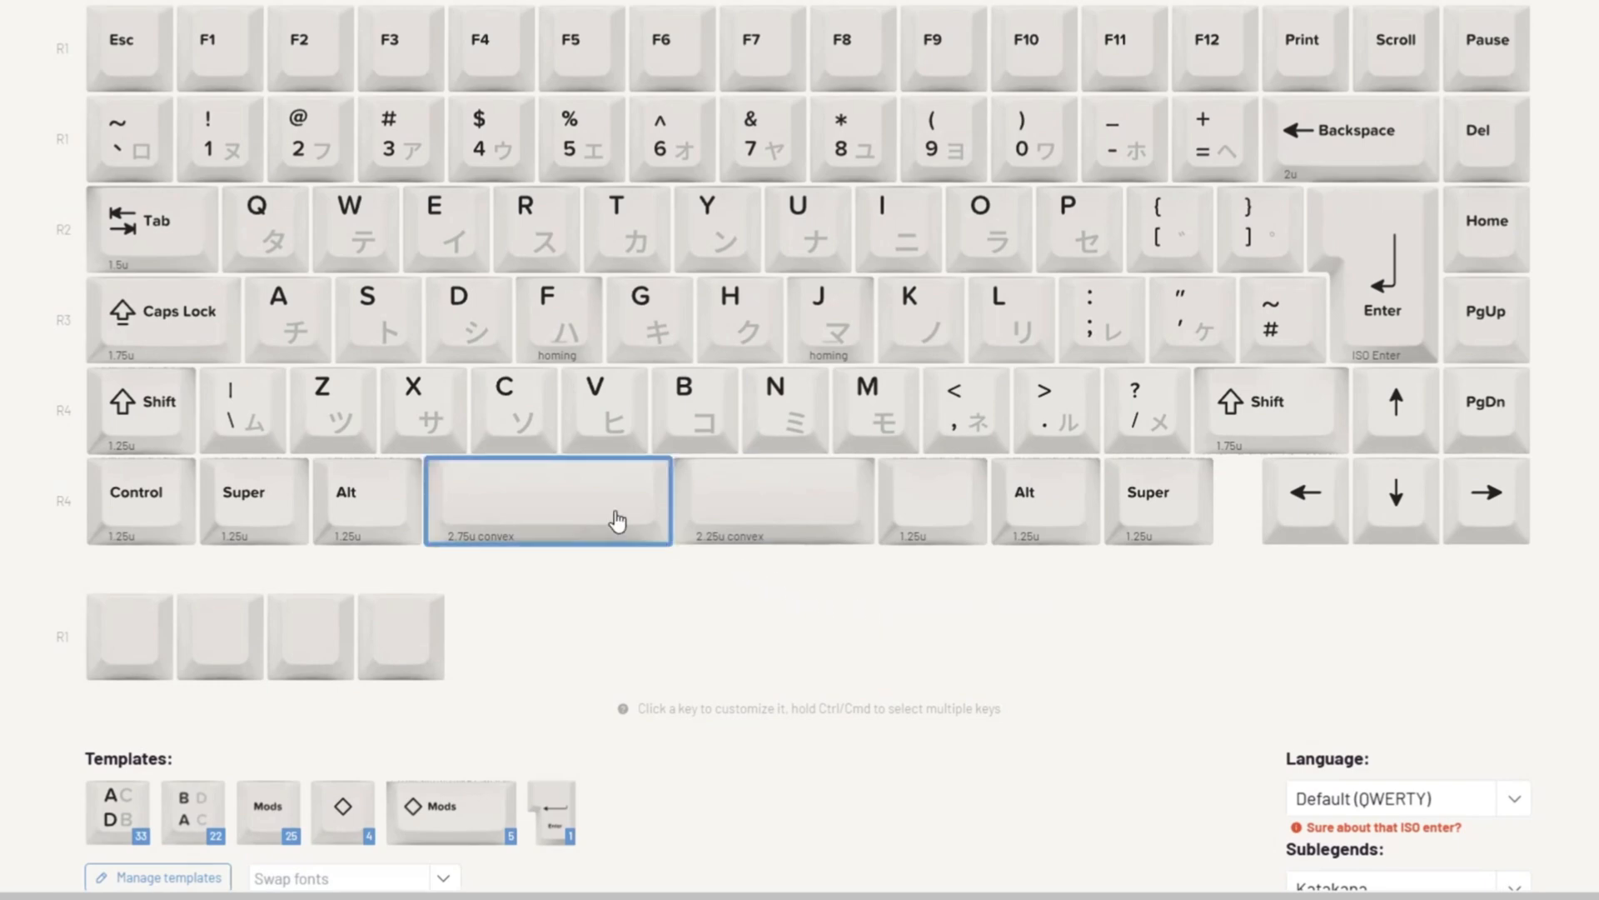
click(356, 229)
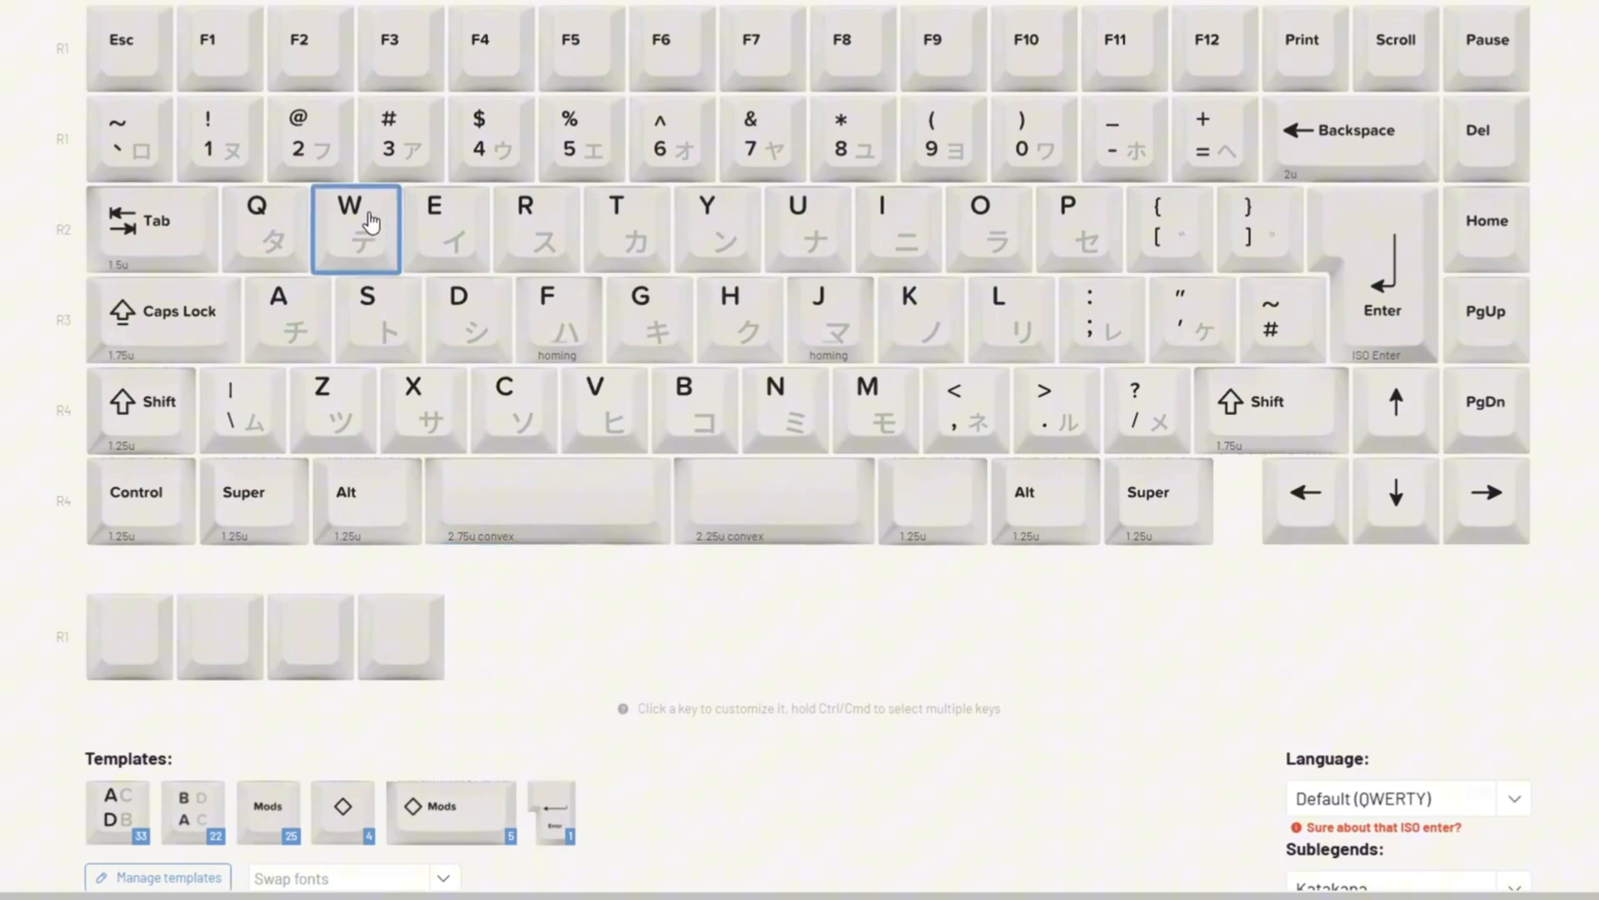
click(468, 320)
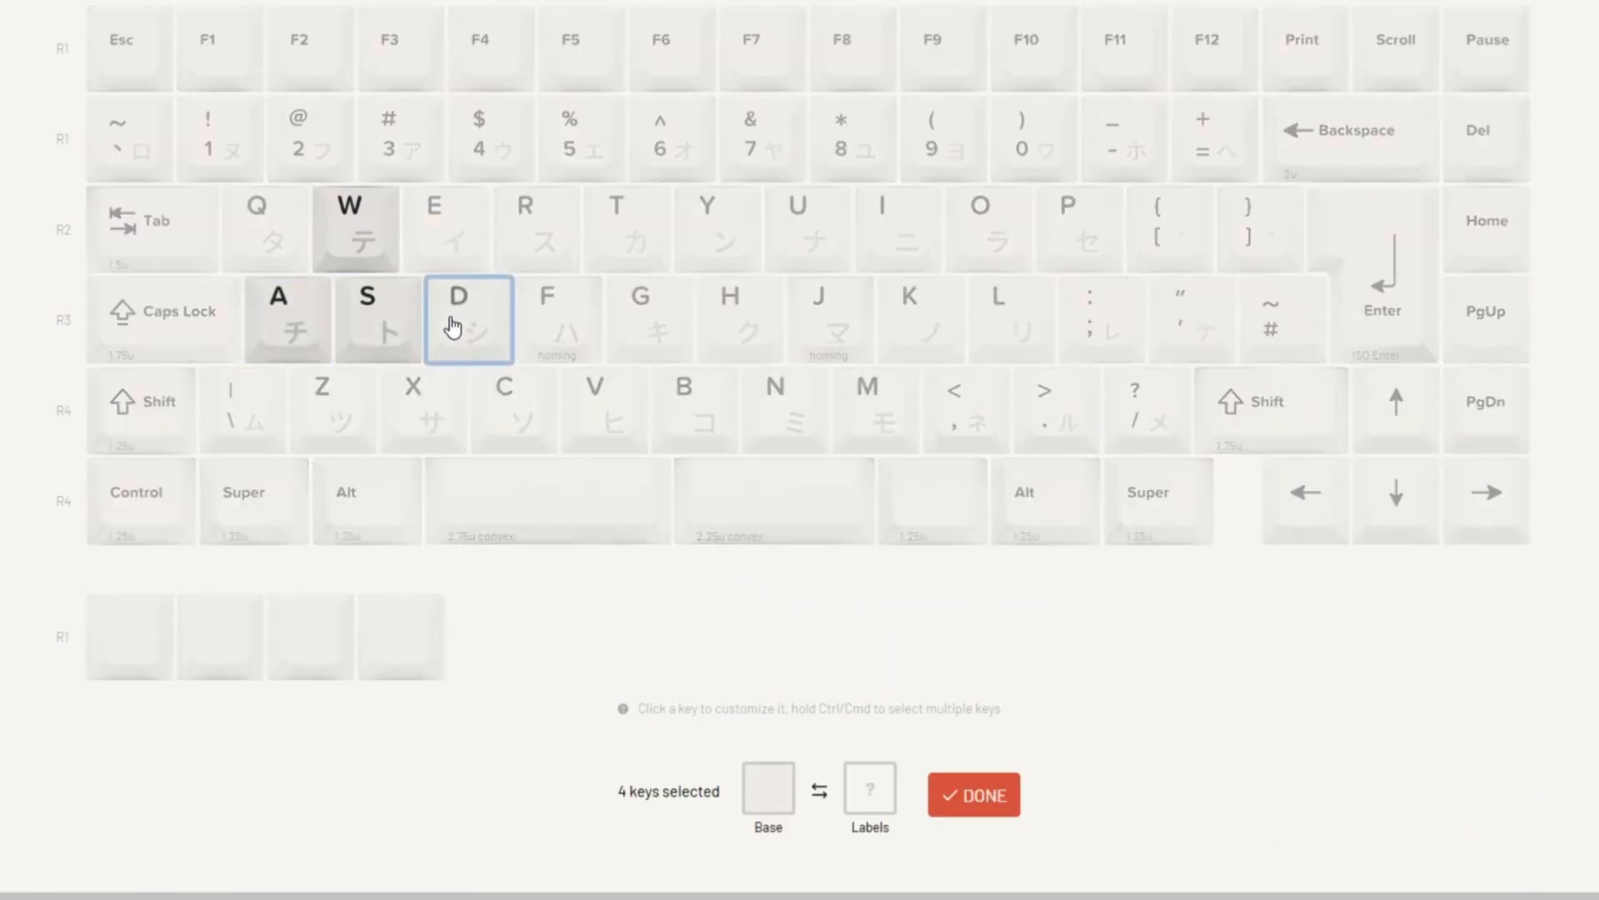
mouse_move(661, 637)
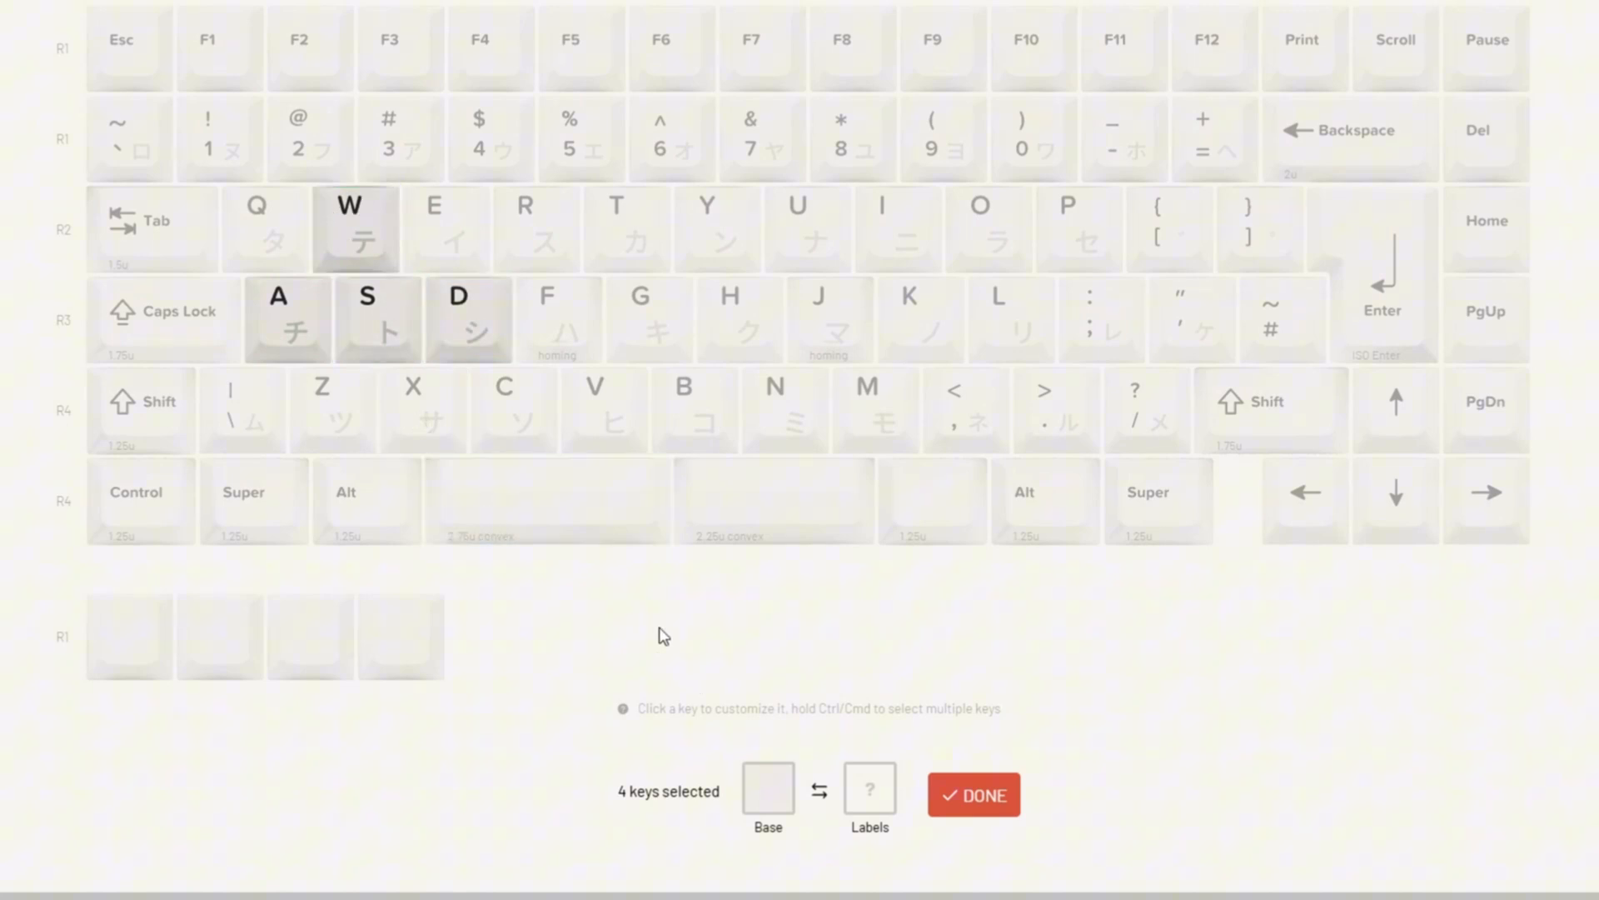
mouse_move(766, 807)
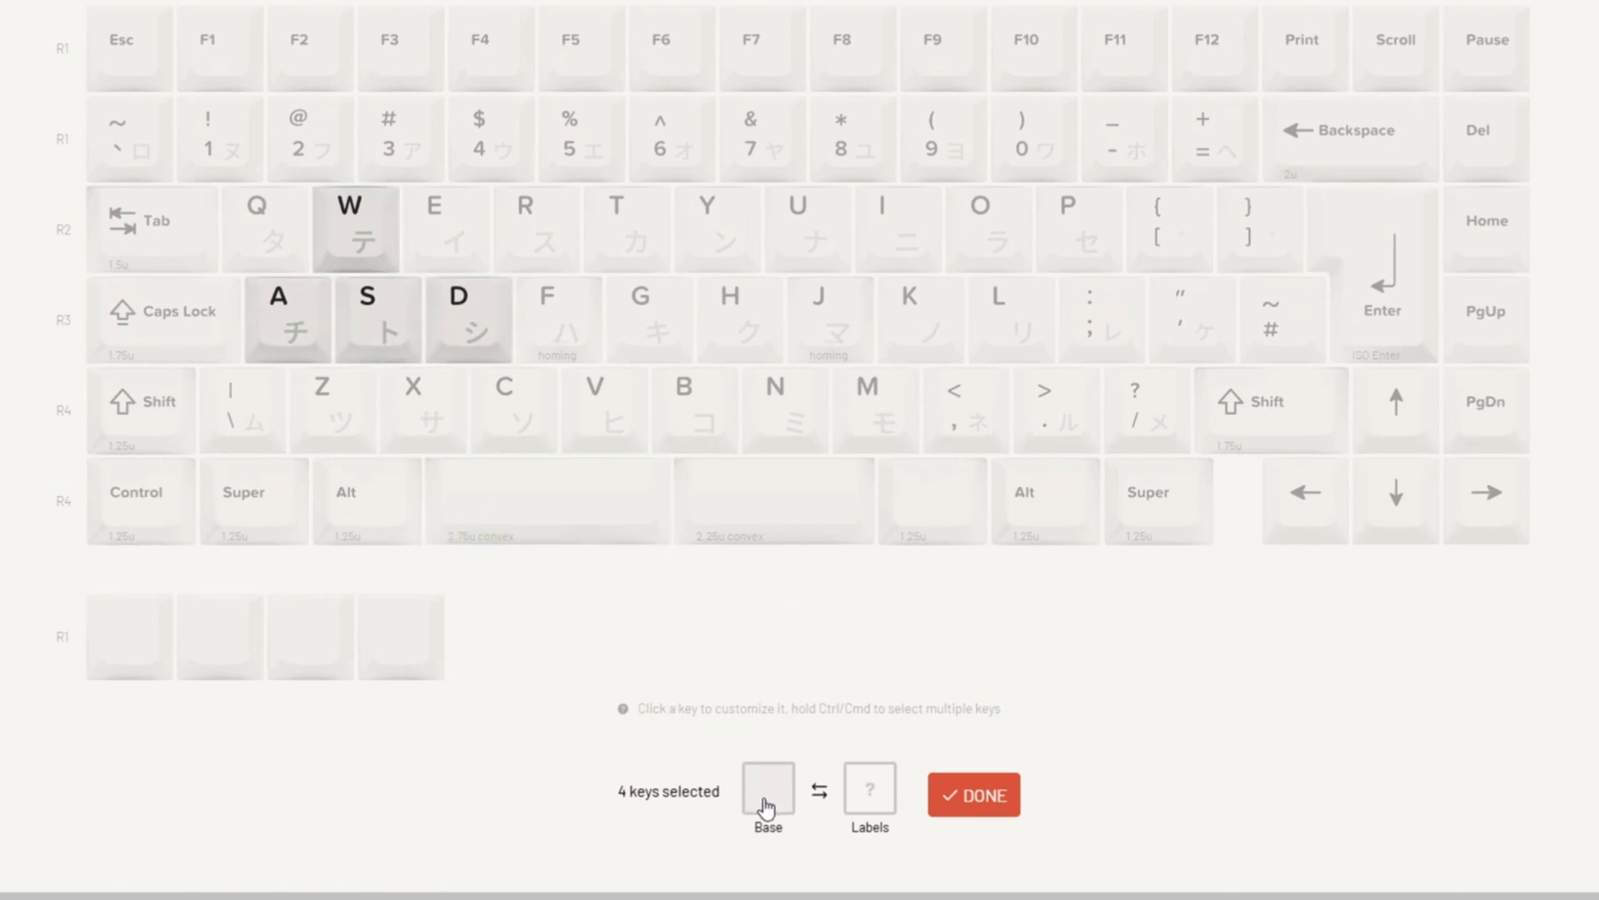
scroll(down, 3)
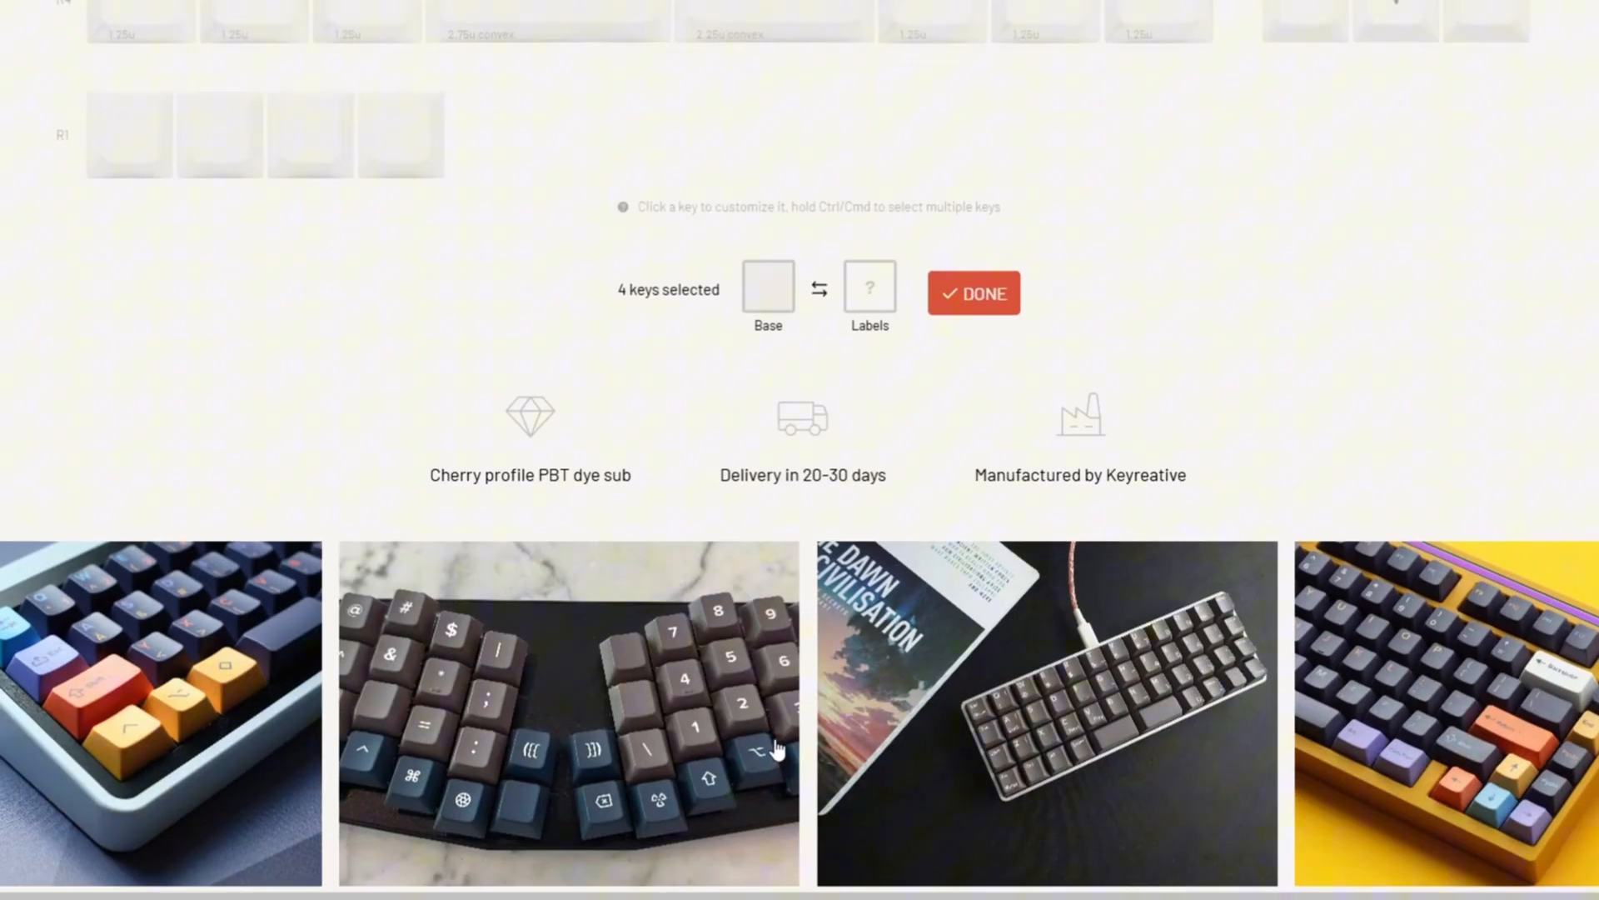
scroll(up, 3)
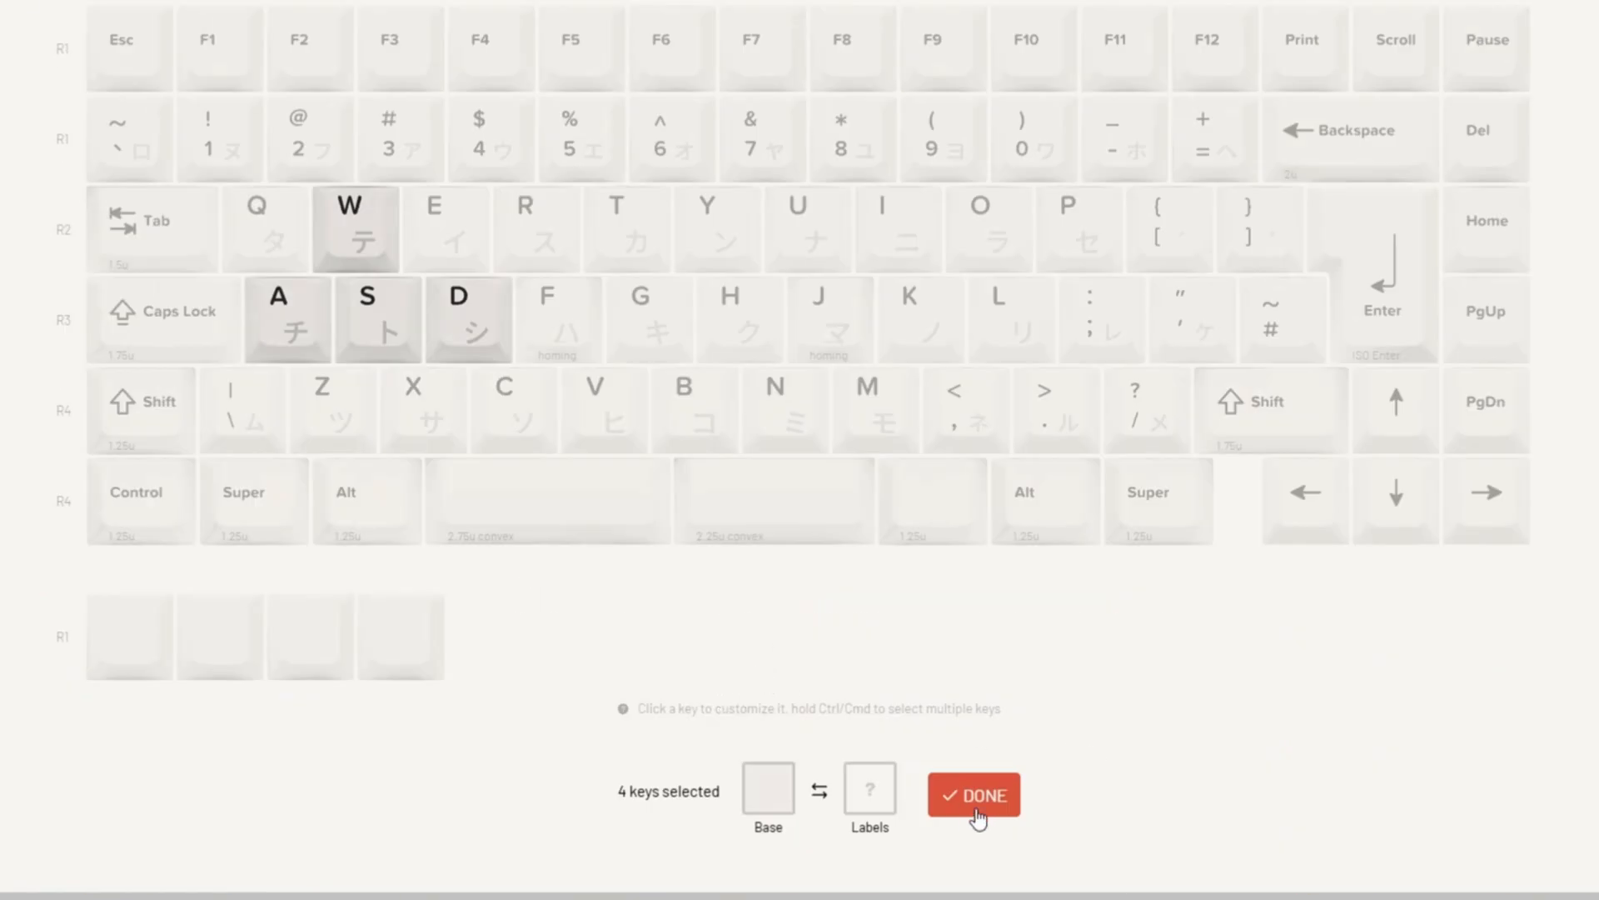
click(973, 792)
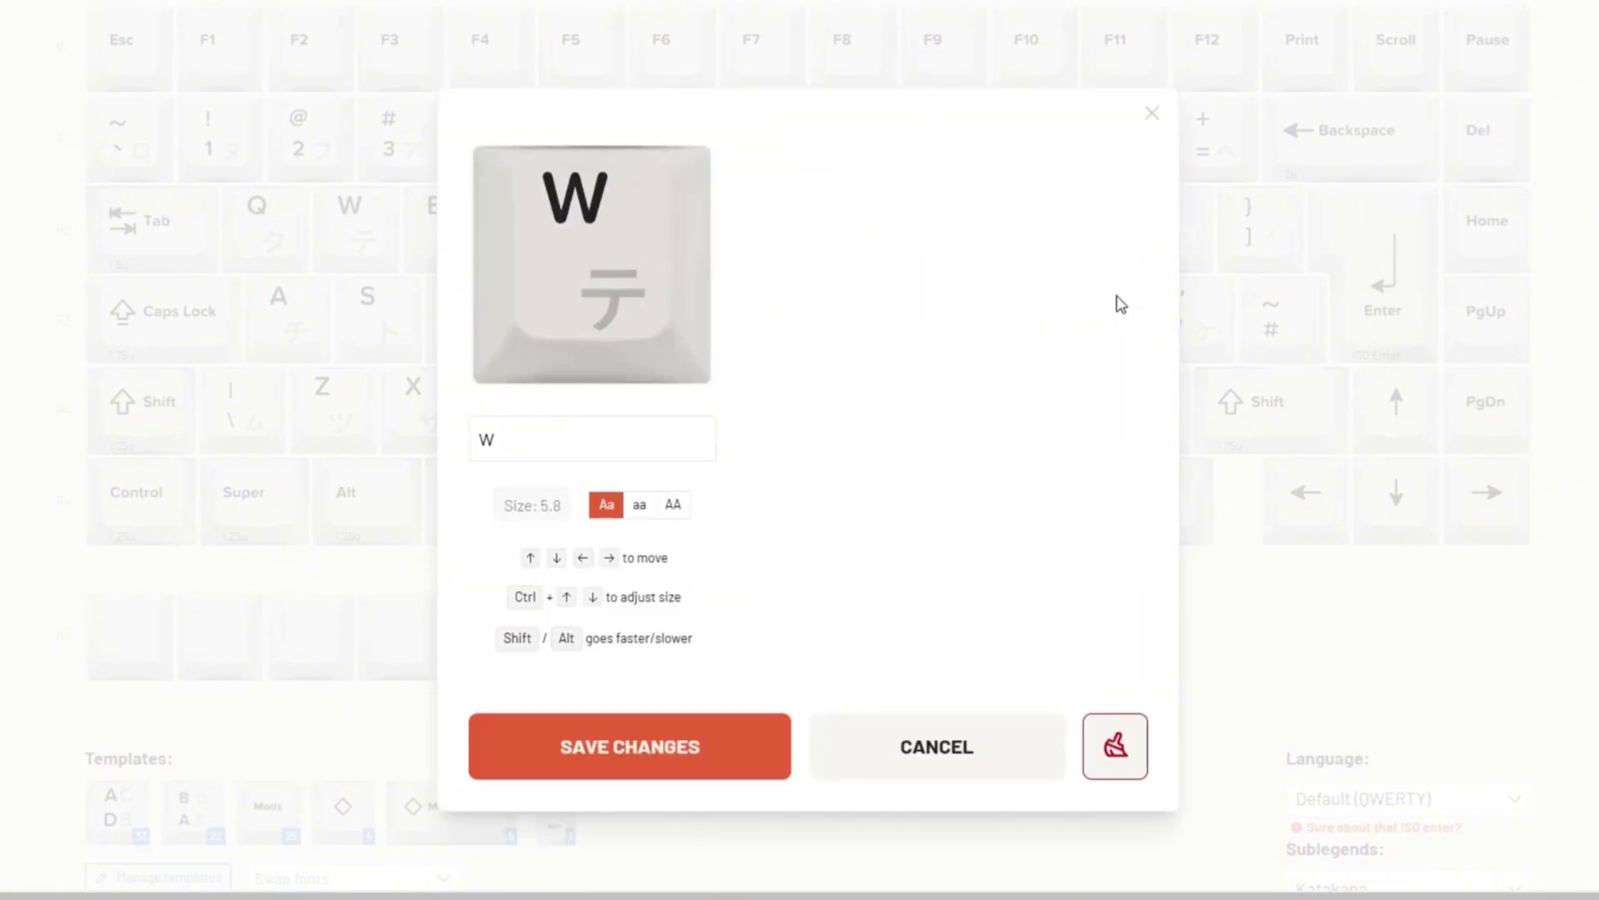
click(638, 503)
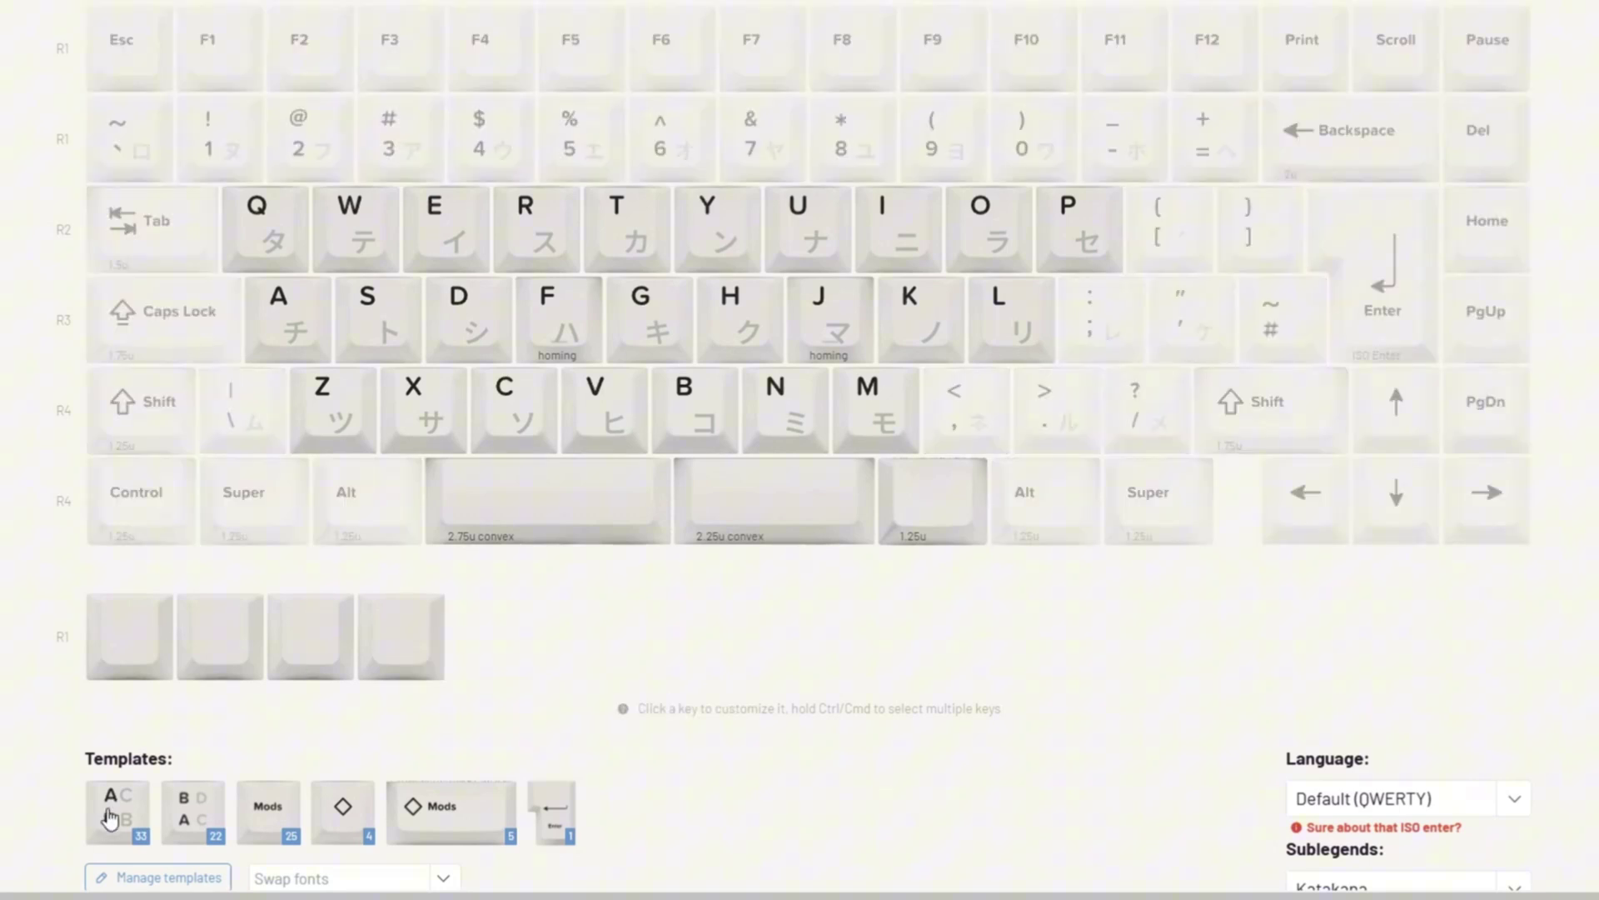
Step: Edit the A C D B template with a red preview colour, recolour layer A, and save the changes
click(117, 811)
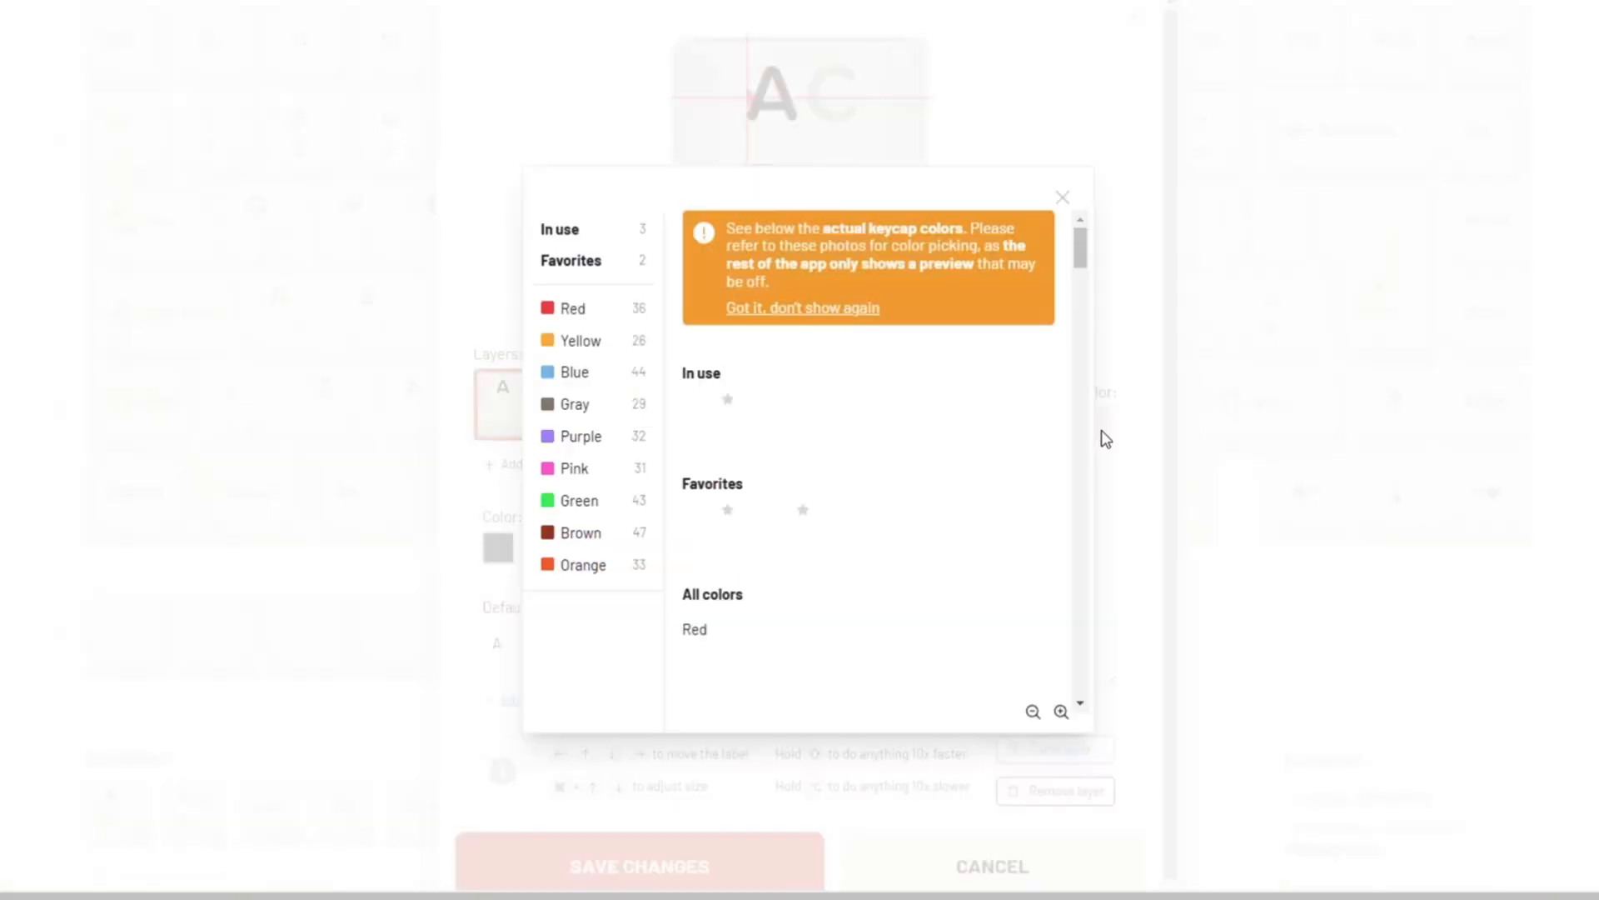
click(1061, 197)
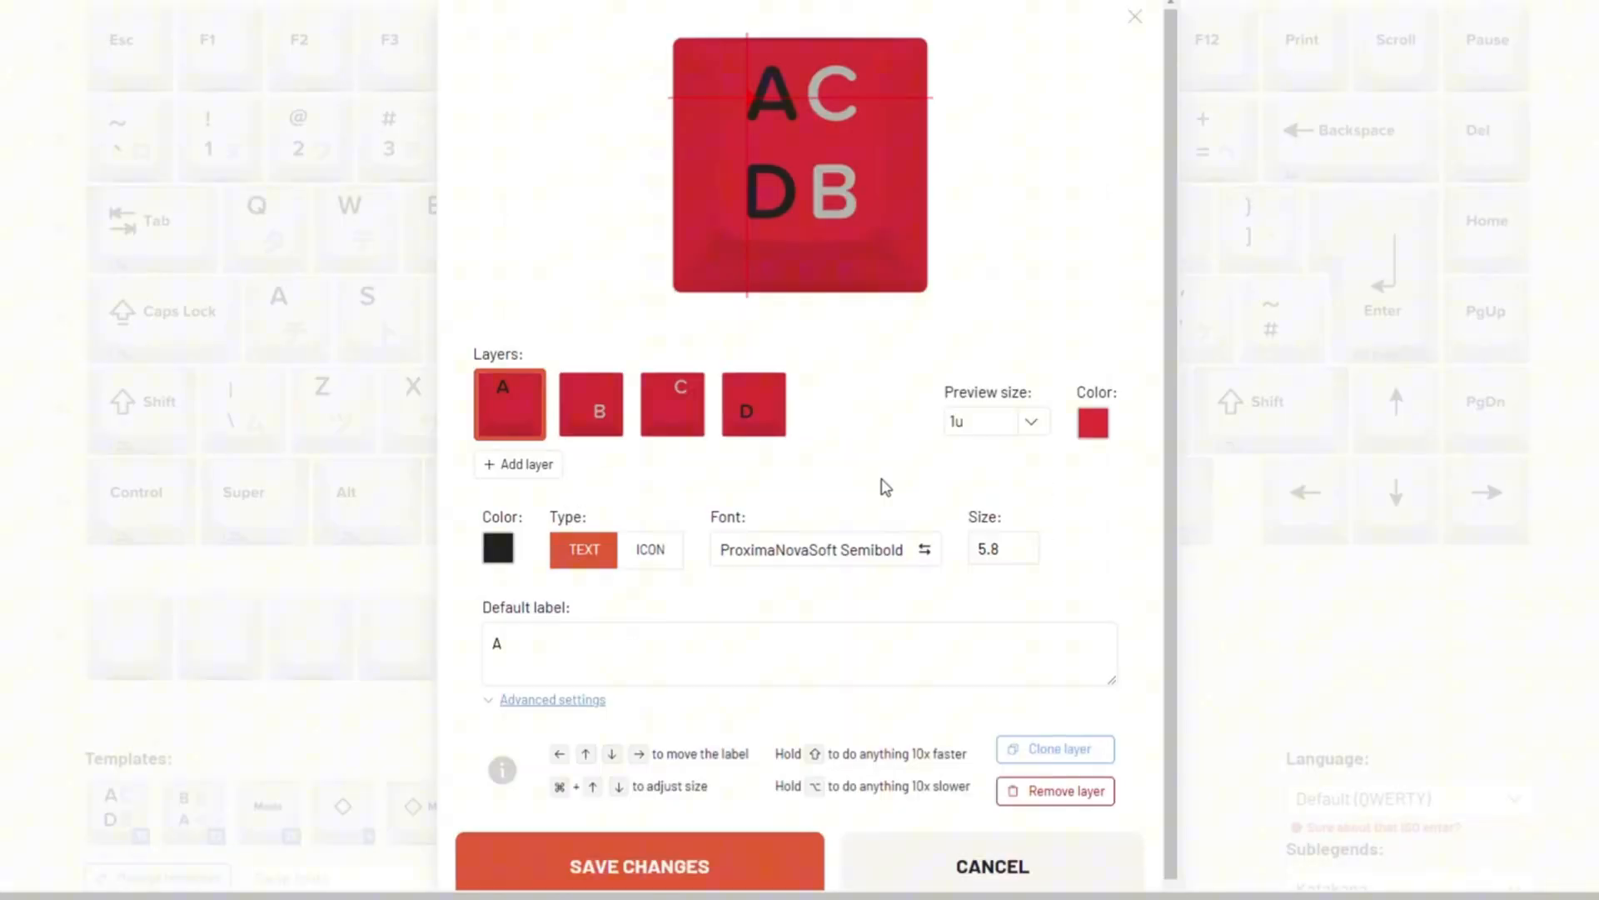
mouse_move(1119, 442)
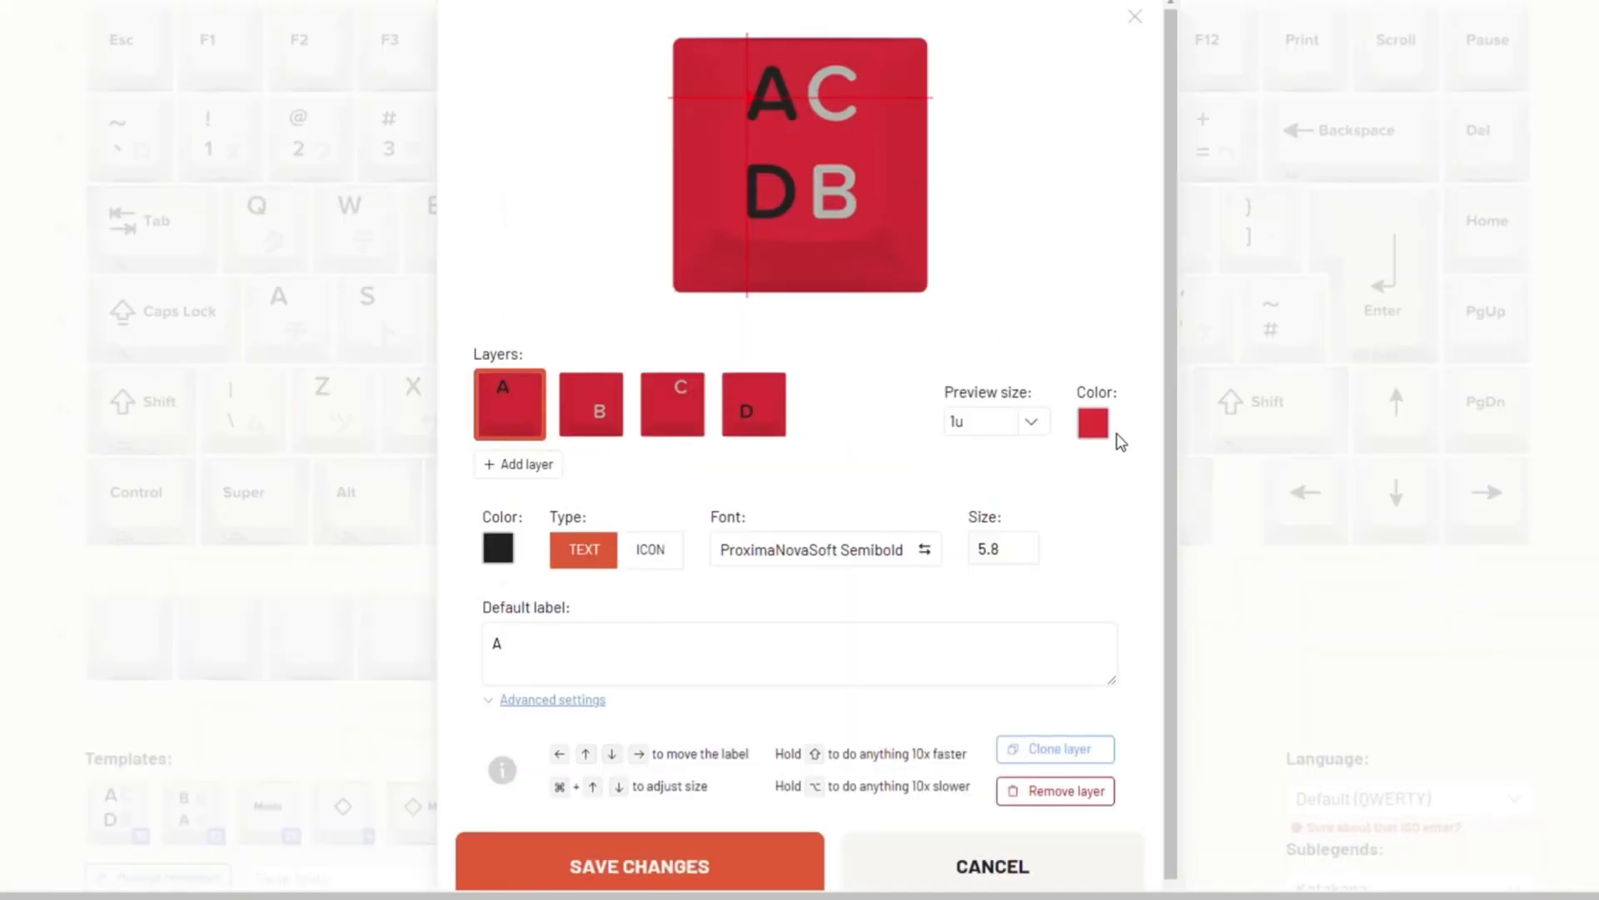
mouse_move(885, 263)
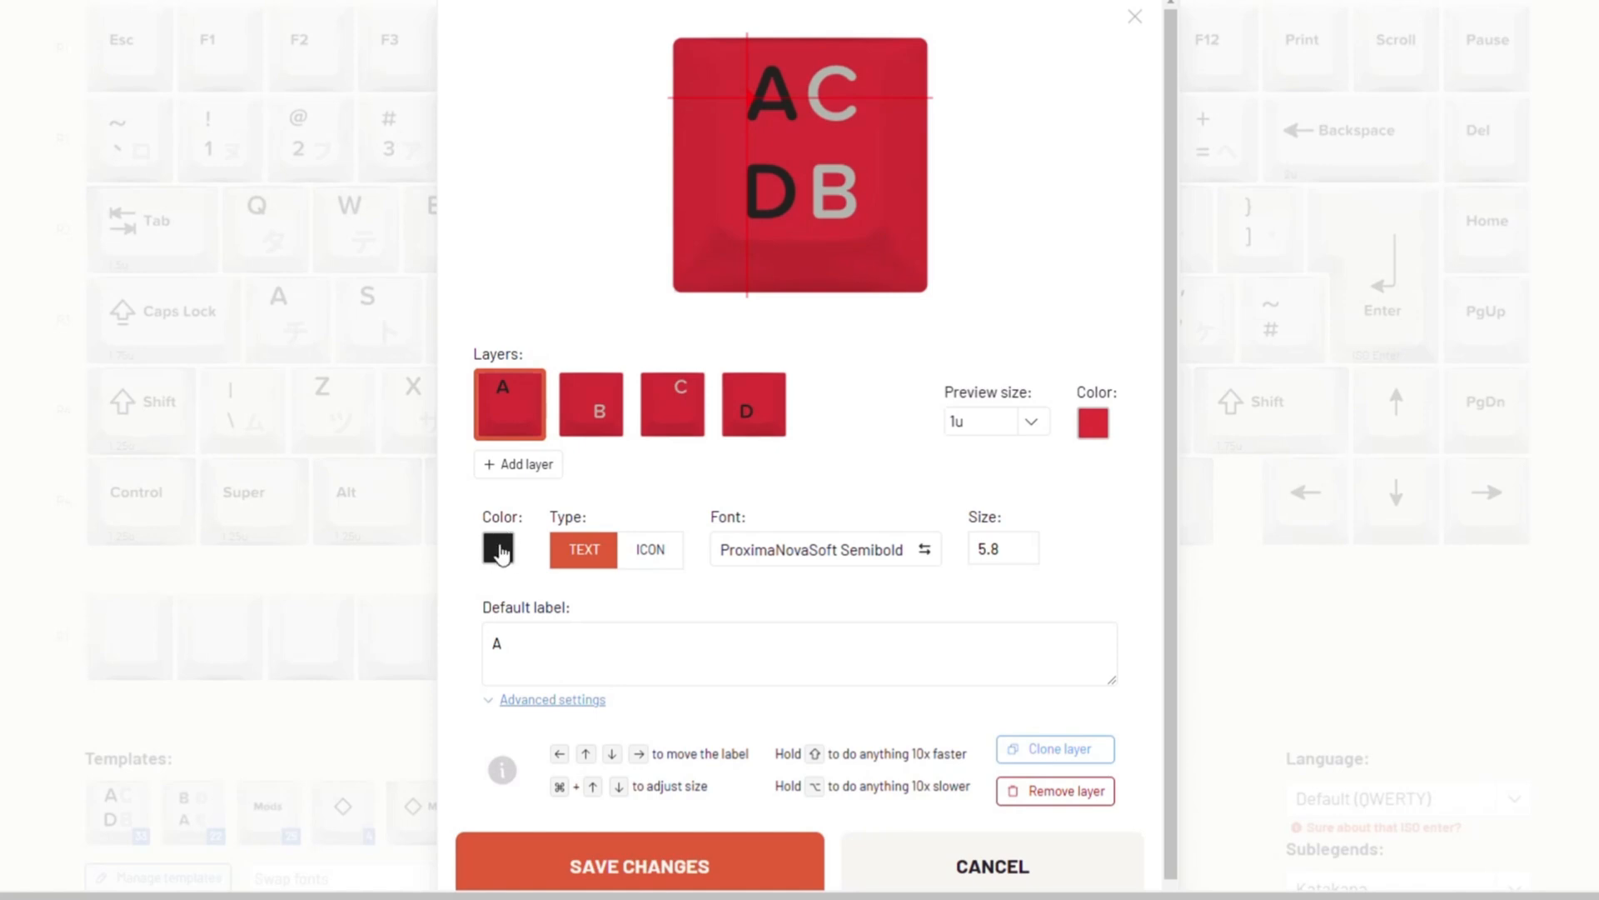
click(498, 548)
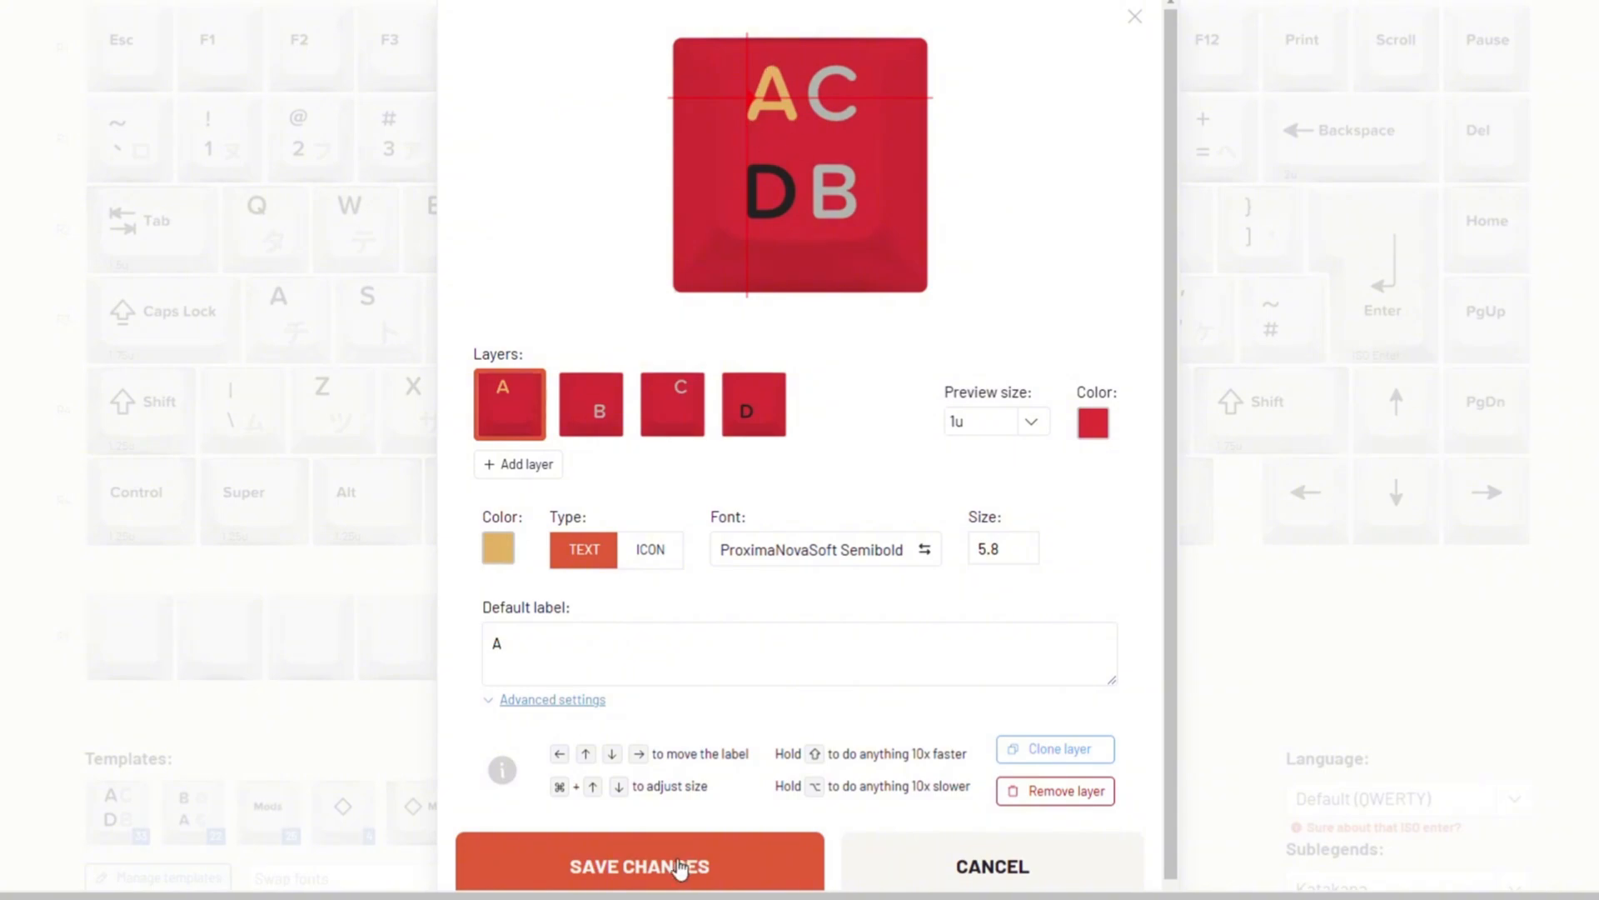
click(639, 864)
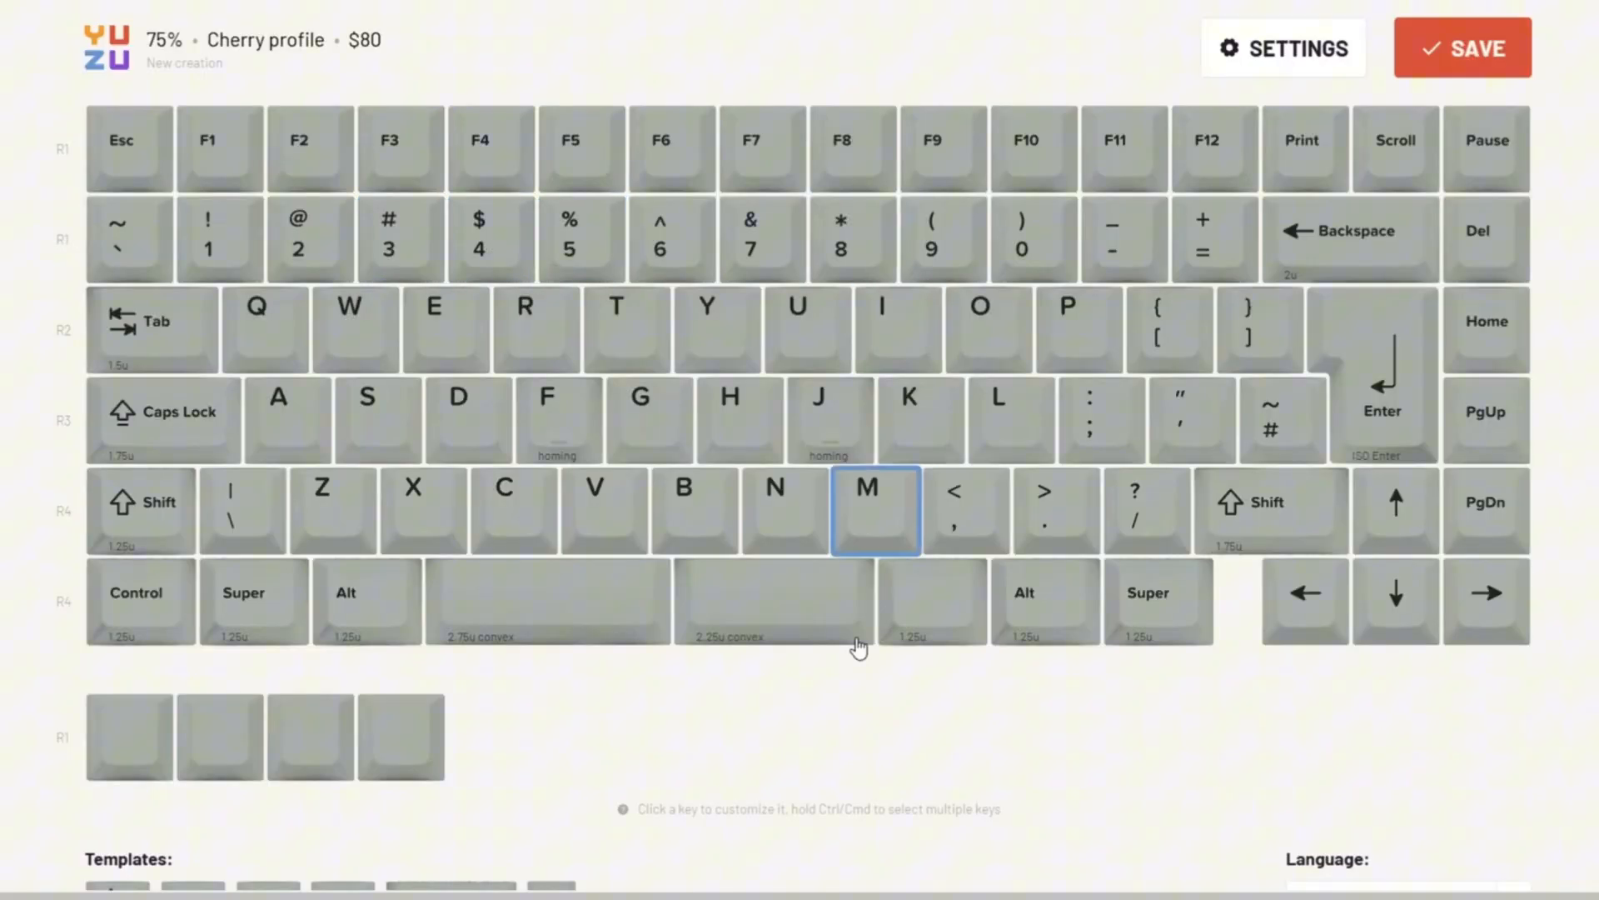
Step: Give the template legends a thin geometric futuristic font from the font list
scroll(down, 3)
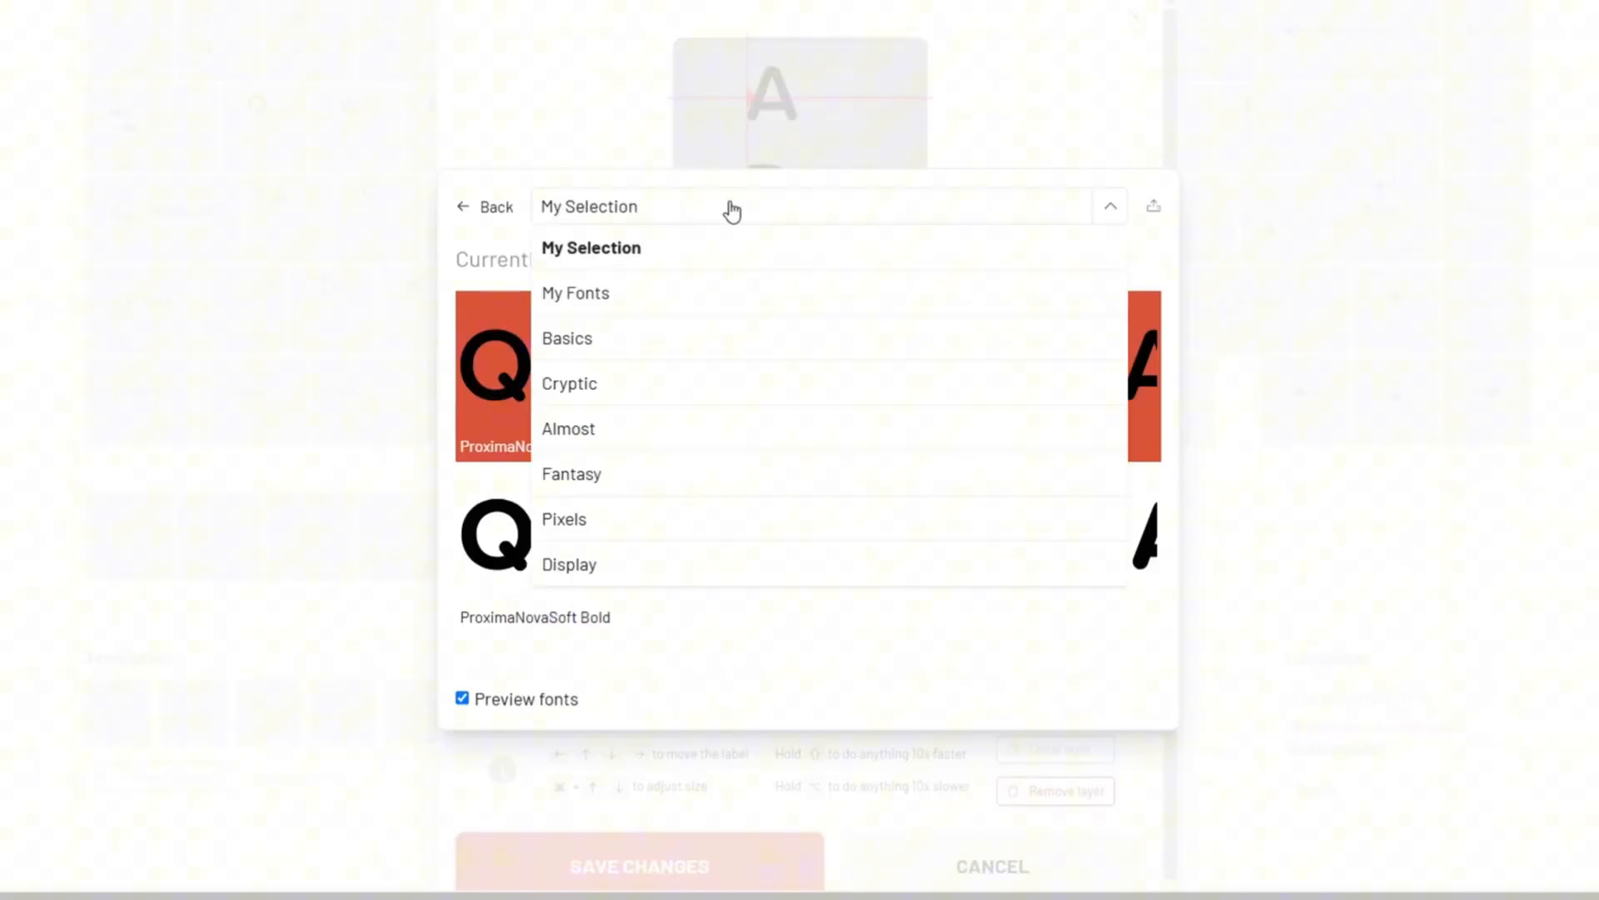
mouse_move(625, 521)
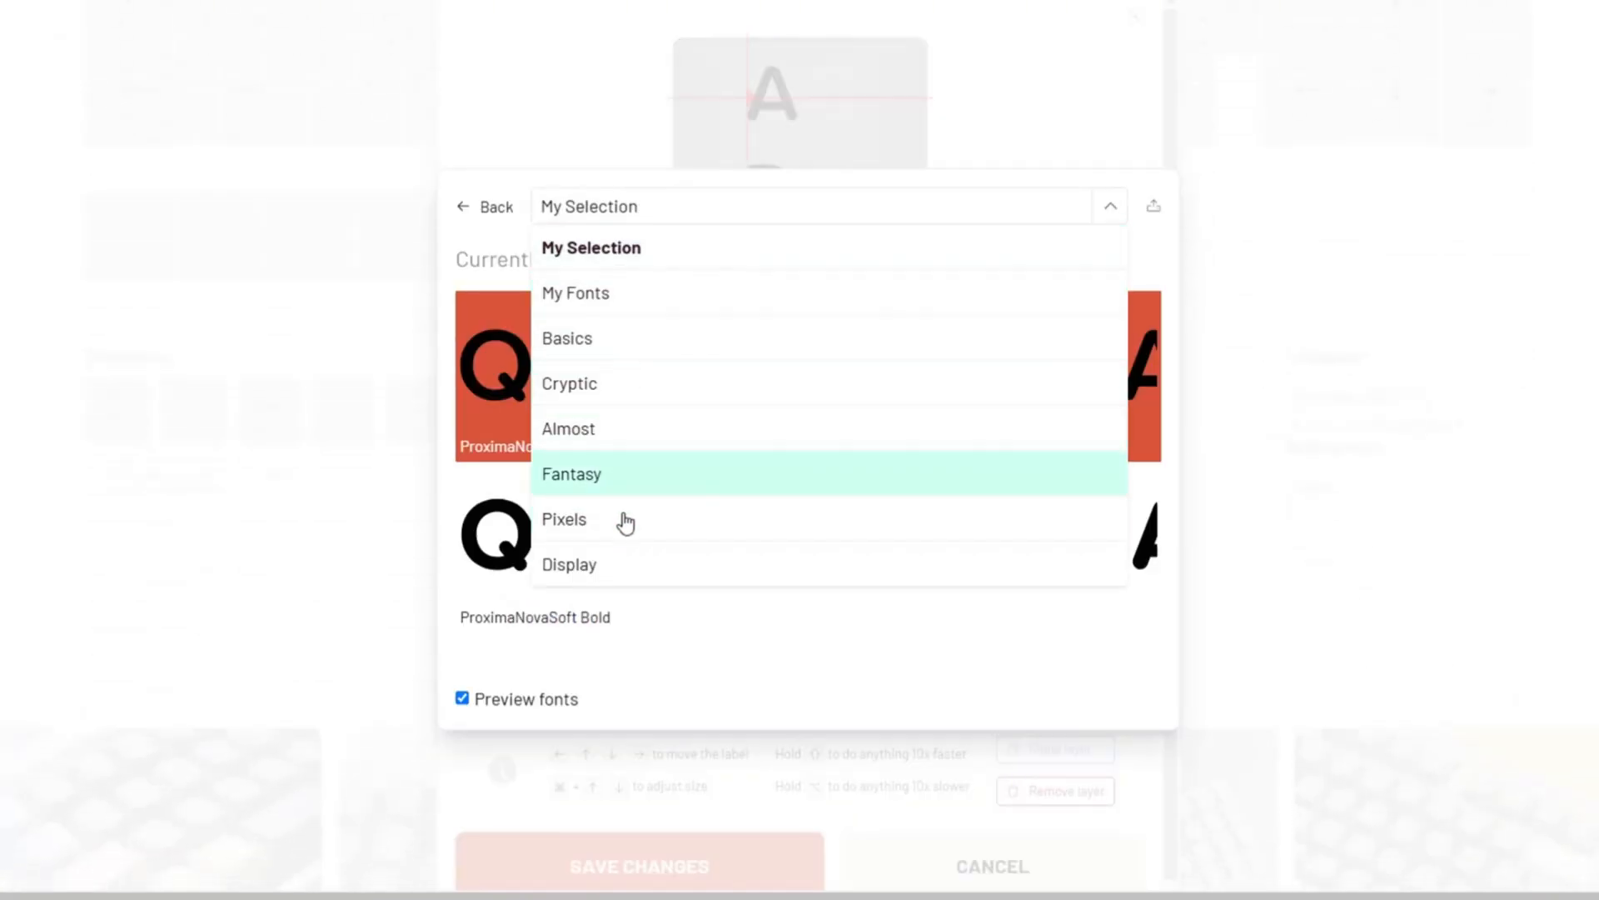
click(568, 565)
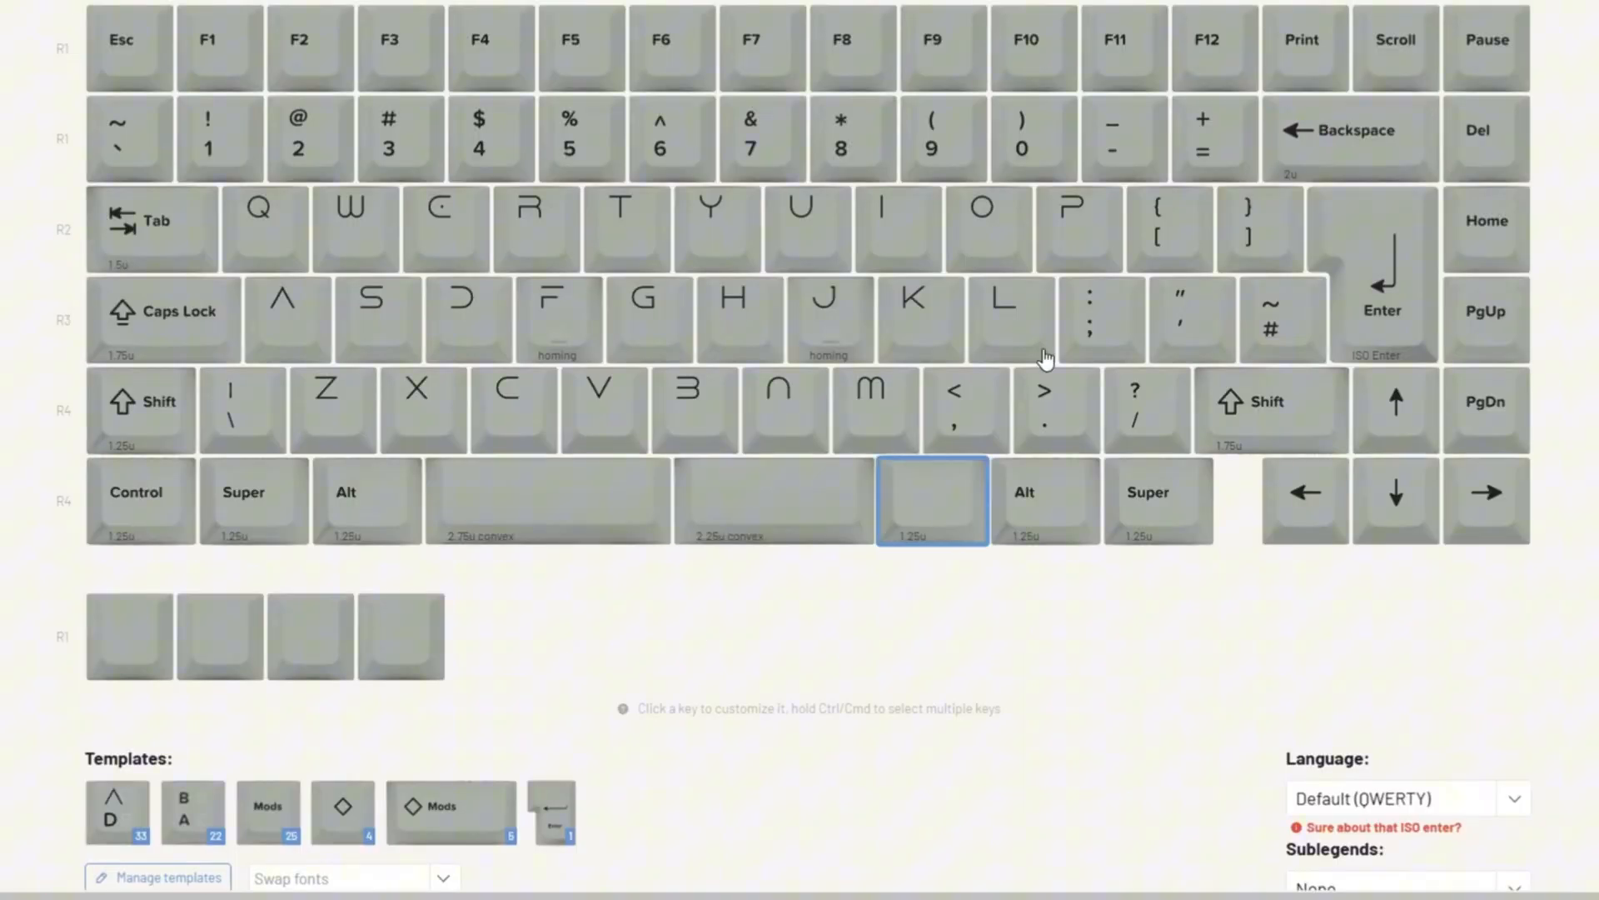
Step: Switch the W key to the icon-only arrow template, then select the A key
click(548, 500)
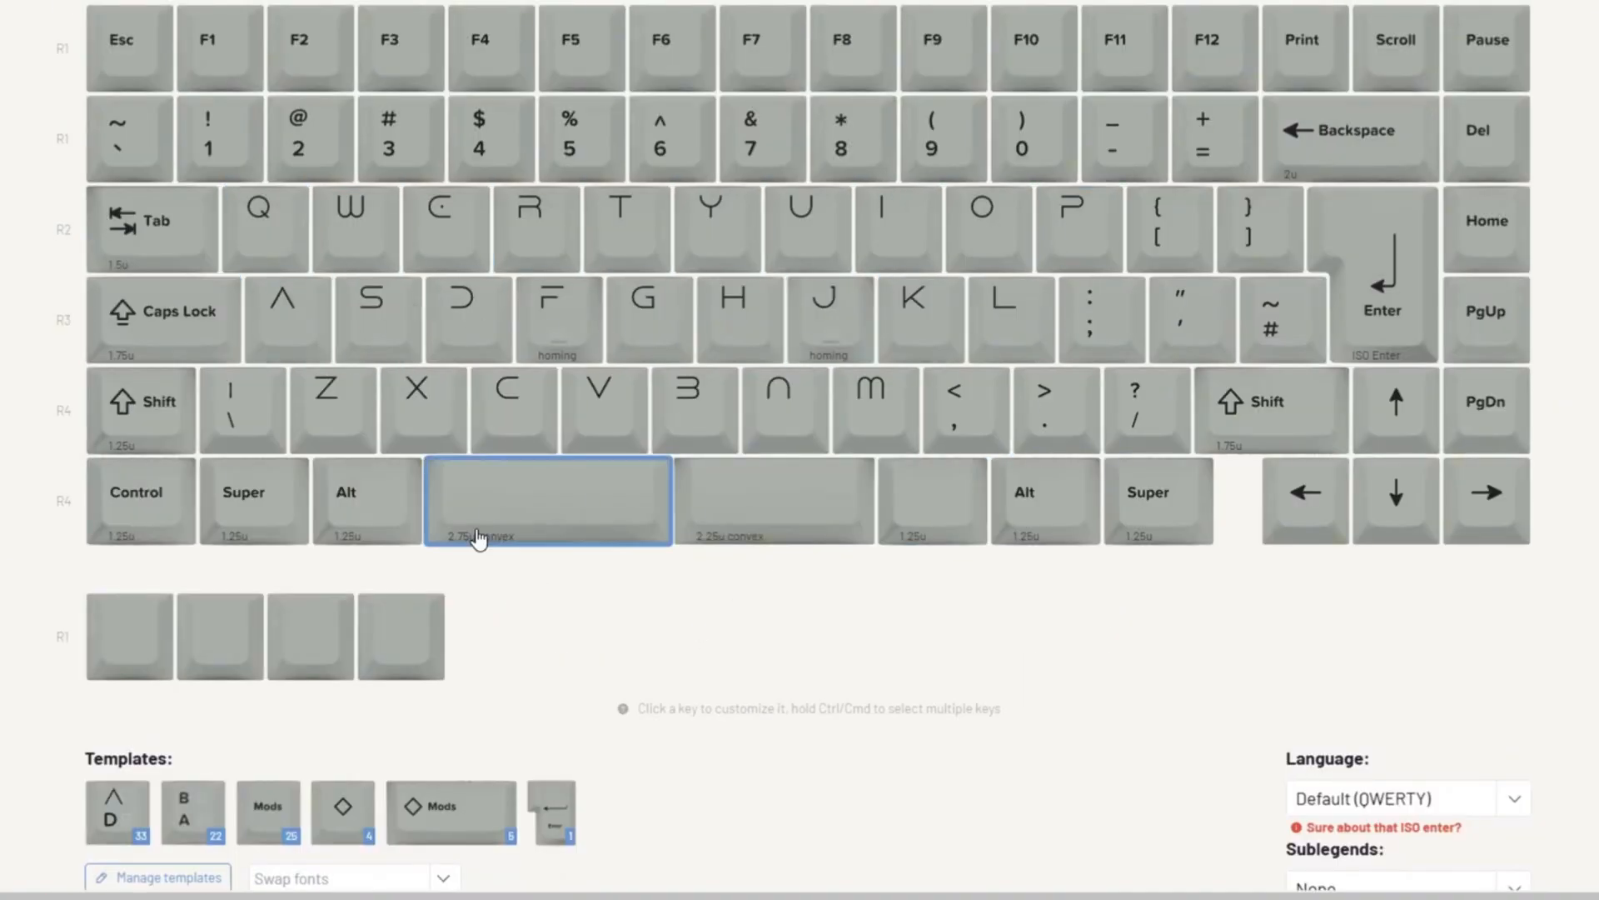
click(353, 228)
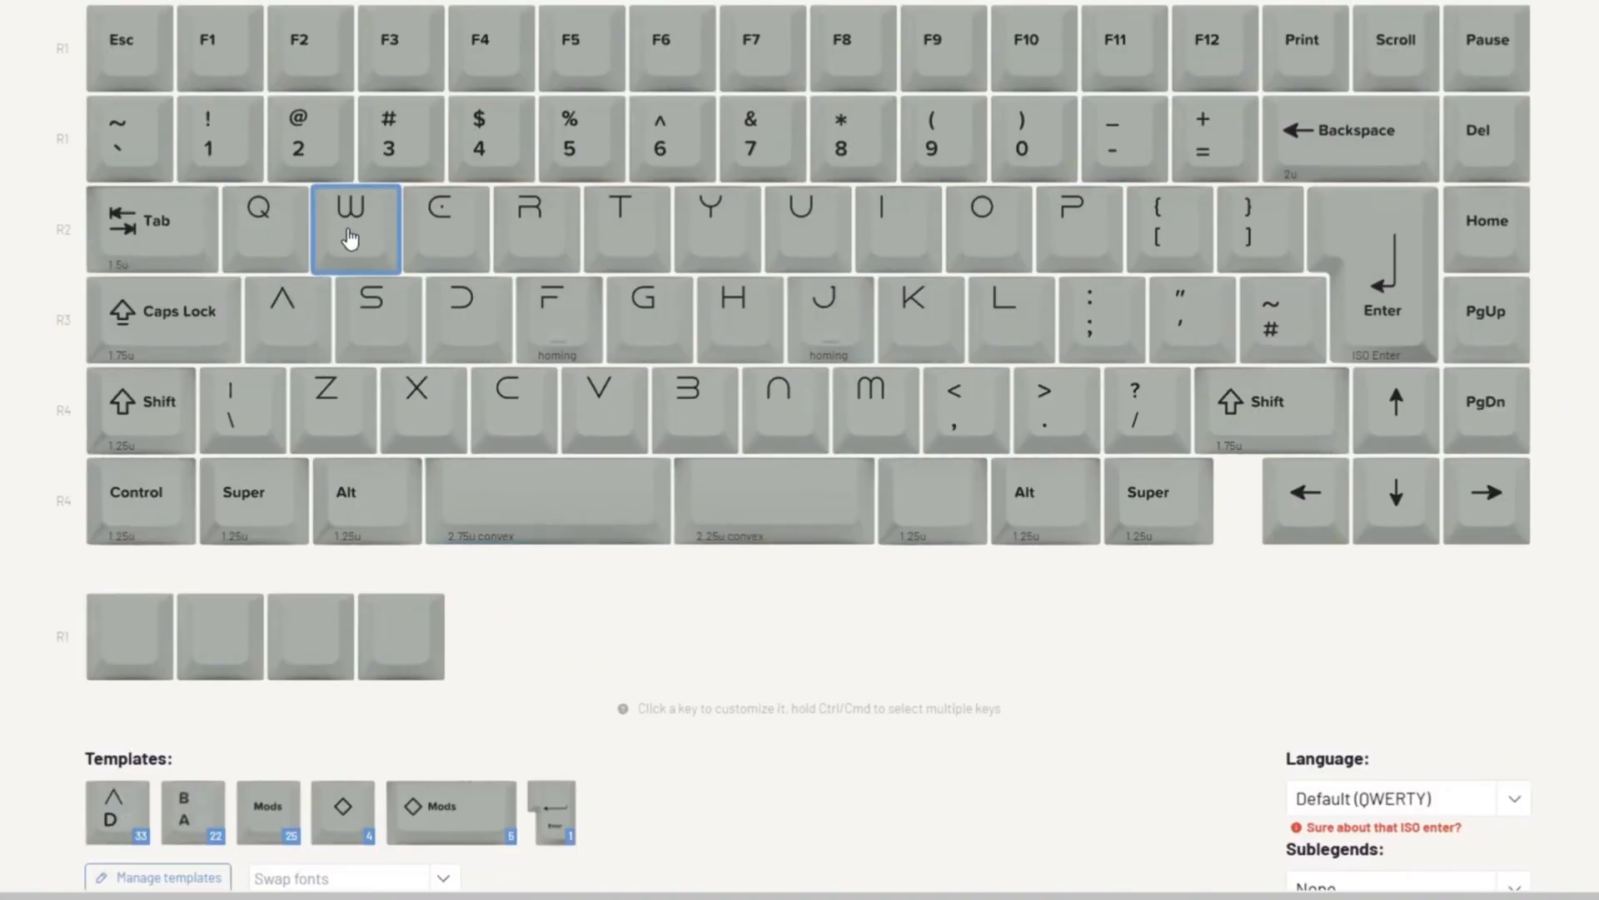
mouse_move(356, 248)
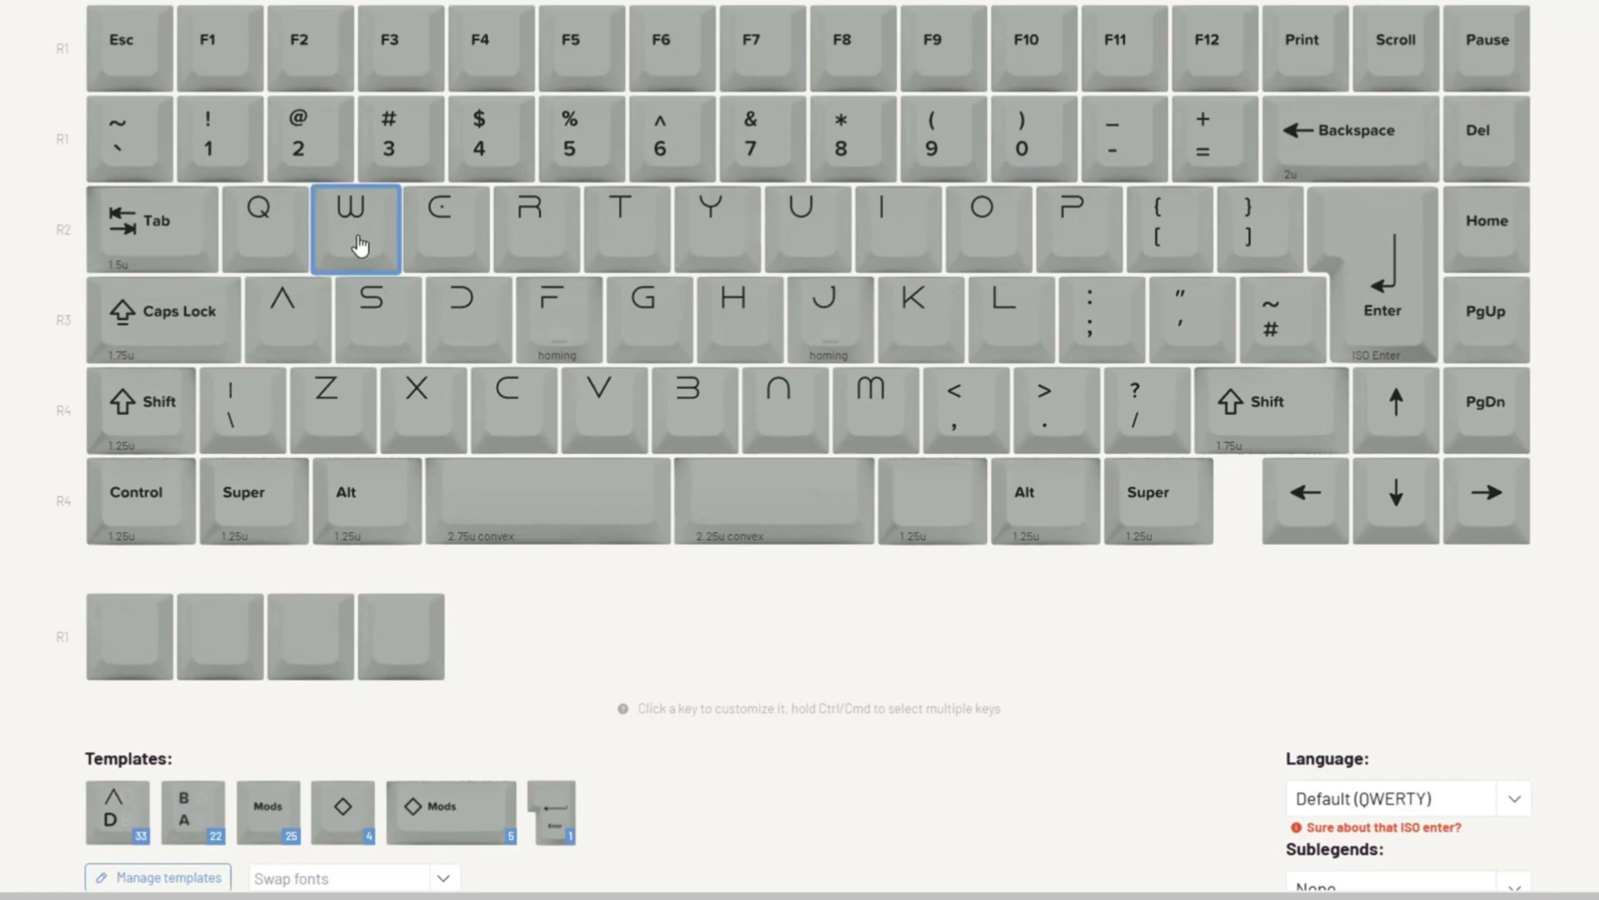
click(354, 228)
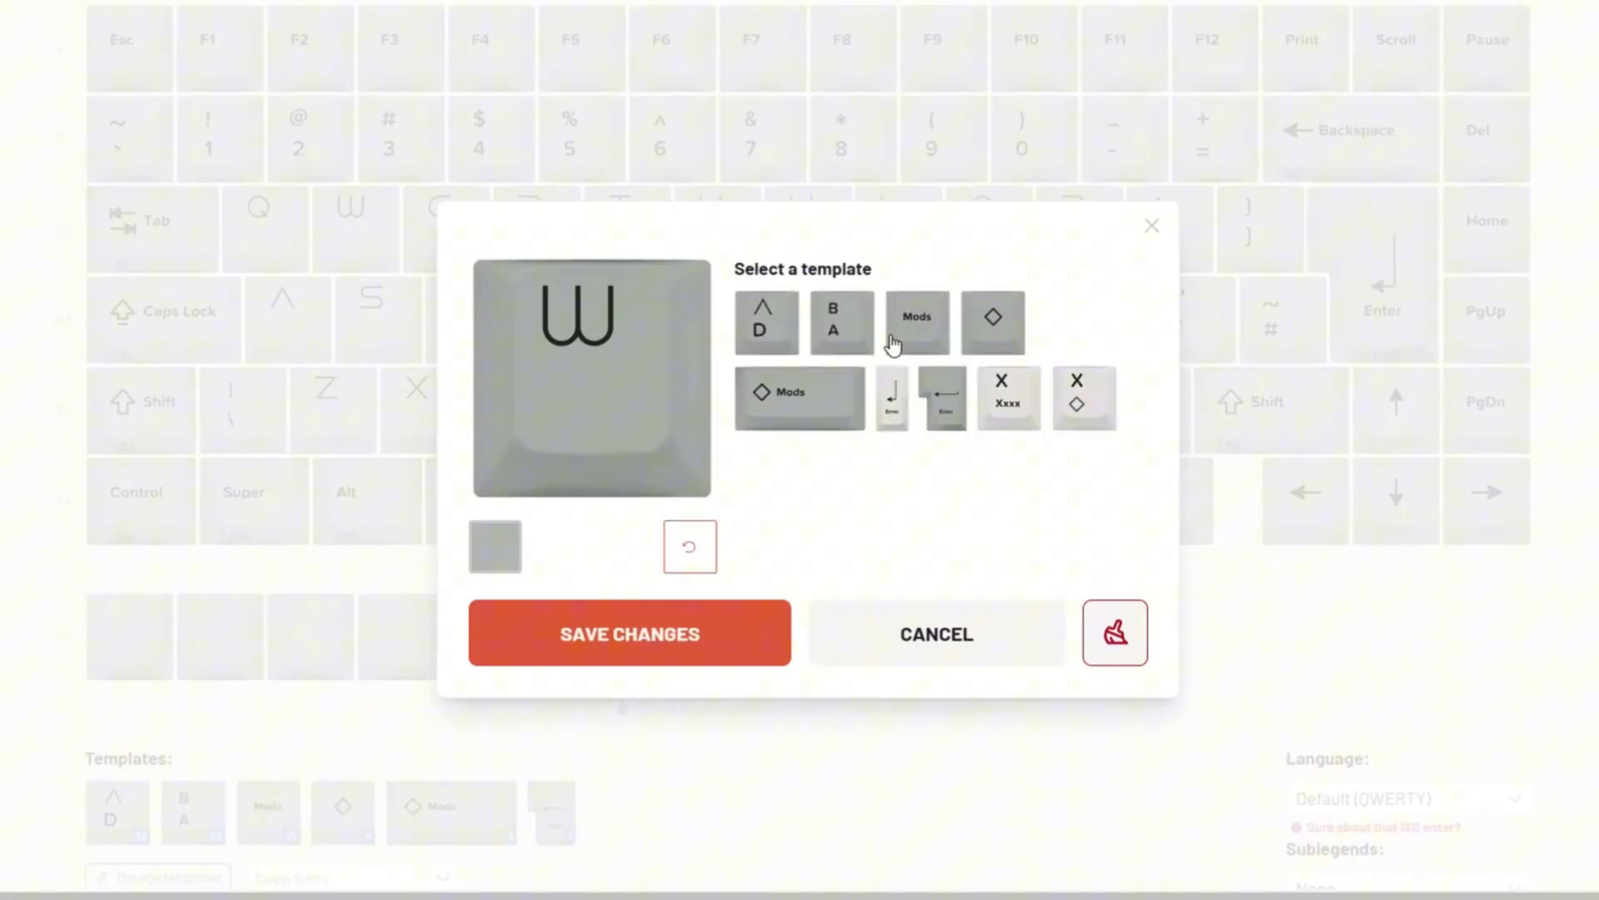
click(992, 321)
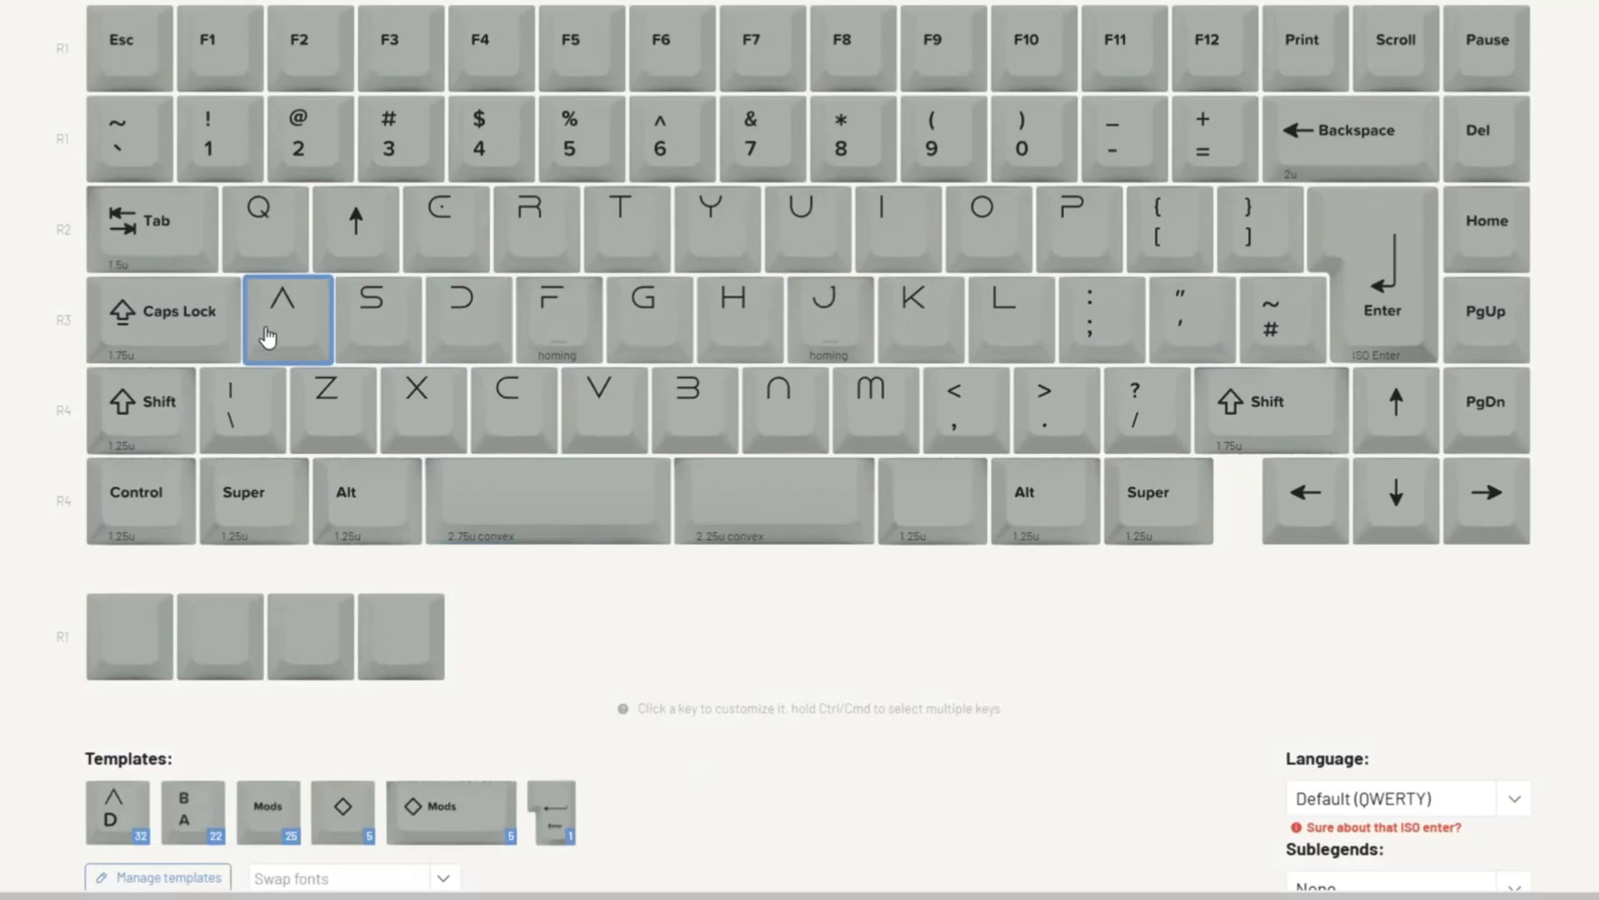
click(288, 320)
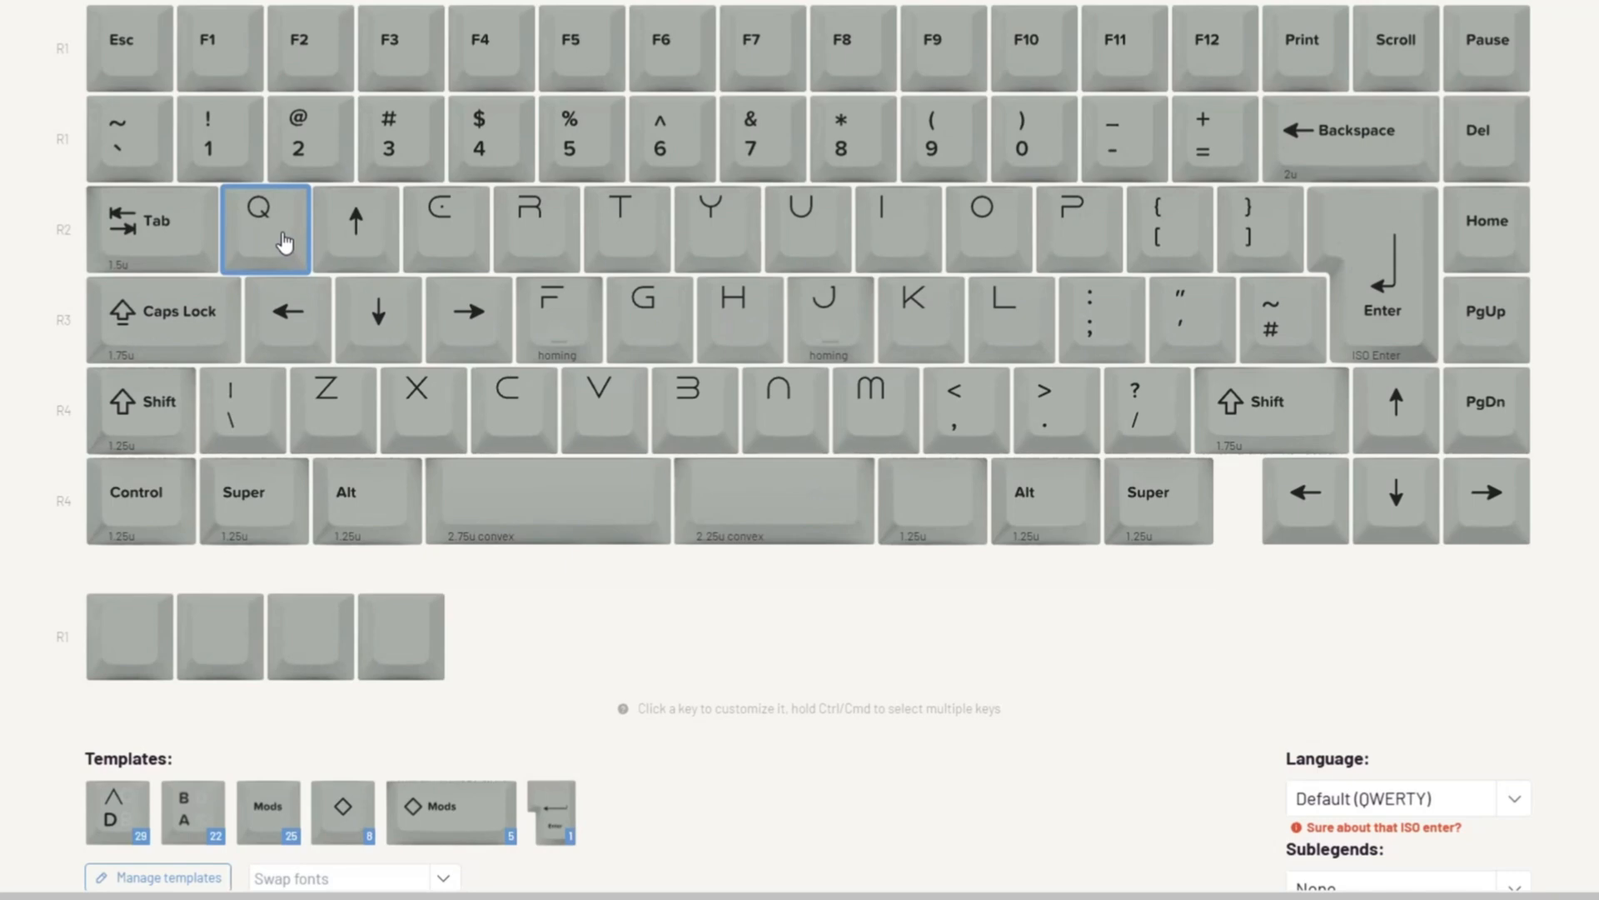
click(751, 594)
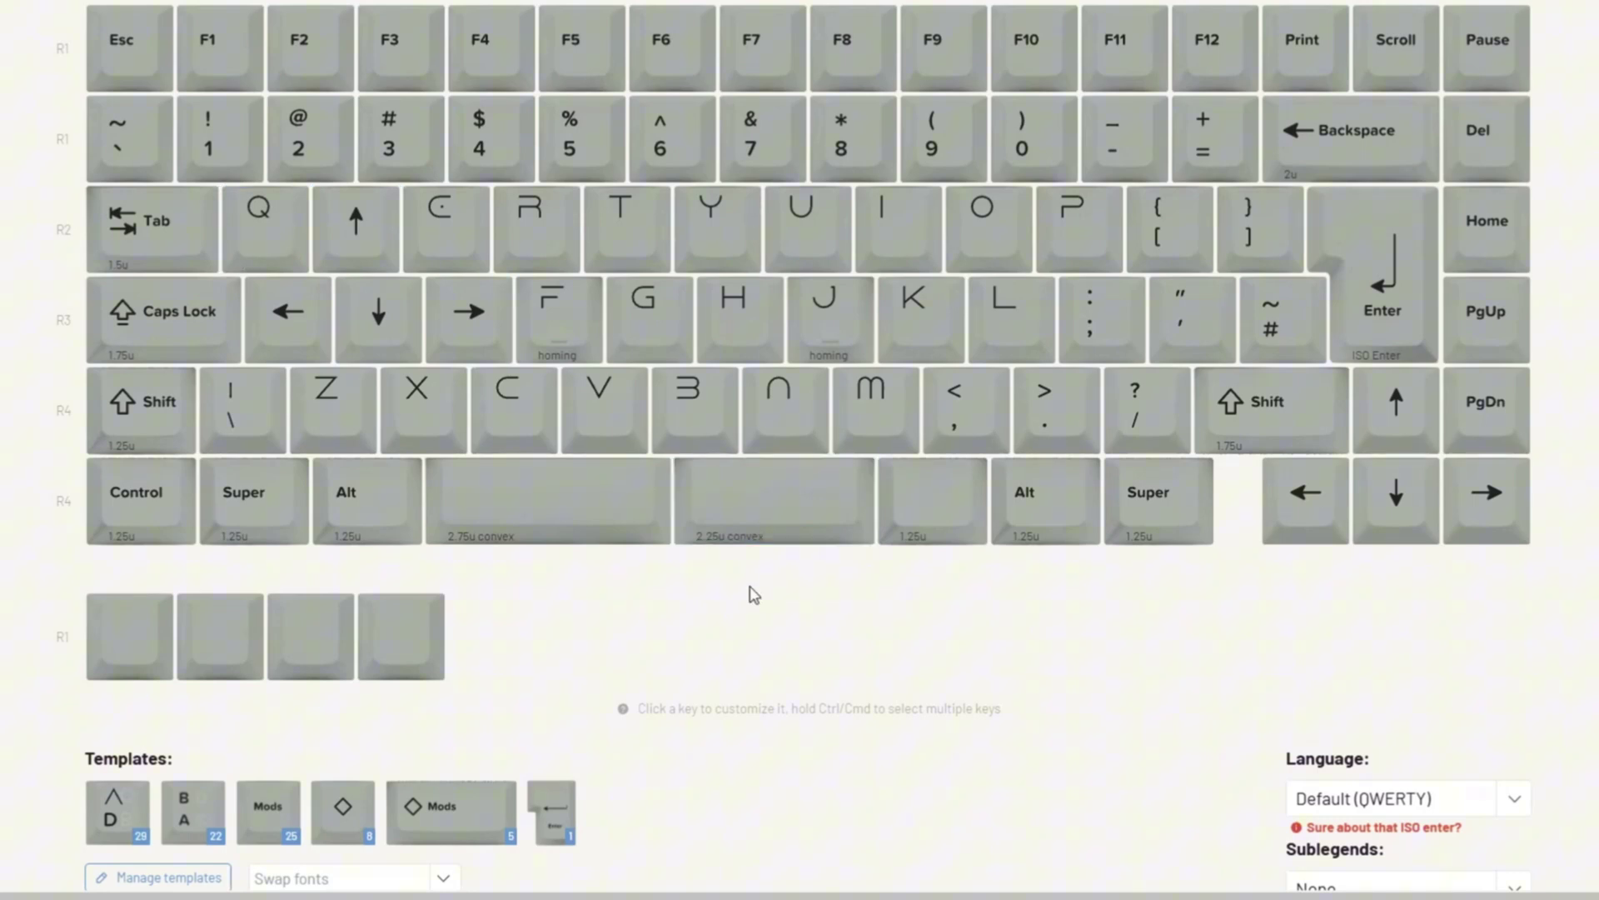
click(115, 811)
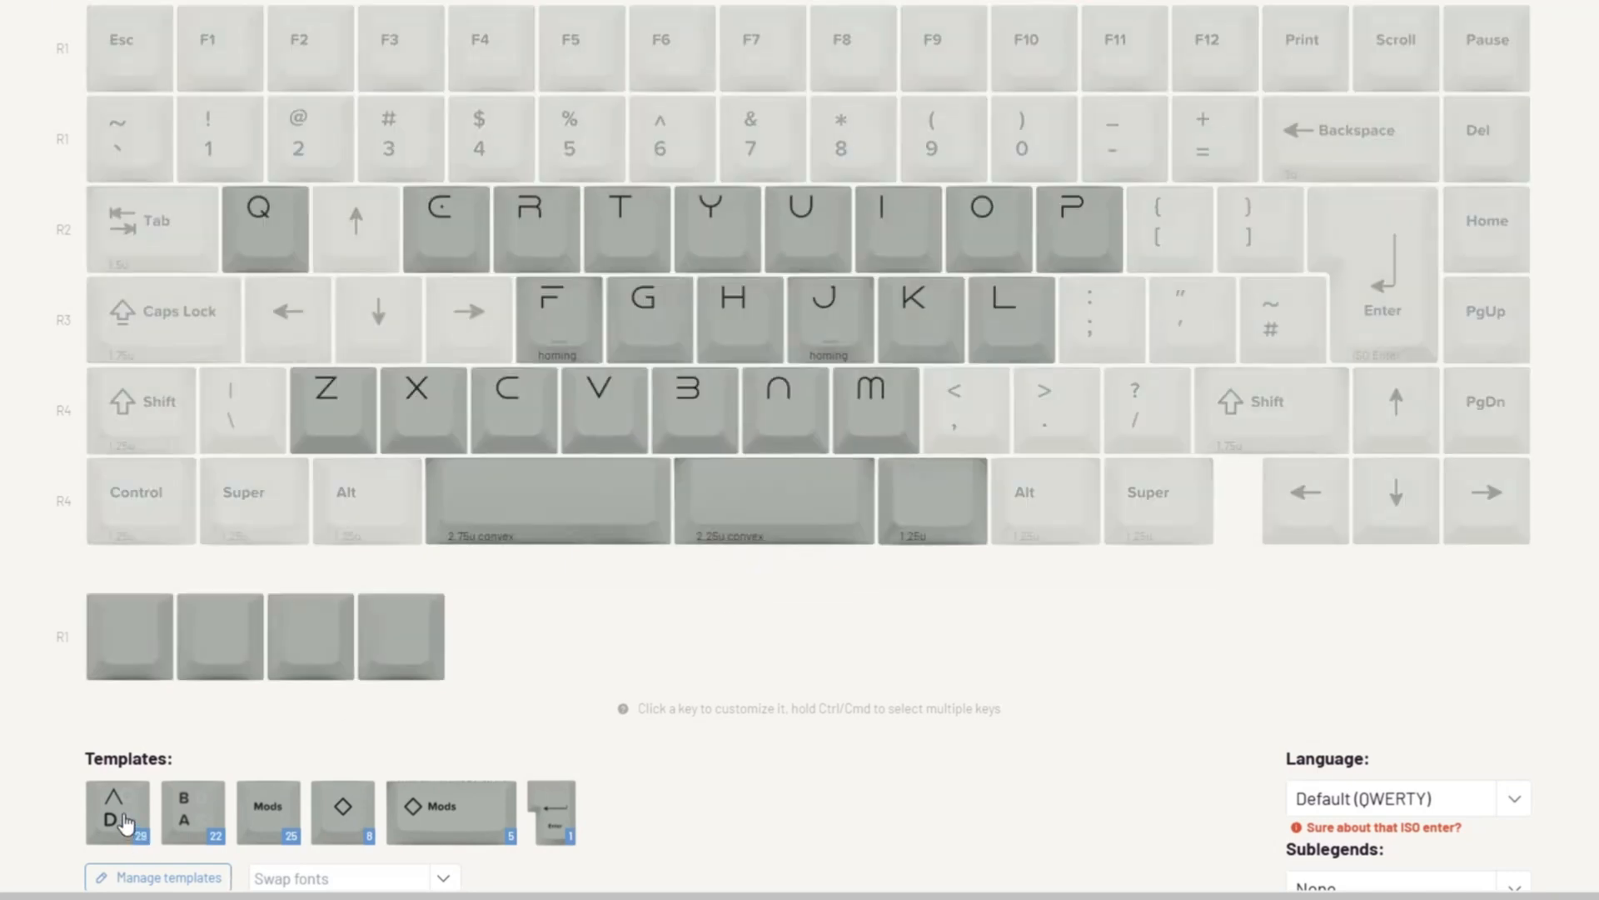
click(117, 811)
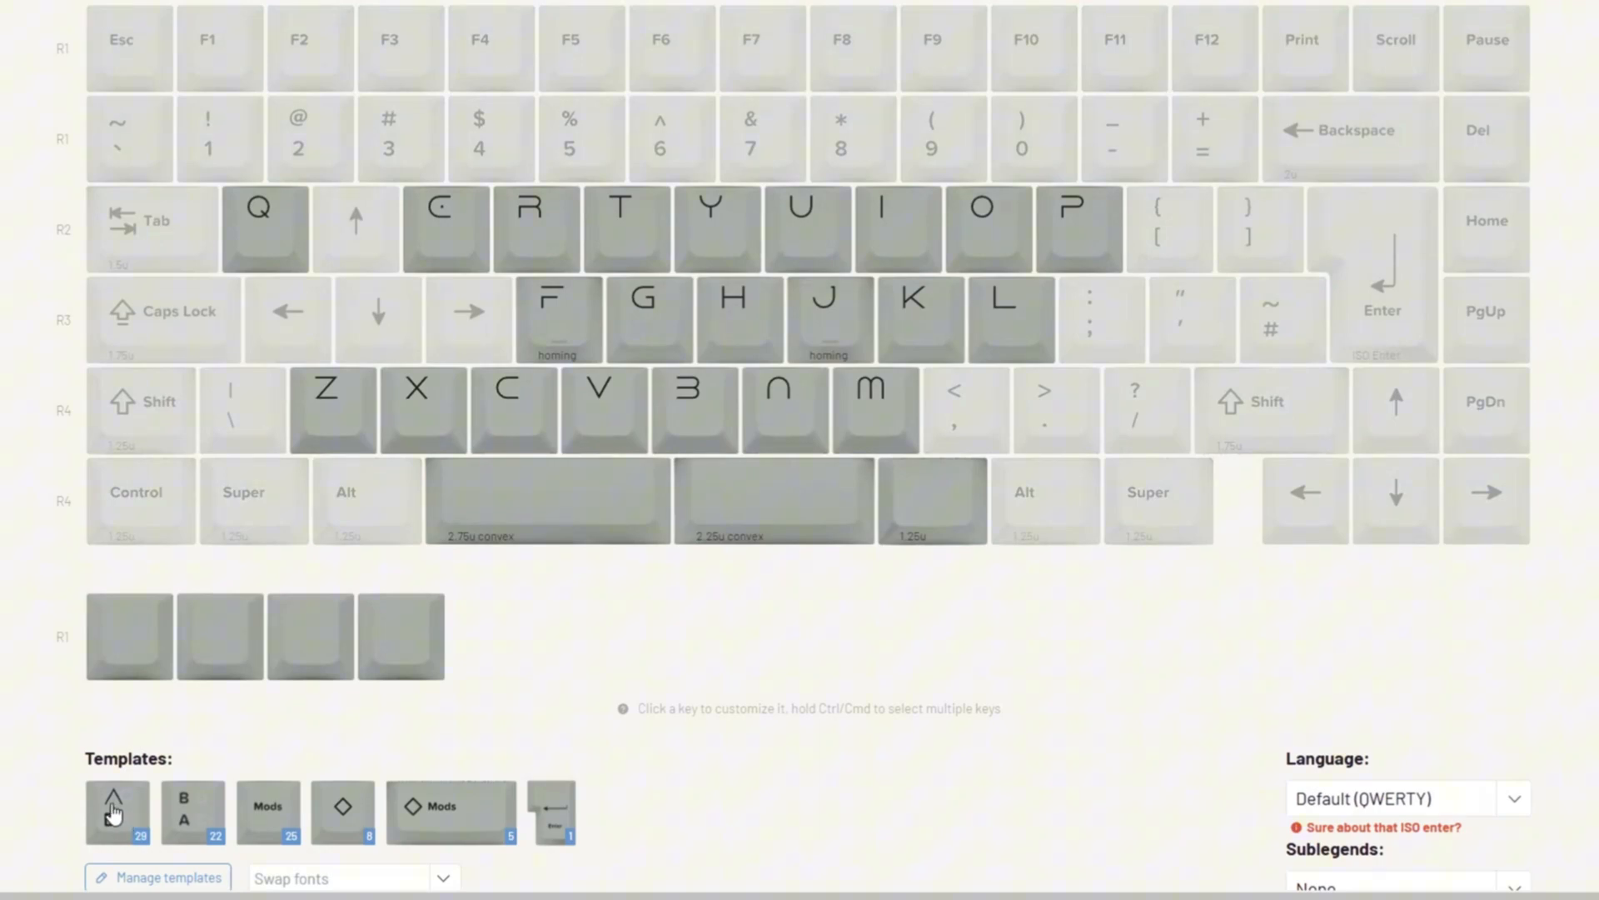
click(116, 811)
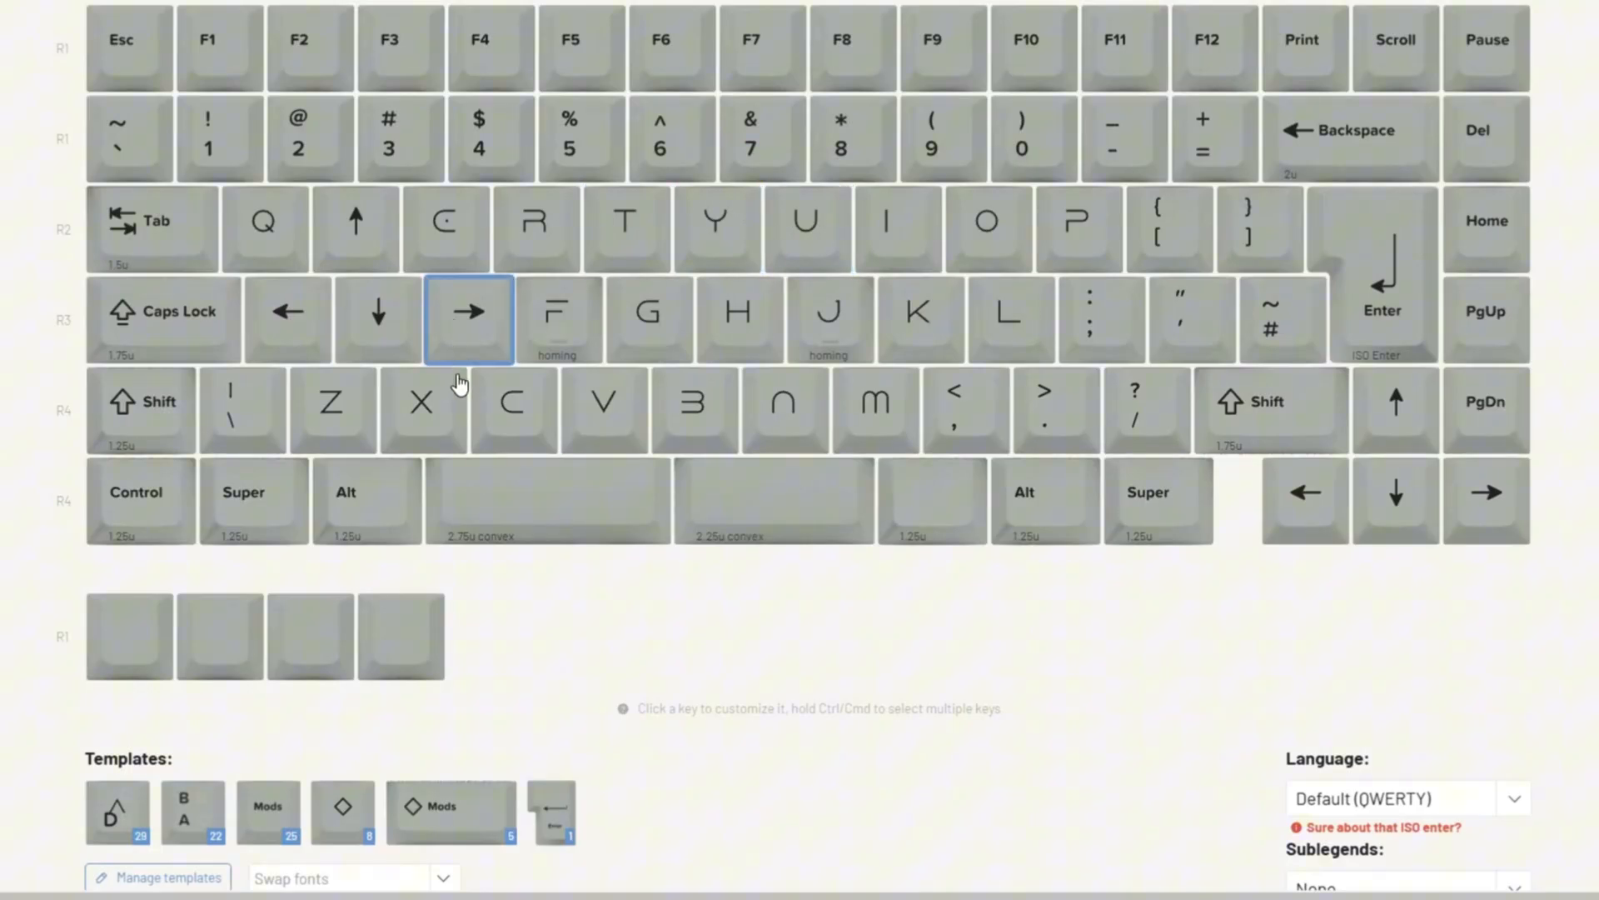
click(117, 811)
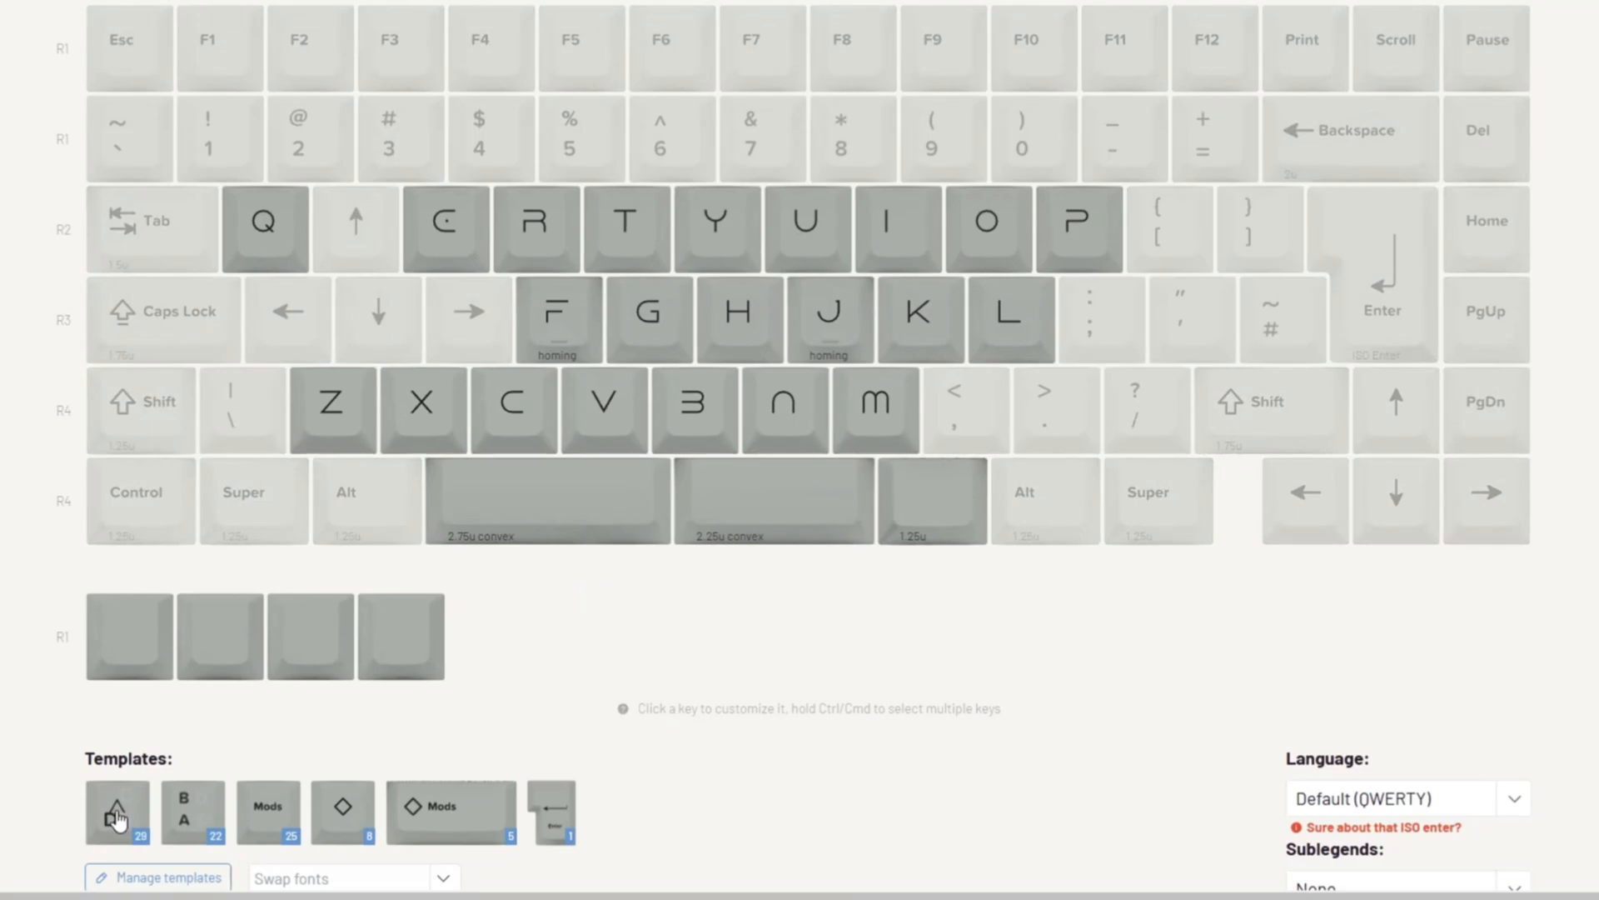
click(117, 812)
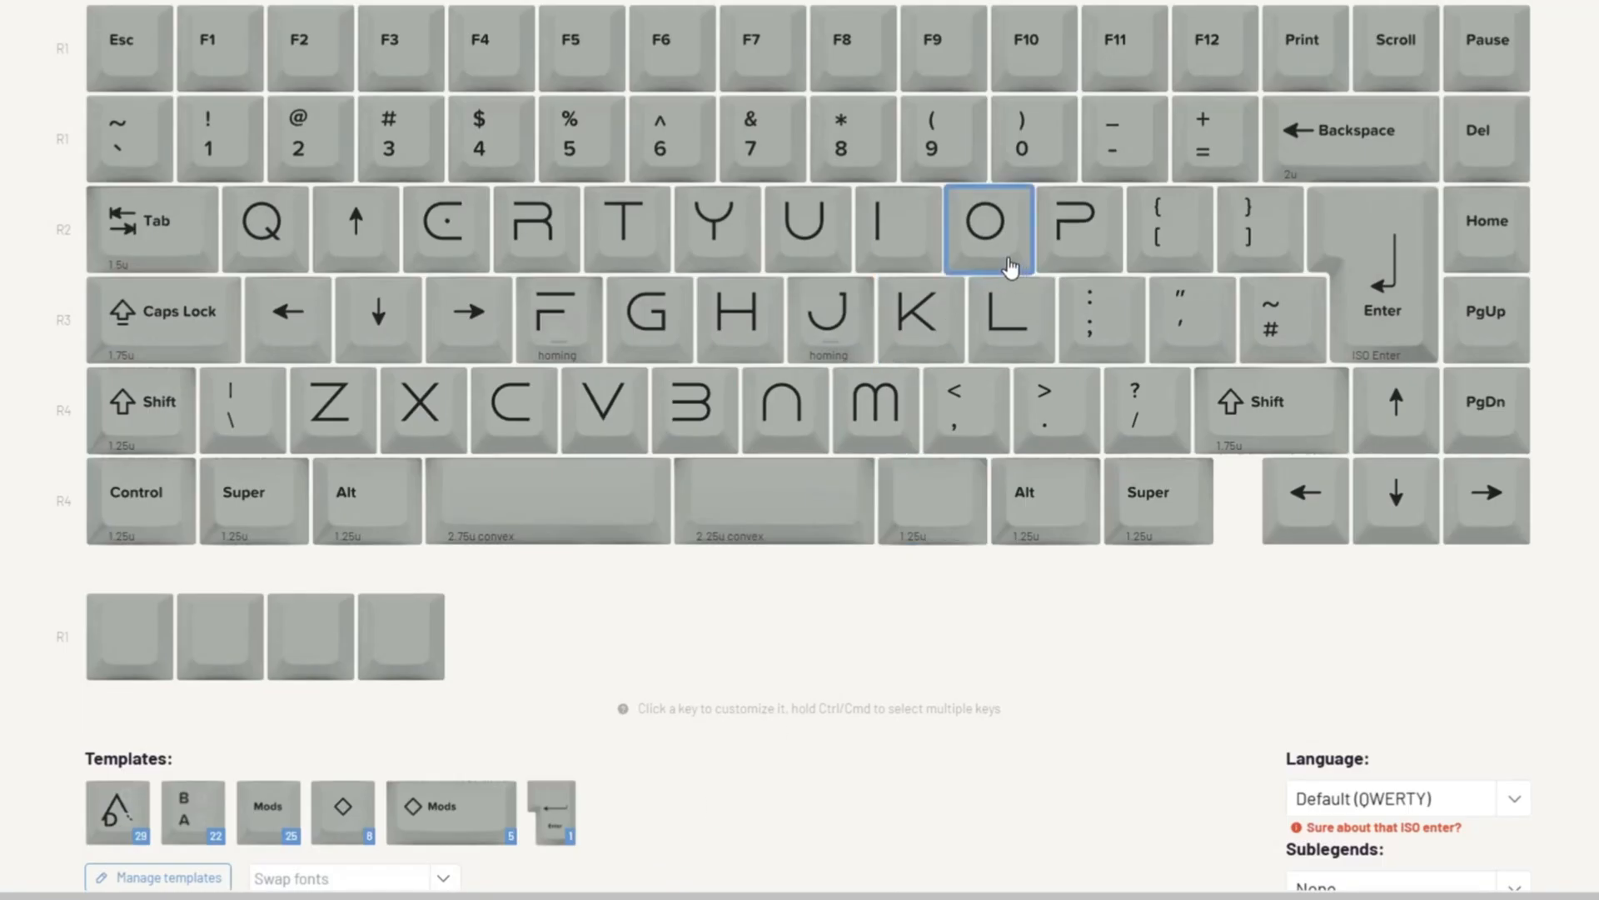
Step: Add a red text layer in the Cryptic font LSW Drachenklaue to the letter template and save
click(898, 229)
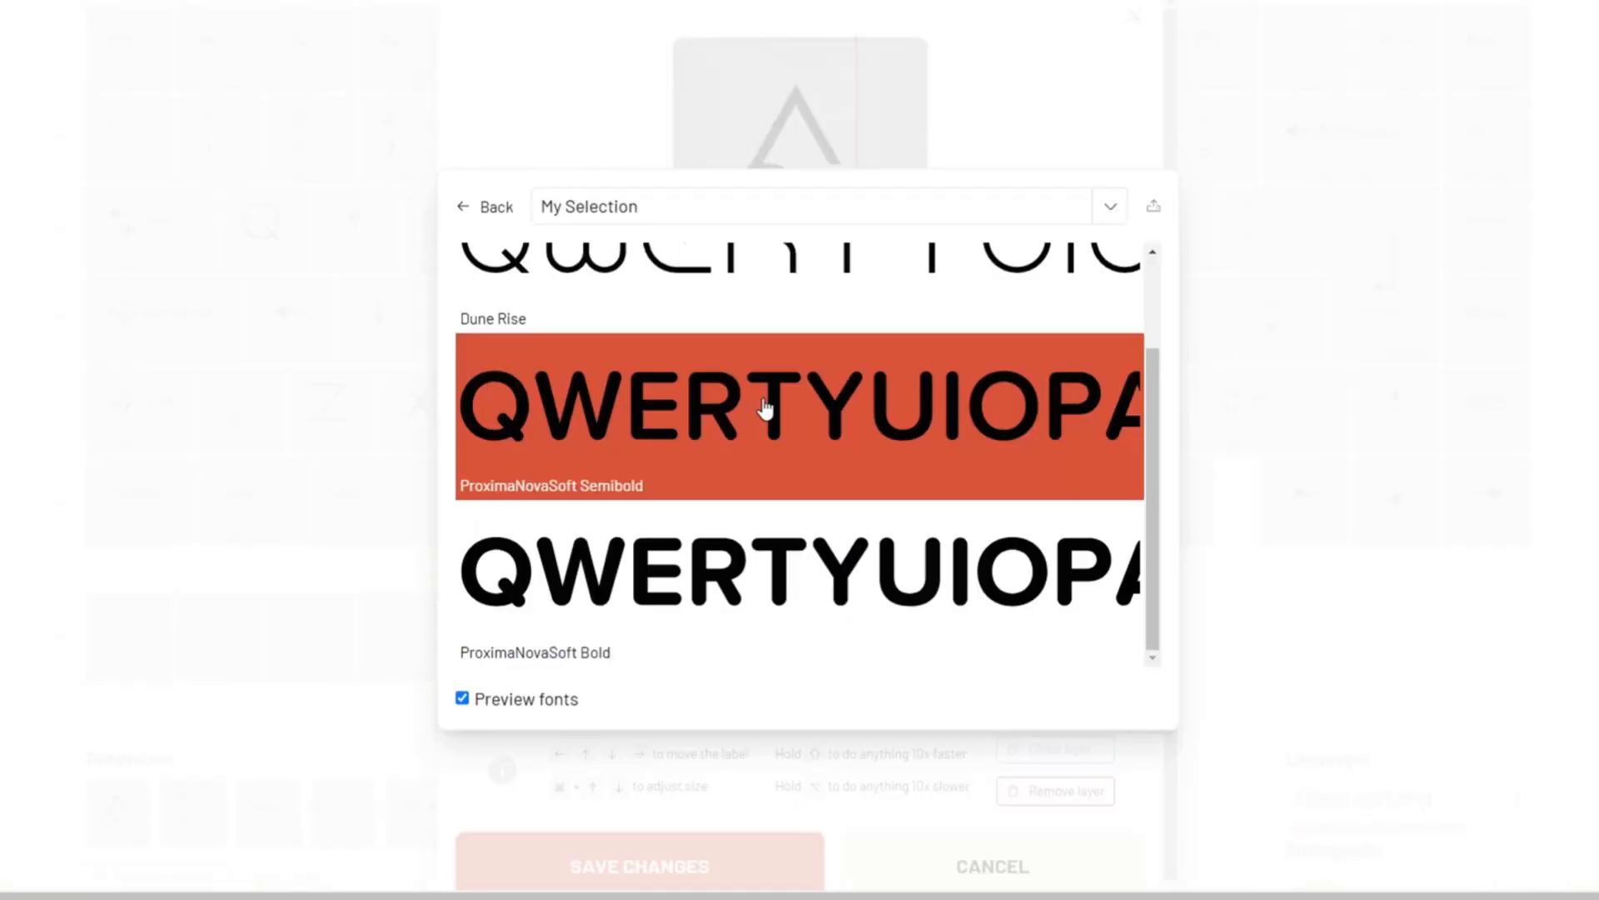
click(1108, 207)
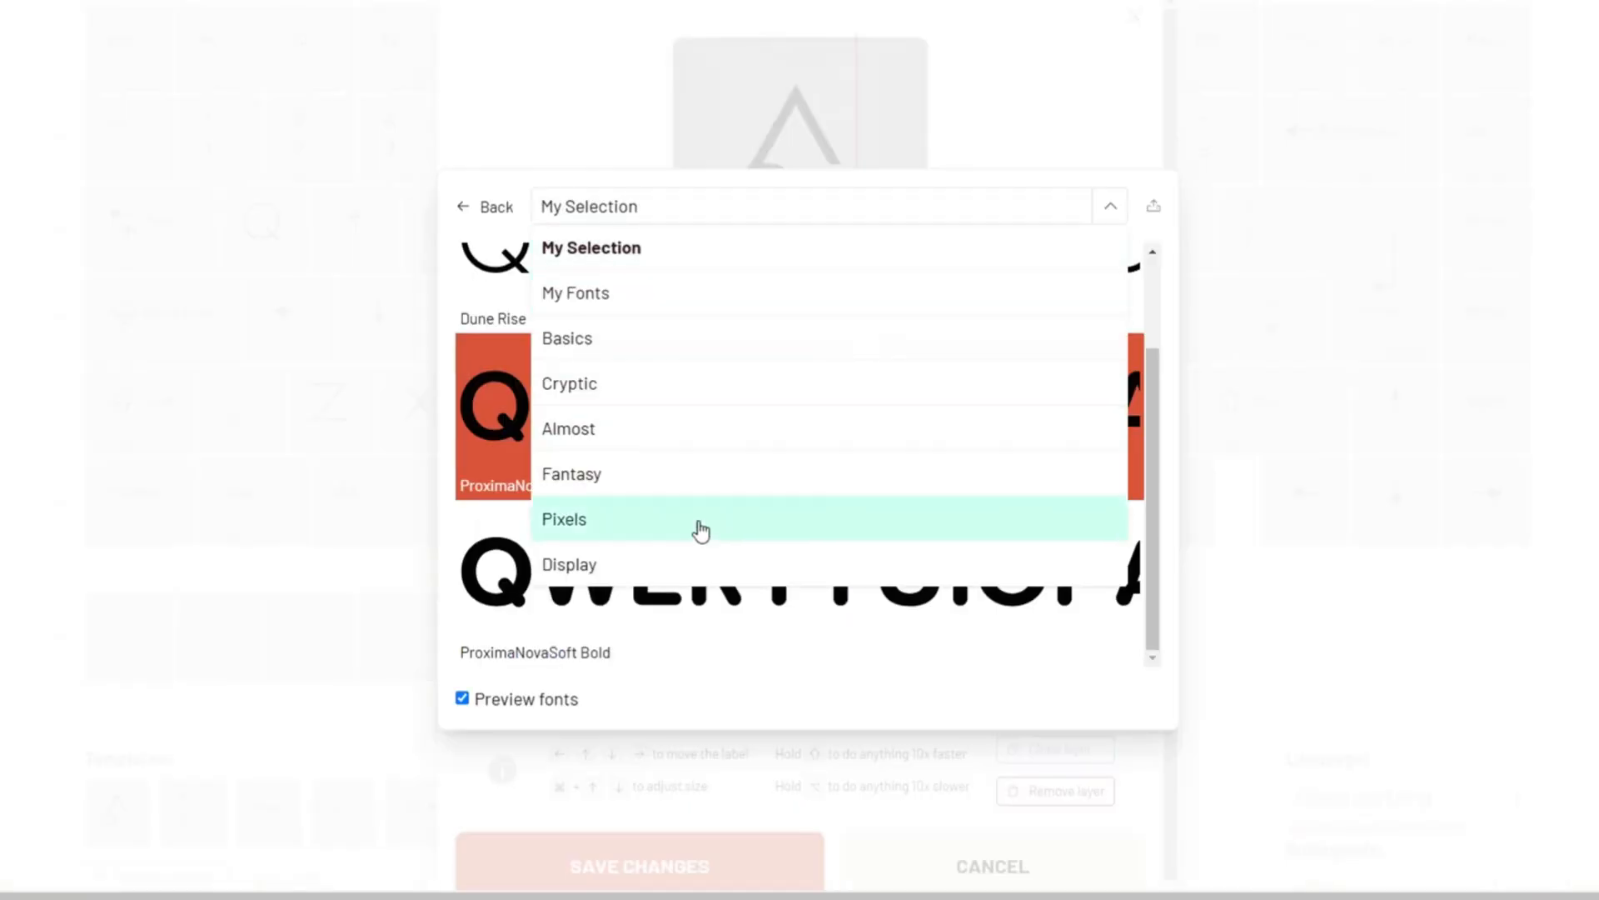
click(568, 383)
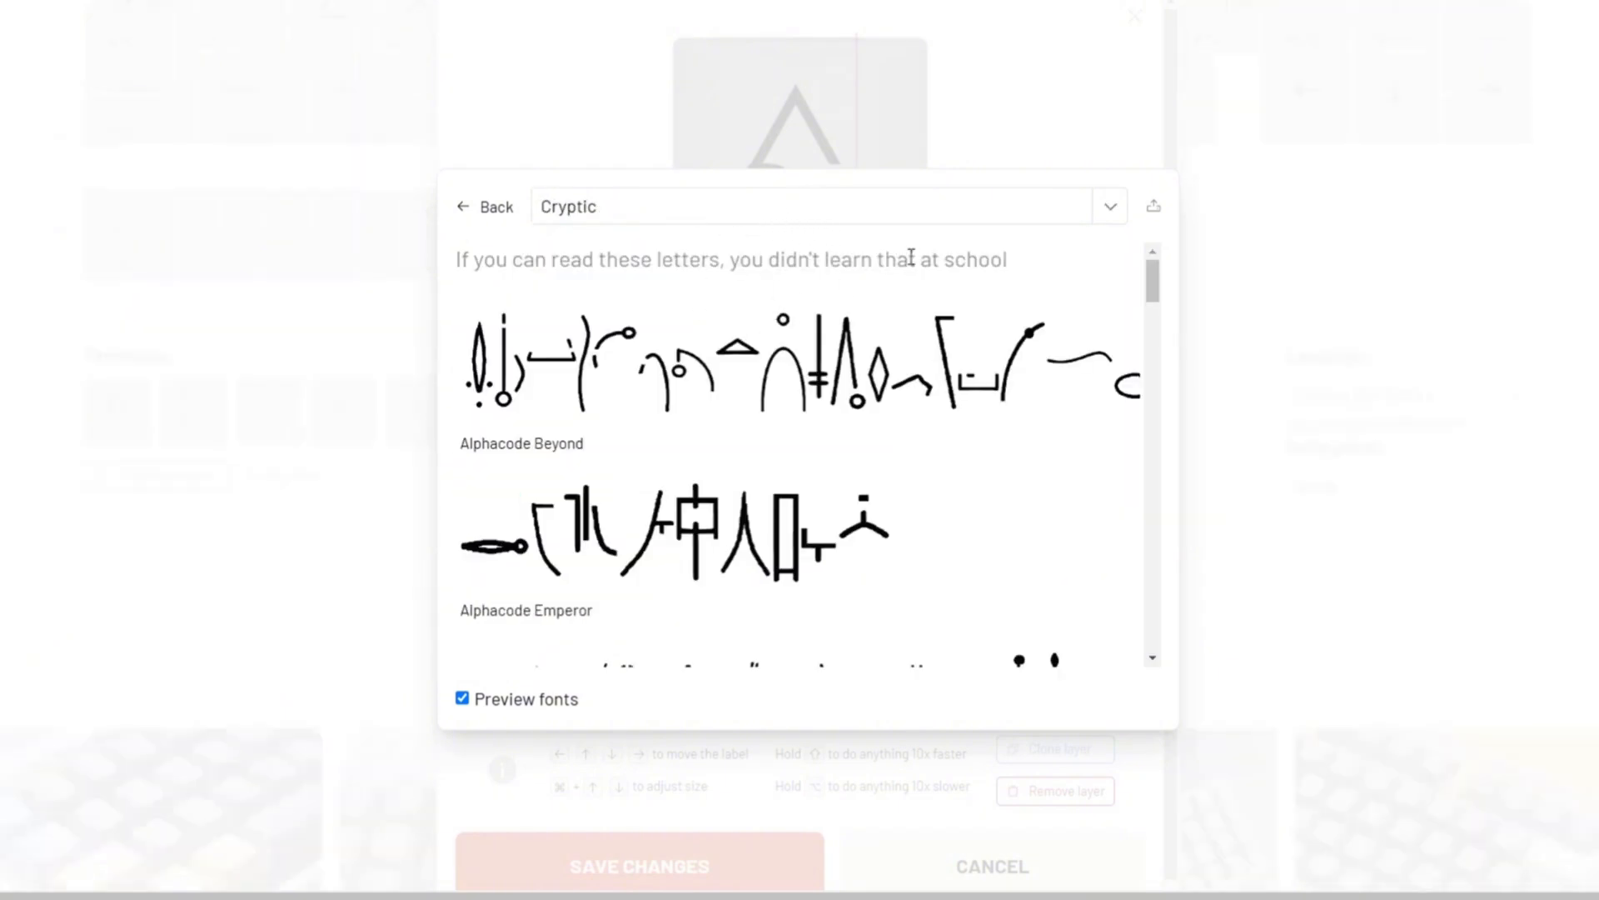
scroll(down, 3)
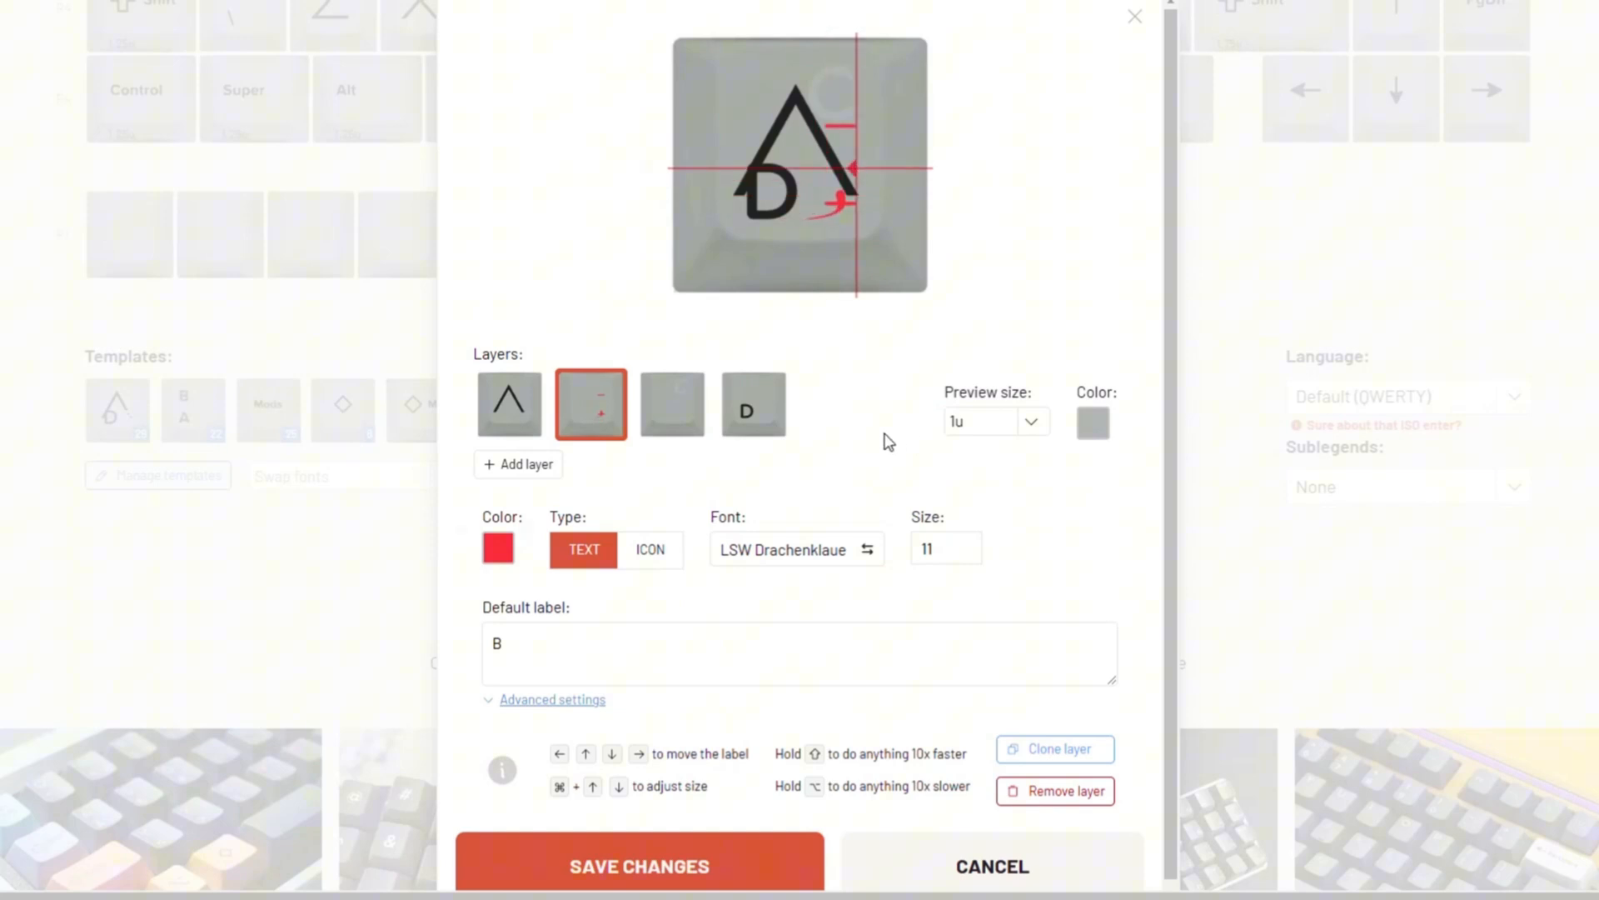
click(991, 866)
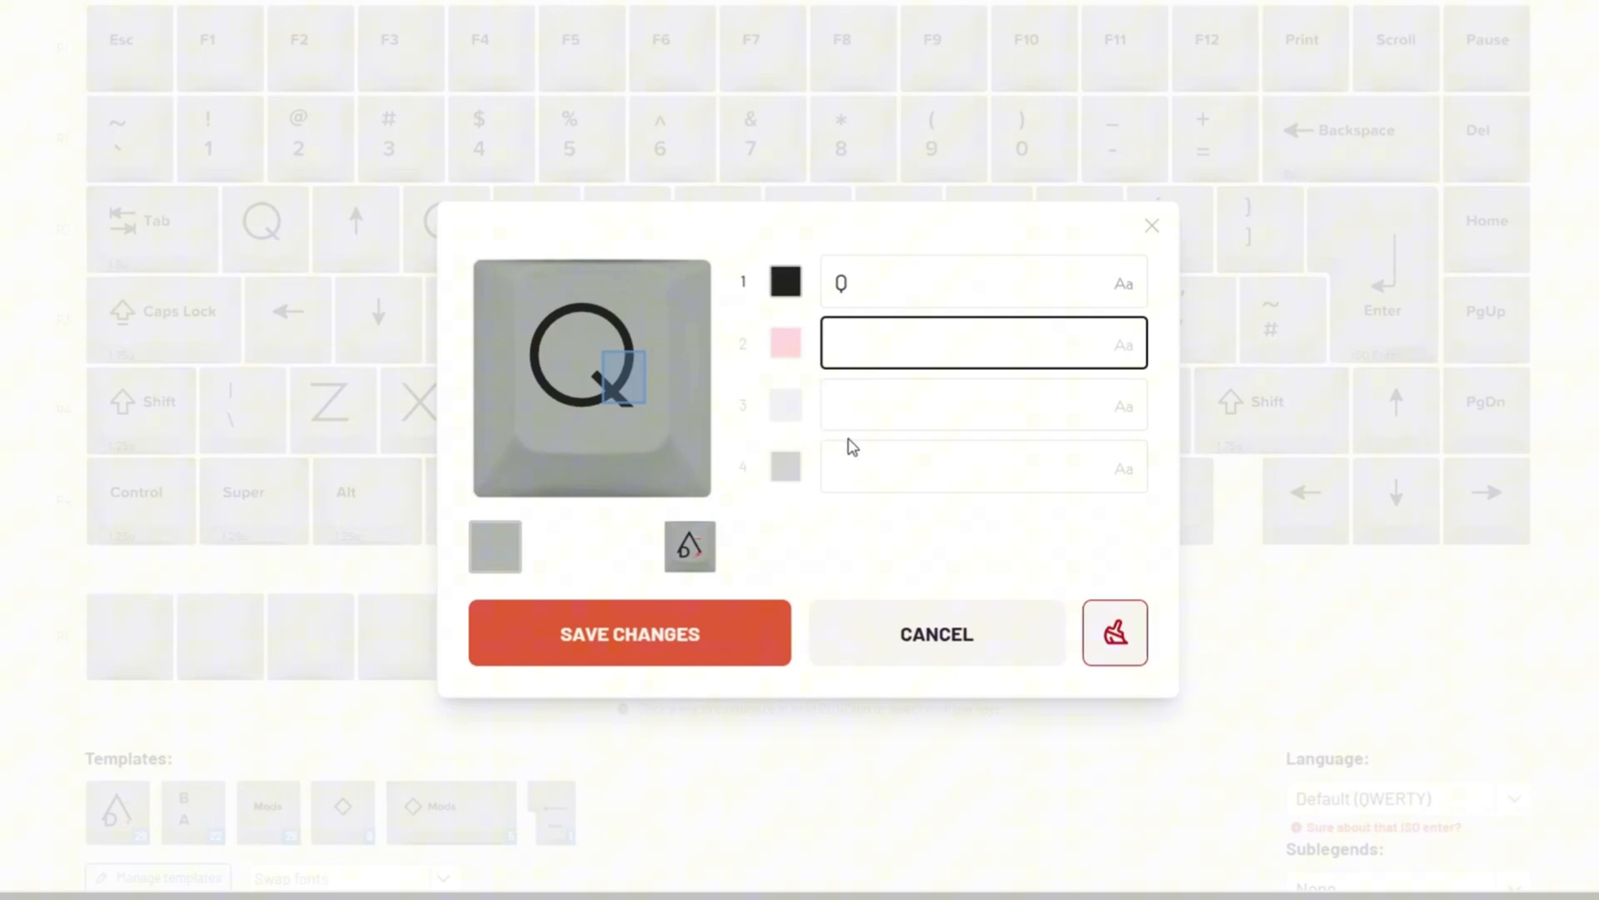
text(q)
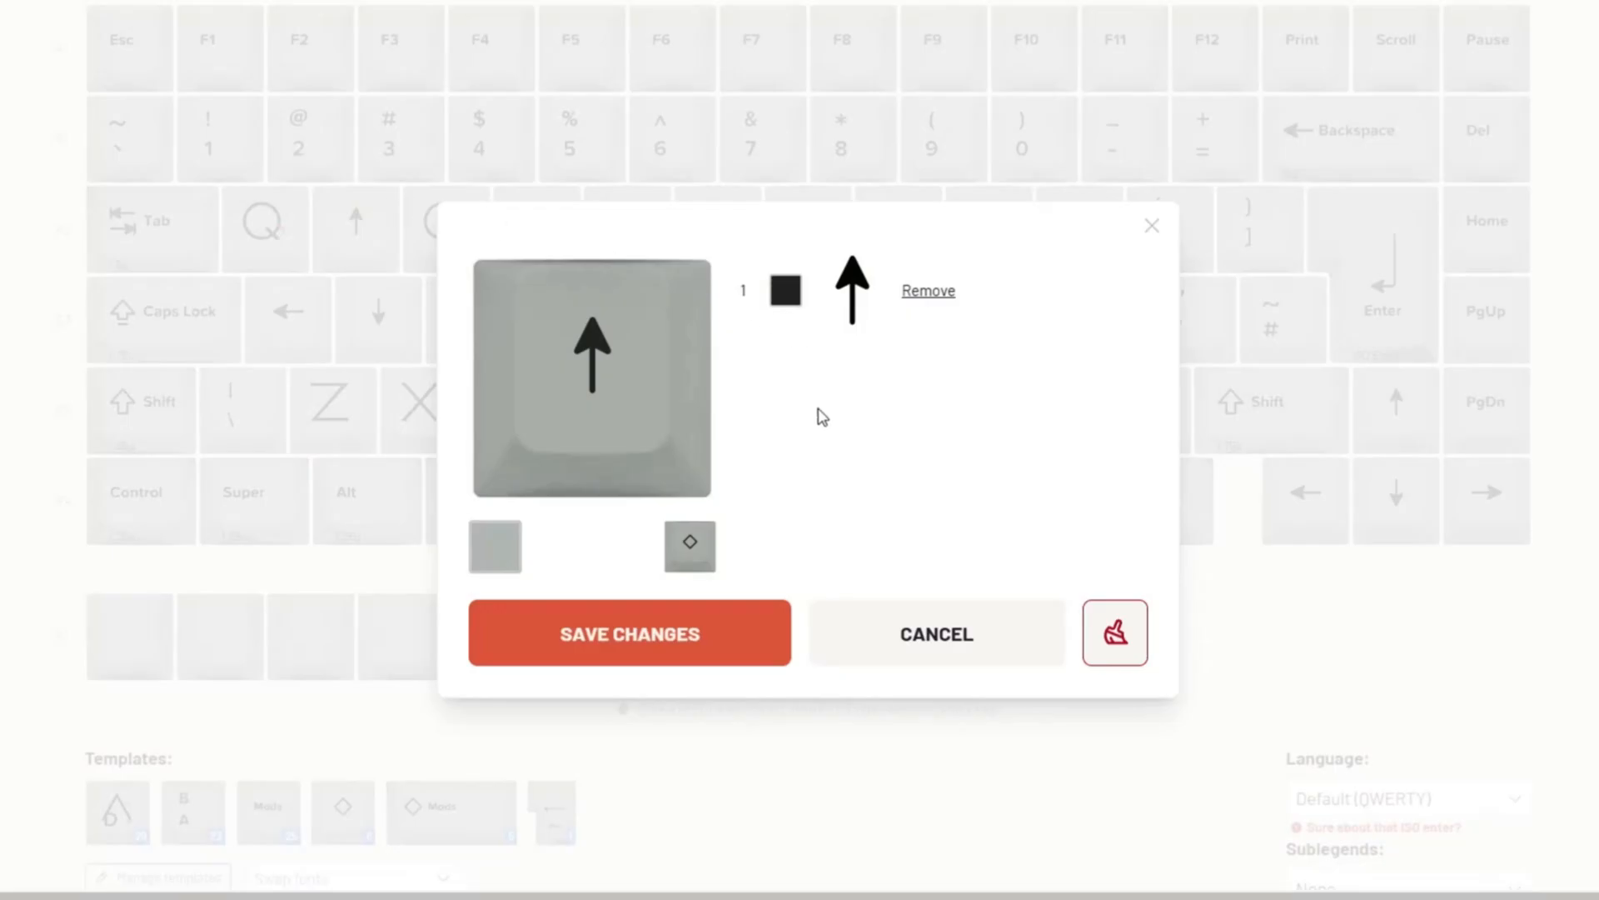
Step: Confirm the arrow keycap legend and inspect the red sublegends on Q, P and the middle row keys
click(630, 633)
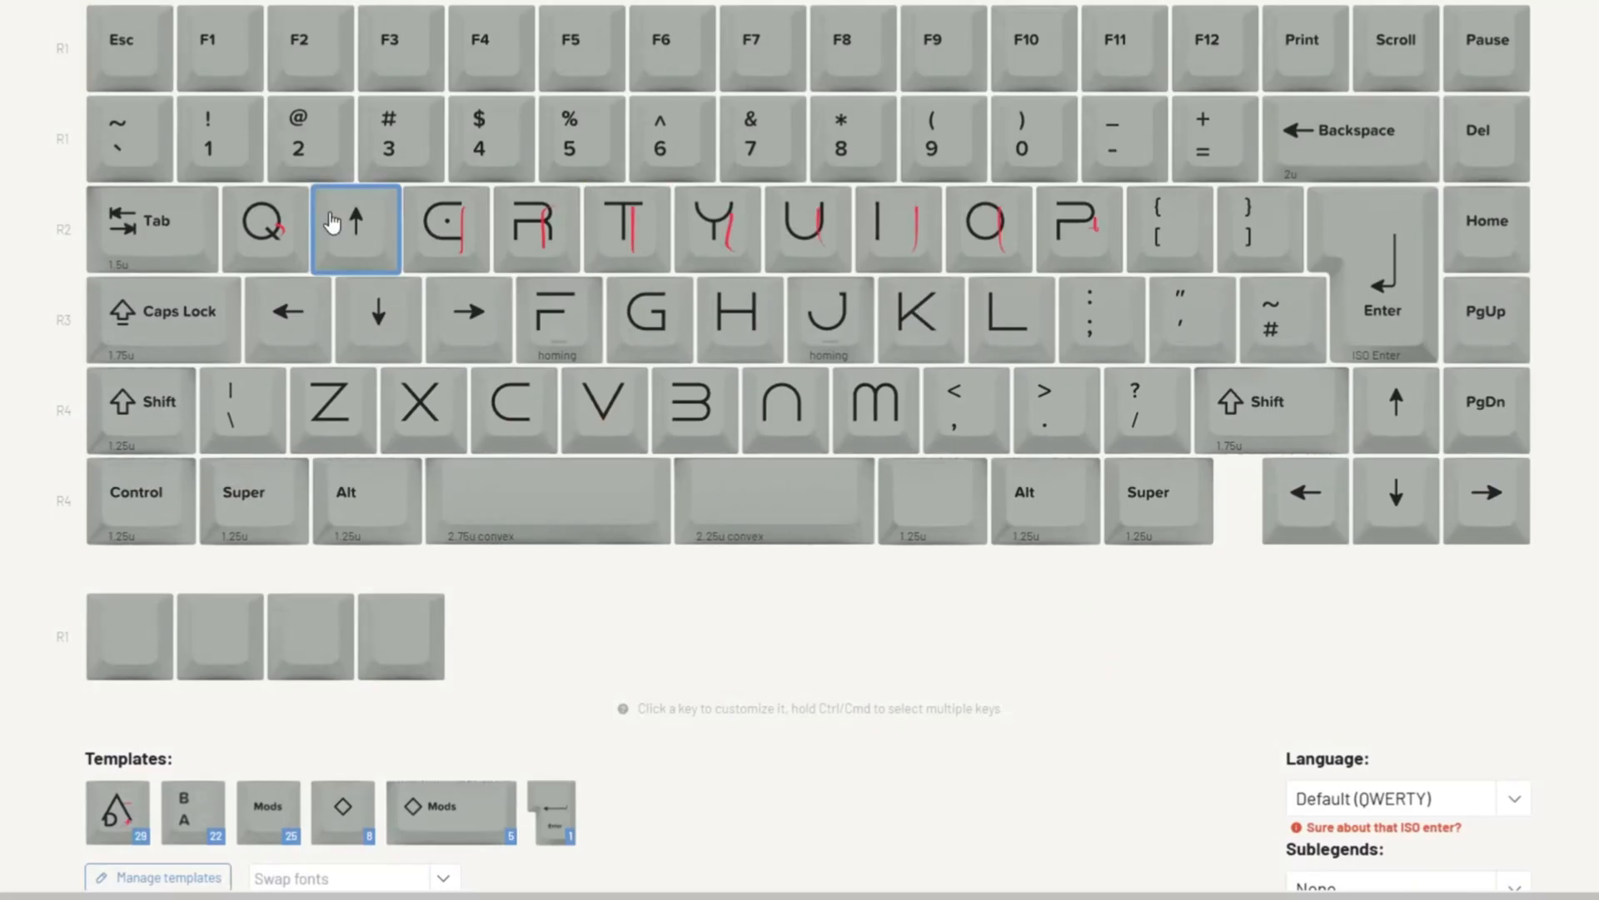
click(265, 229)
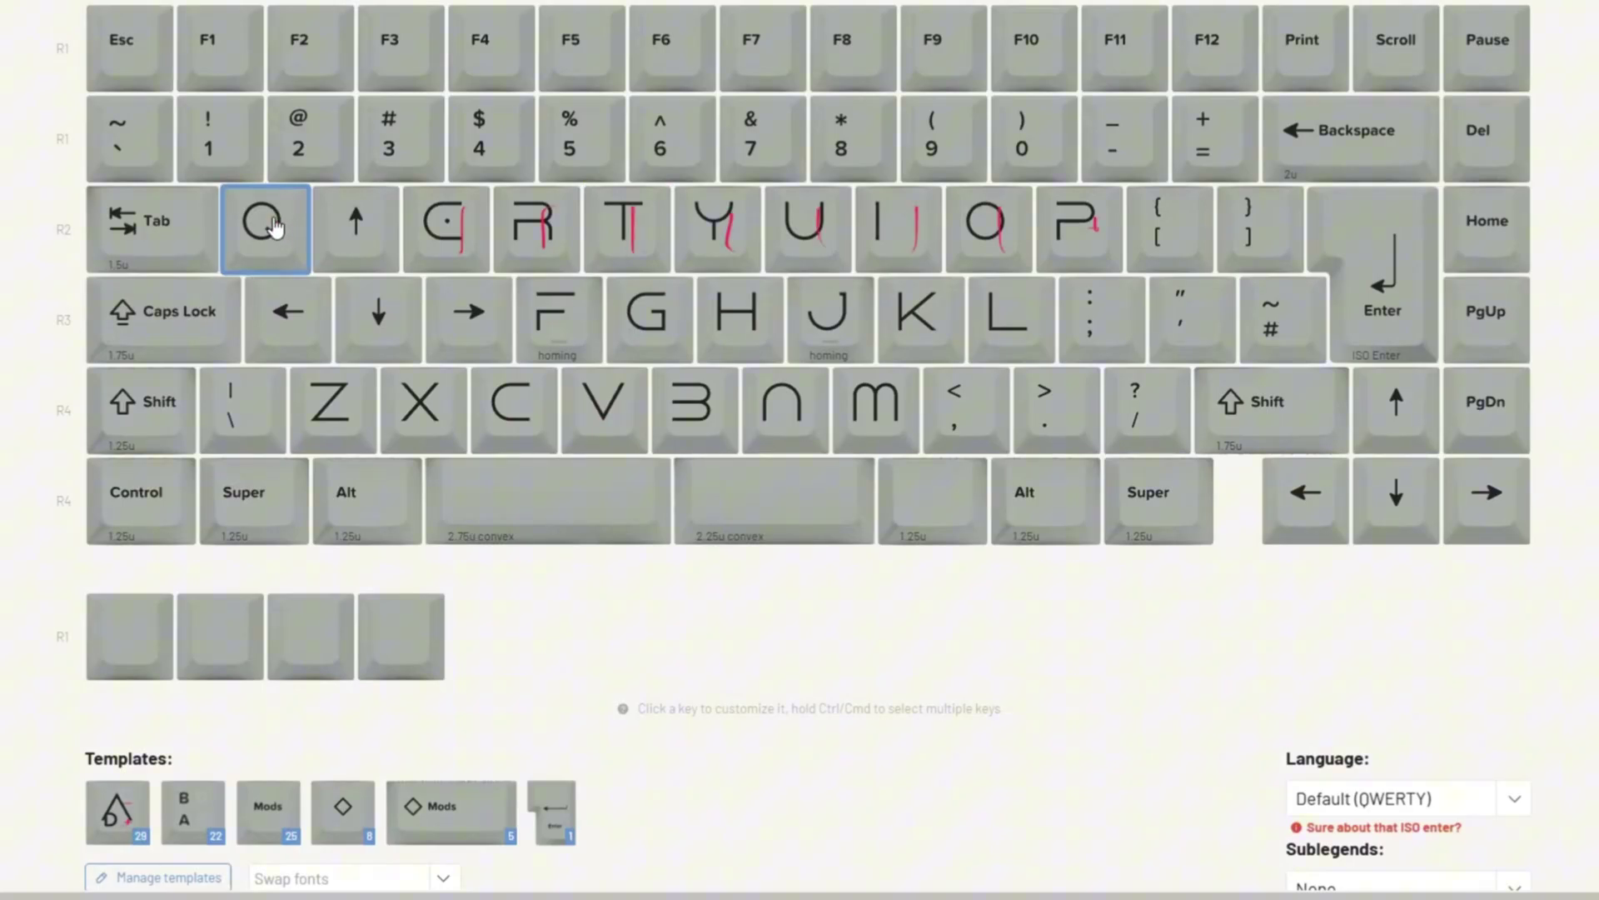
click(1078, 228)
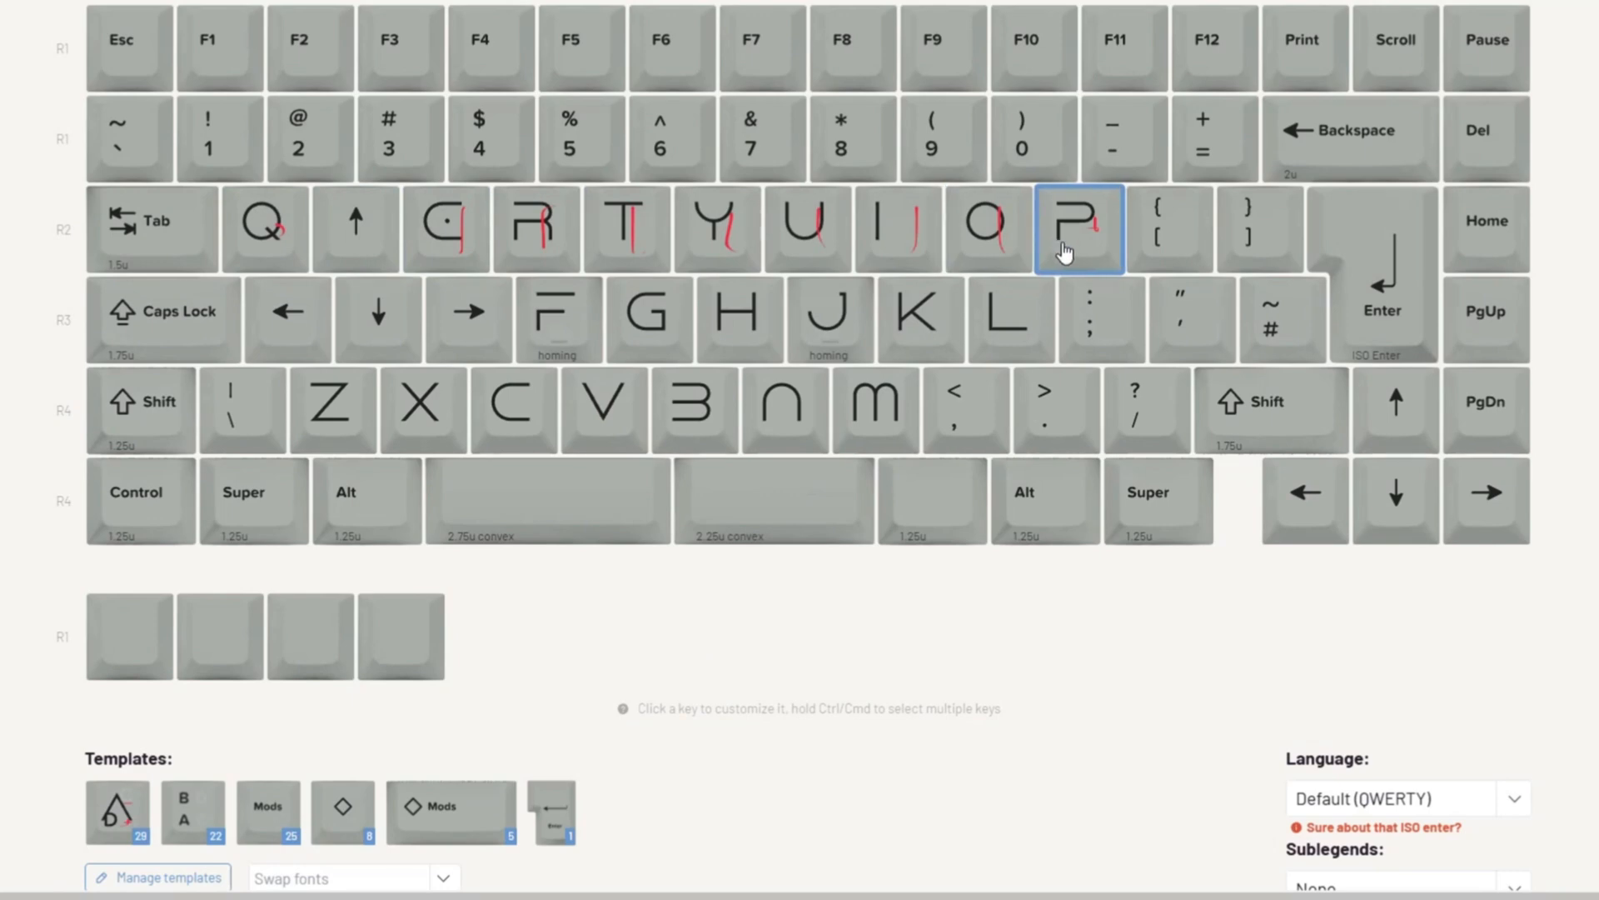
click(716, 229)
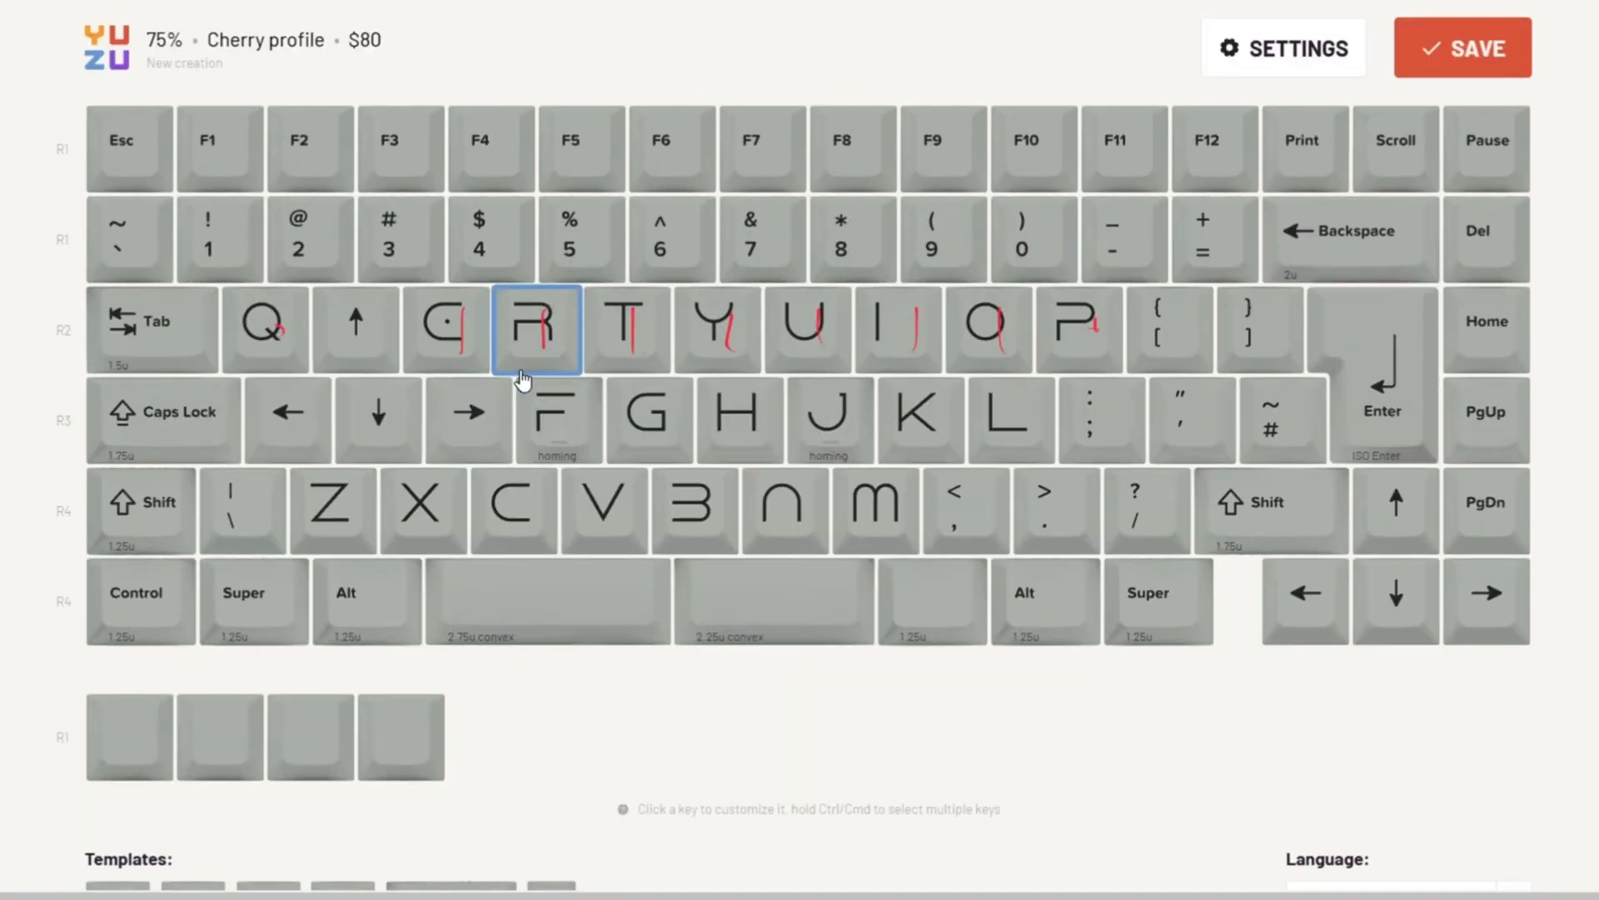
Step: Replace the W key's up arrow with a custom dark icon from the icon library and save
click(356, 328)
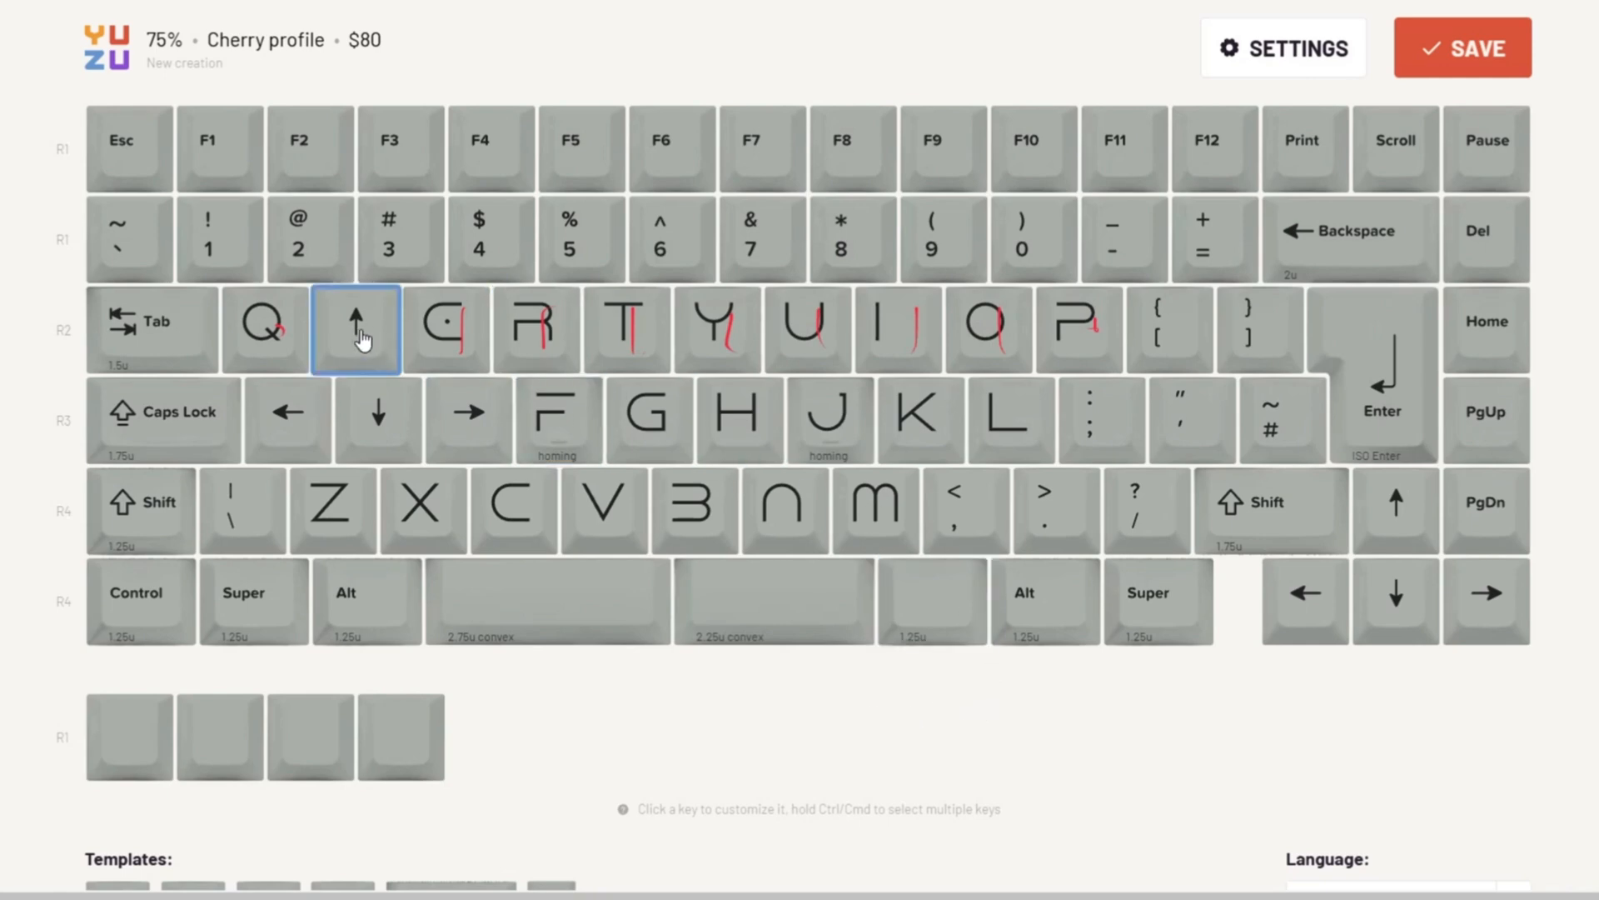
click(357, 328)
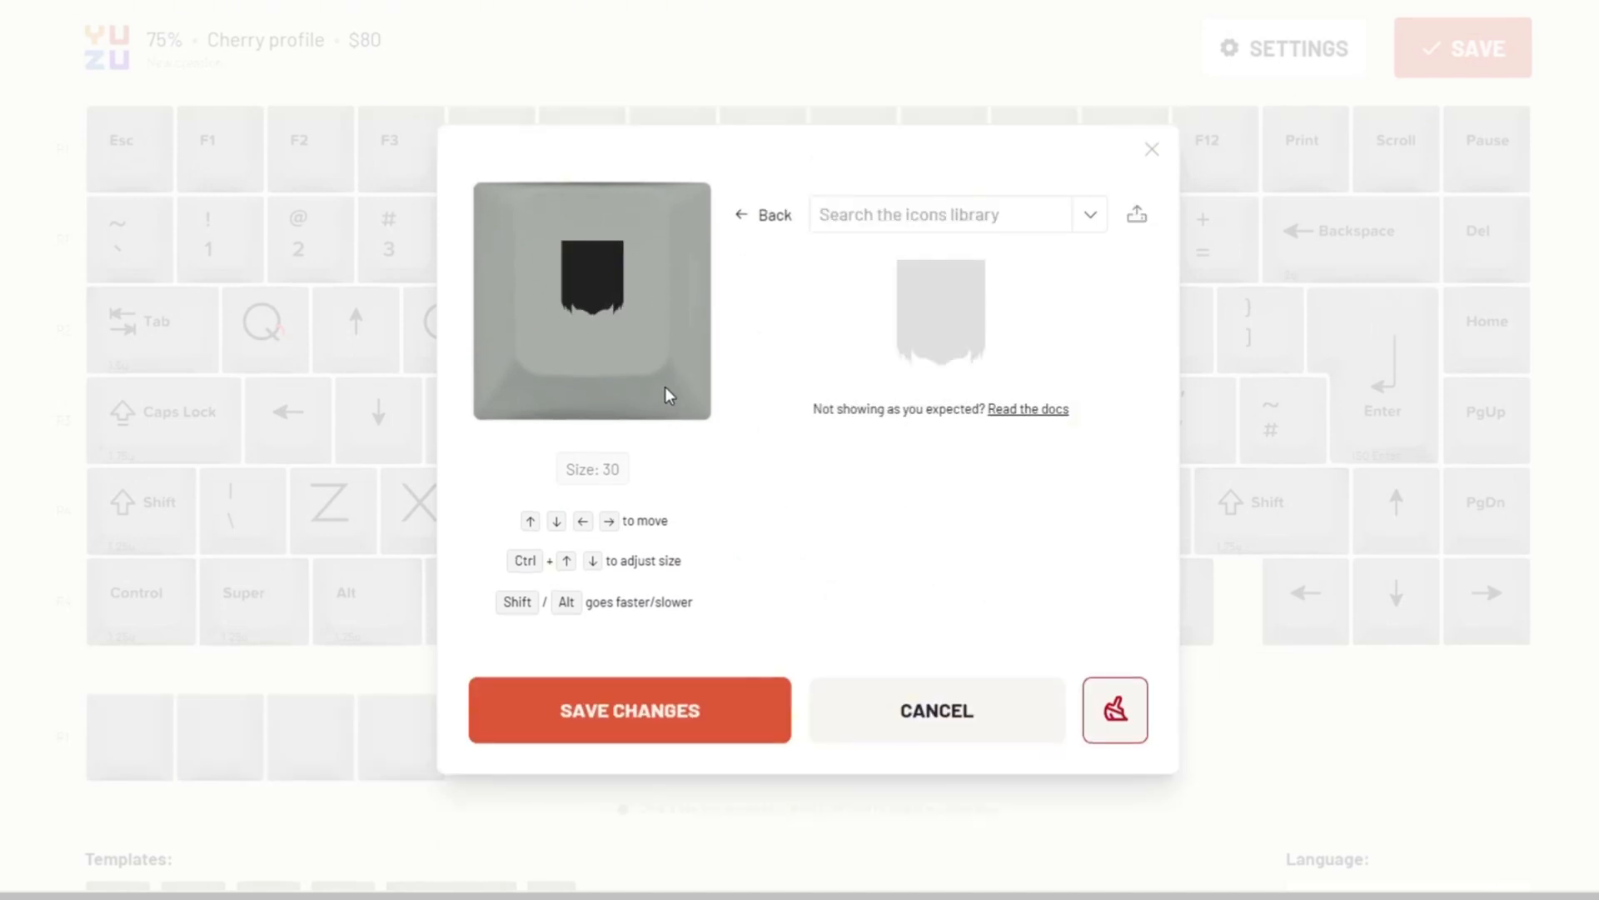
click(630, 709)
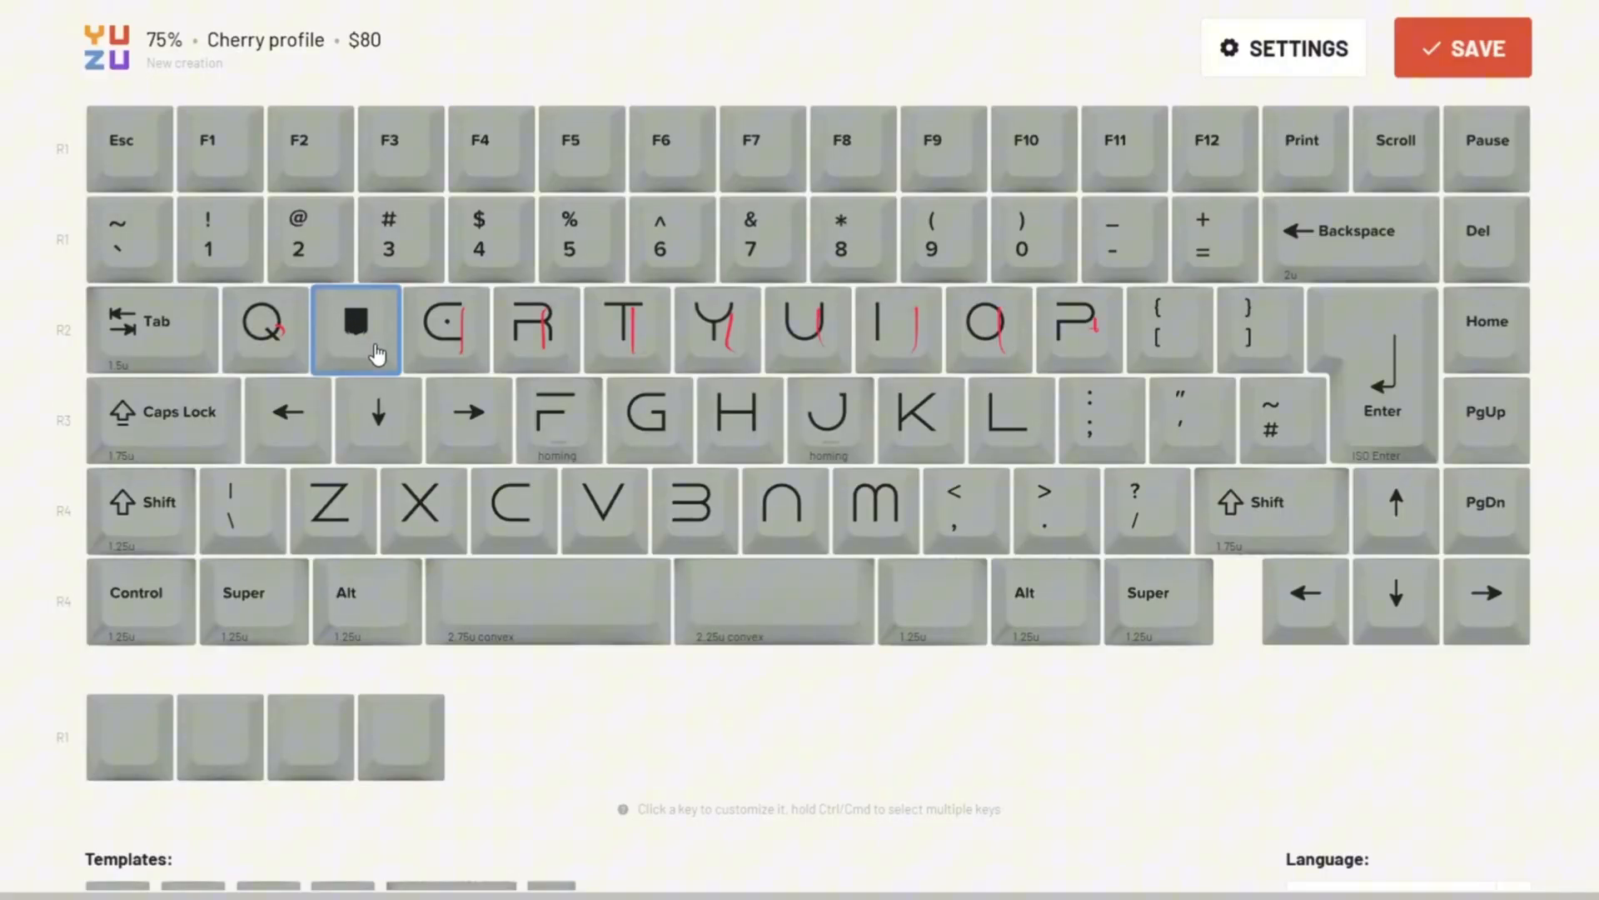
click(964, 509)
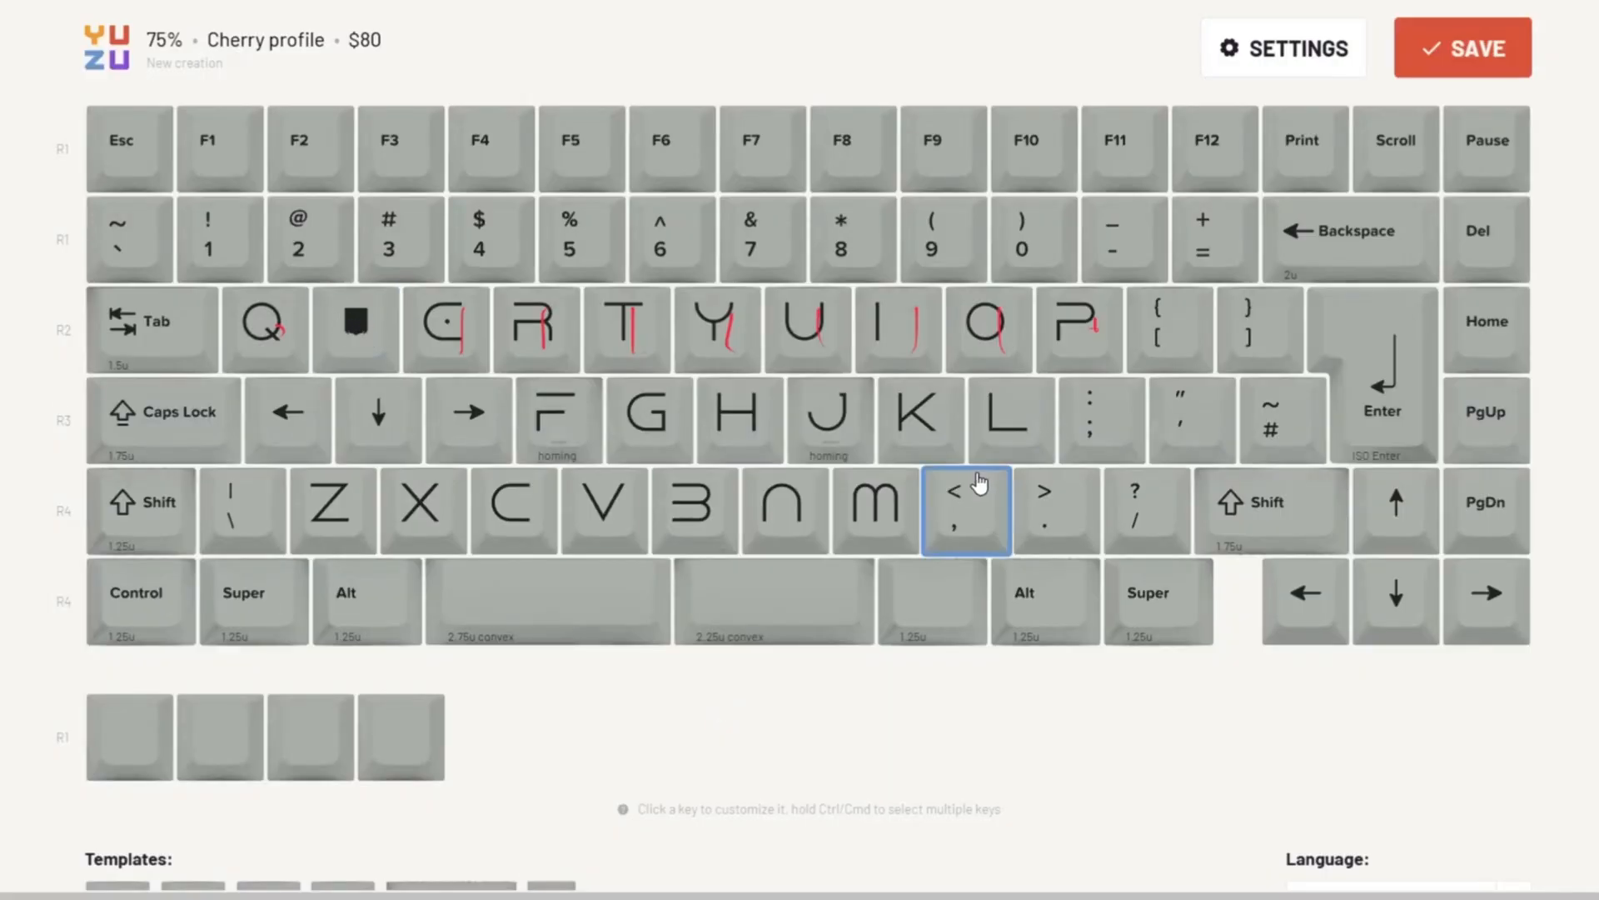
Step: Save the keycap set, showing the confirmation with the $67.50 preview and share link
click(1461, 46)
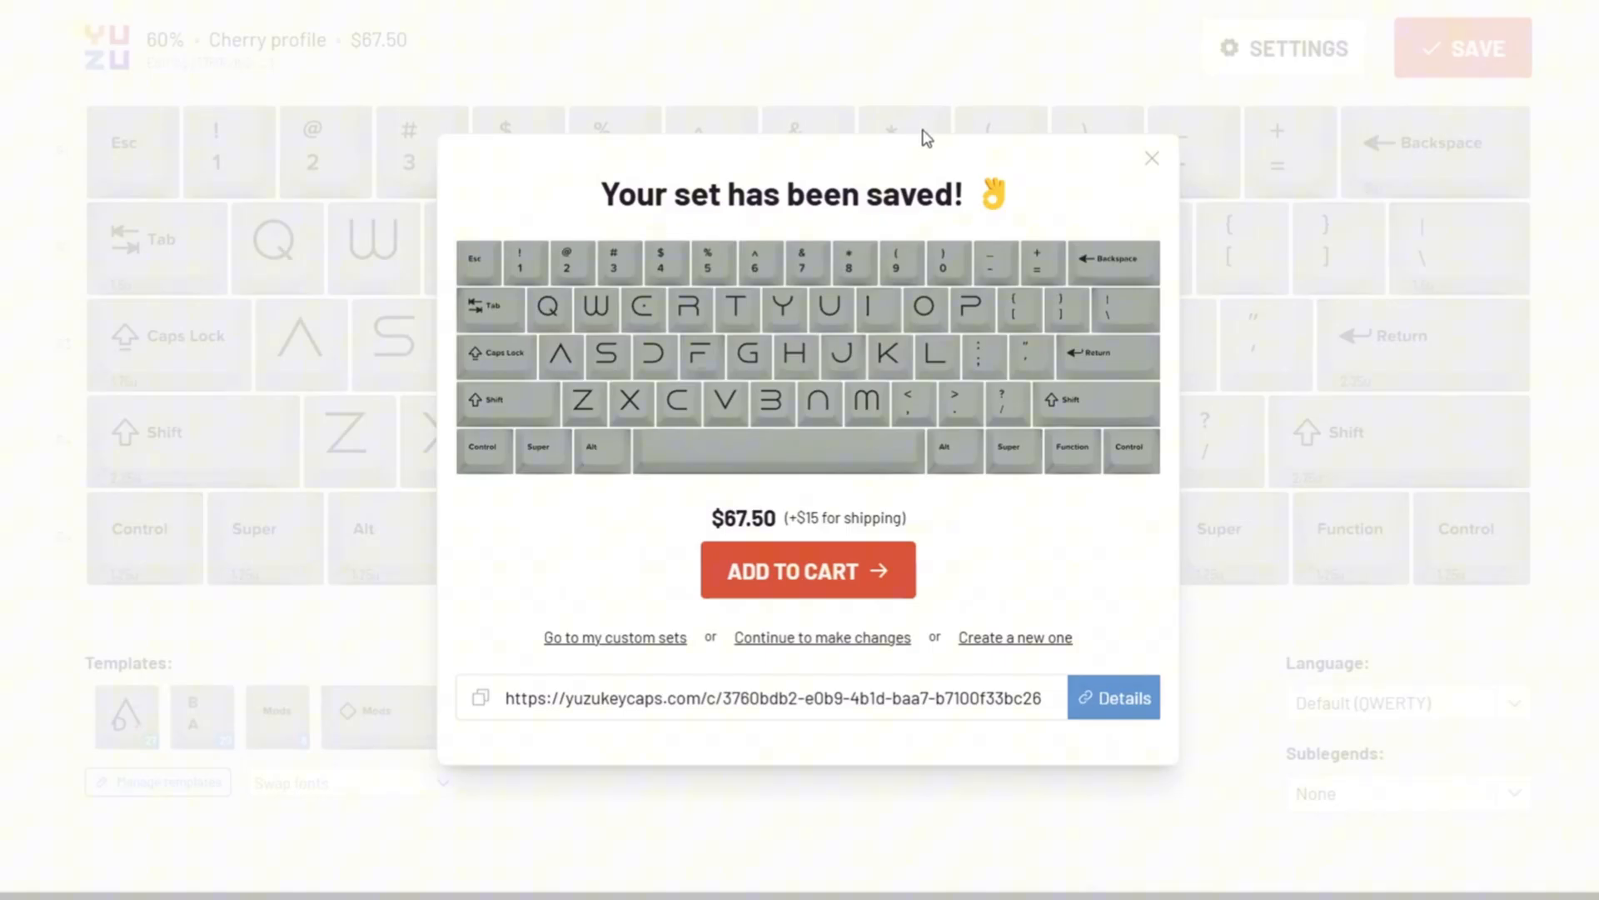
mouse_move(824, 589)
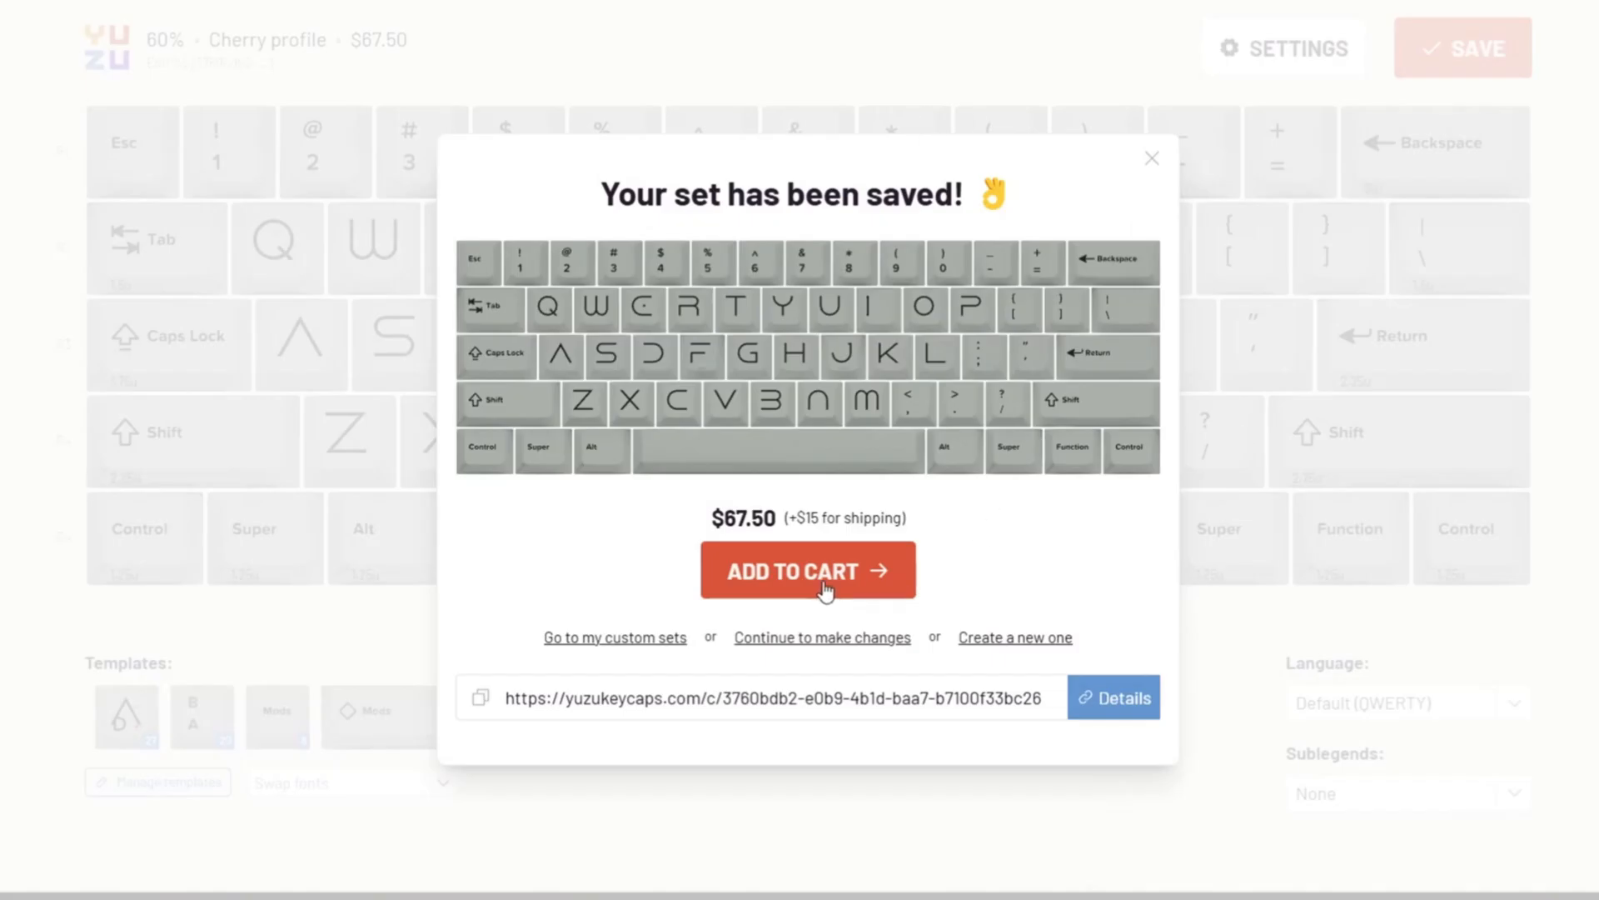
mouse_move(503, 715)
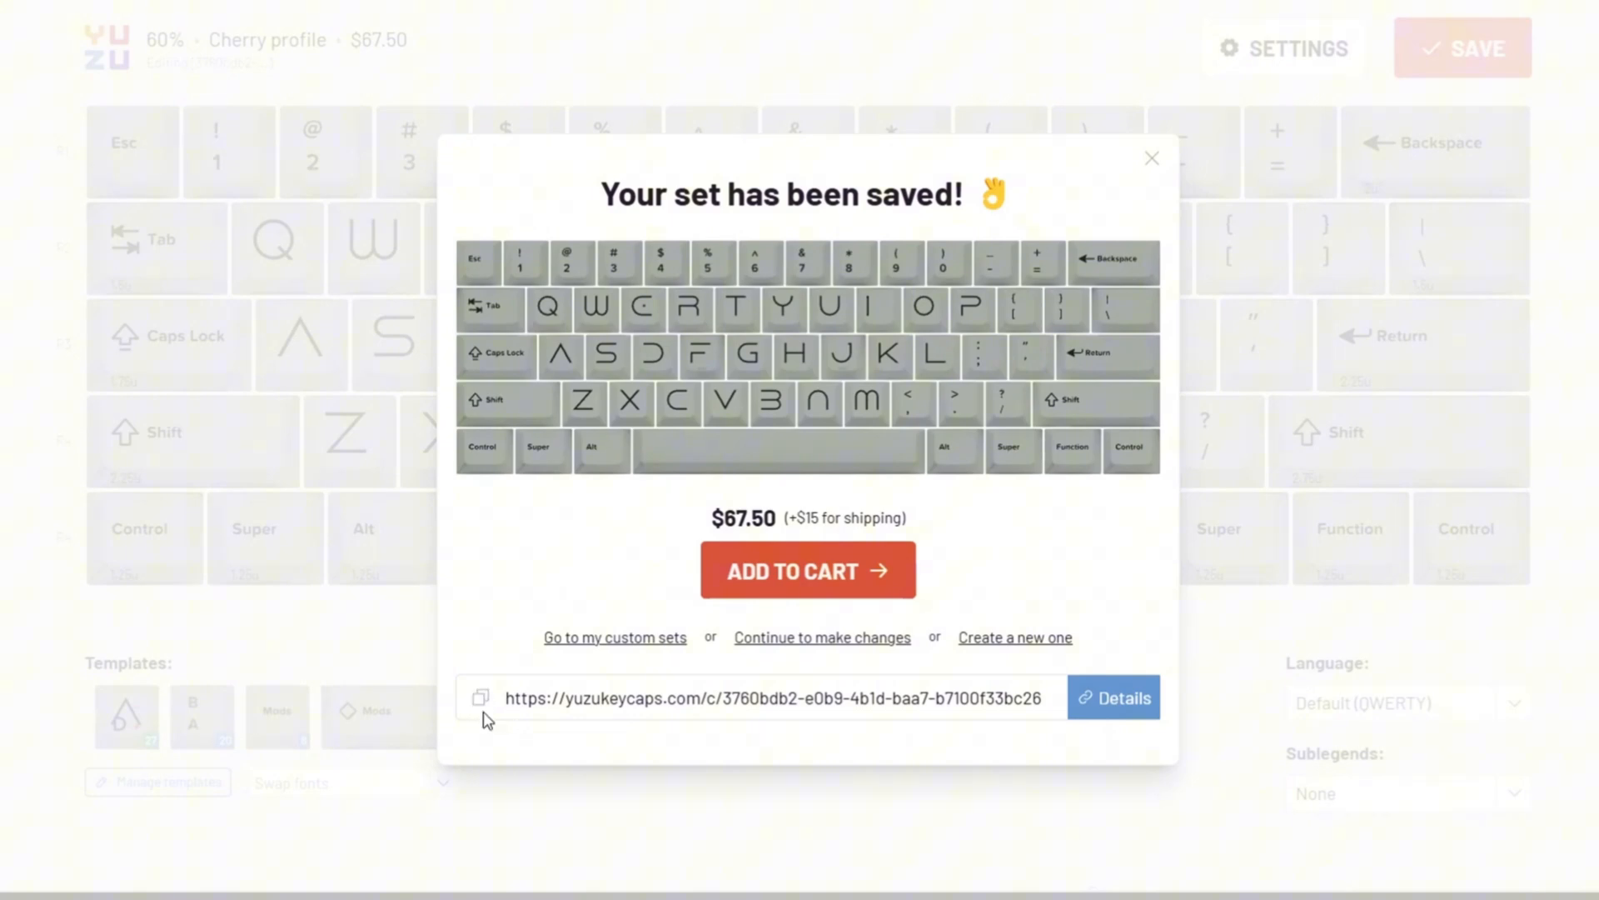
mouse_move(751, 468)
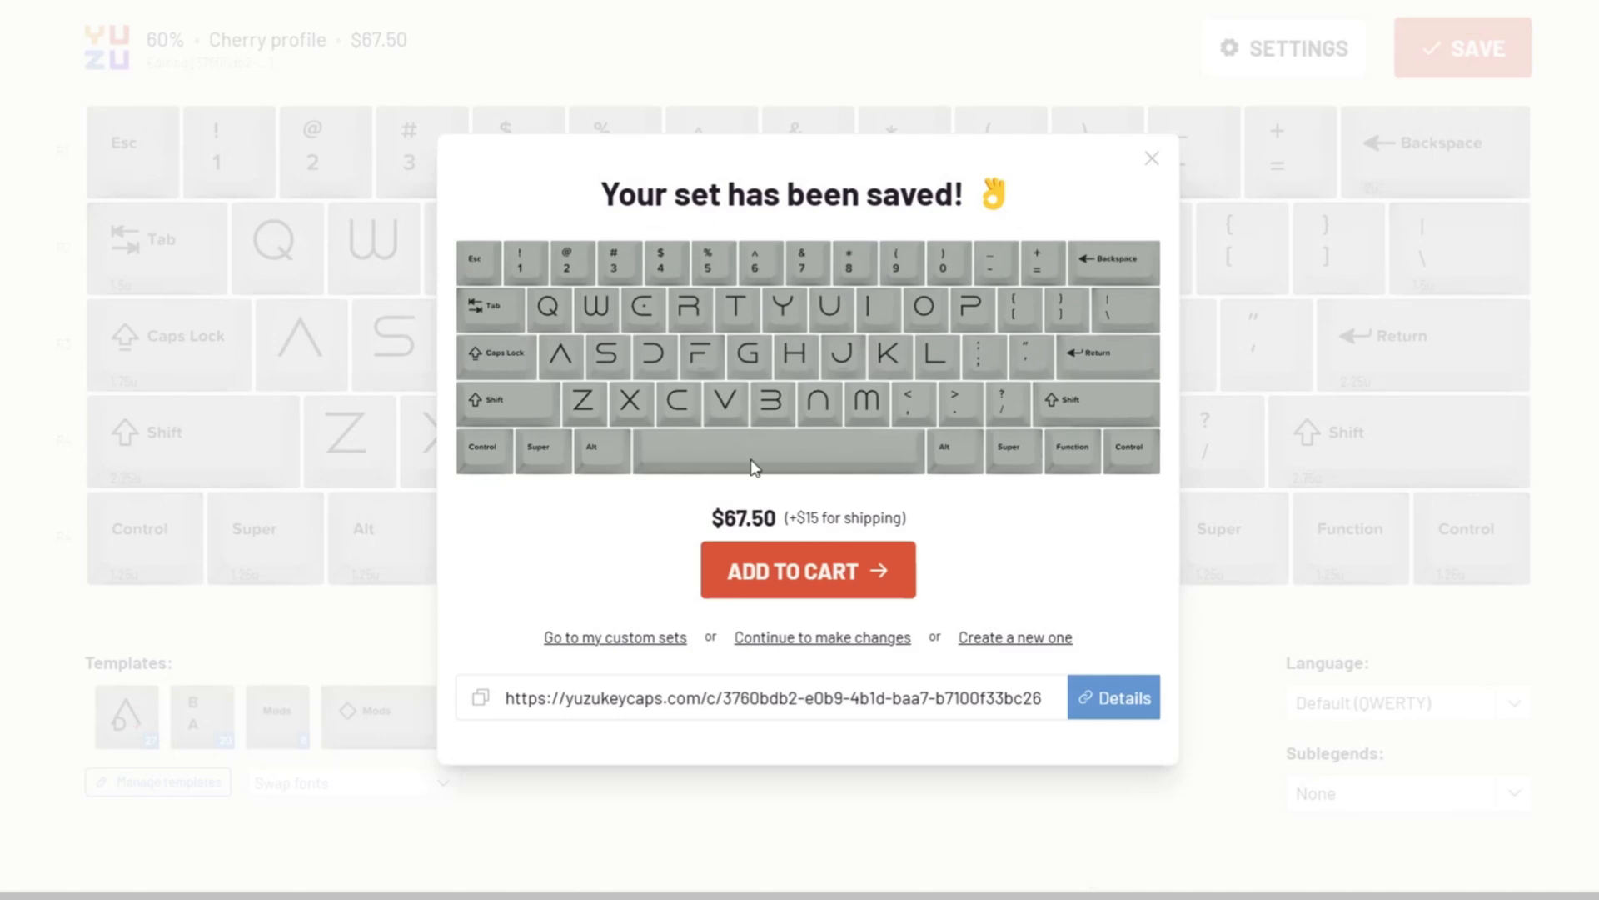
mouse_move(807, 601)
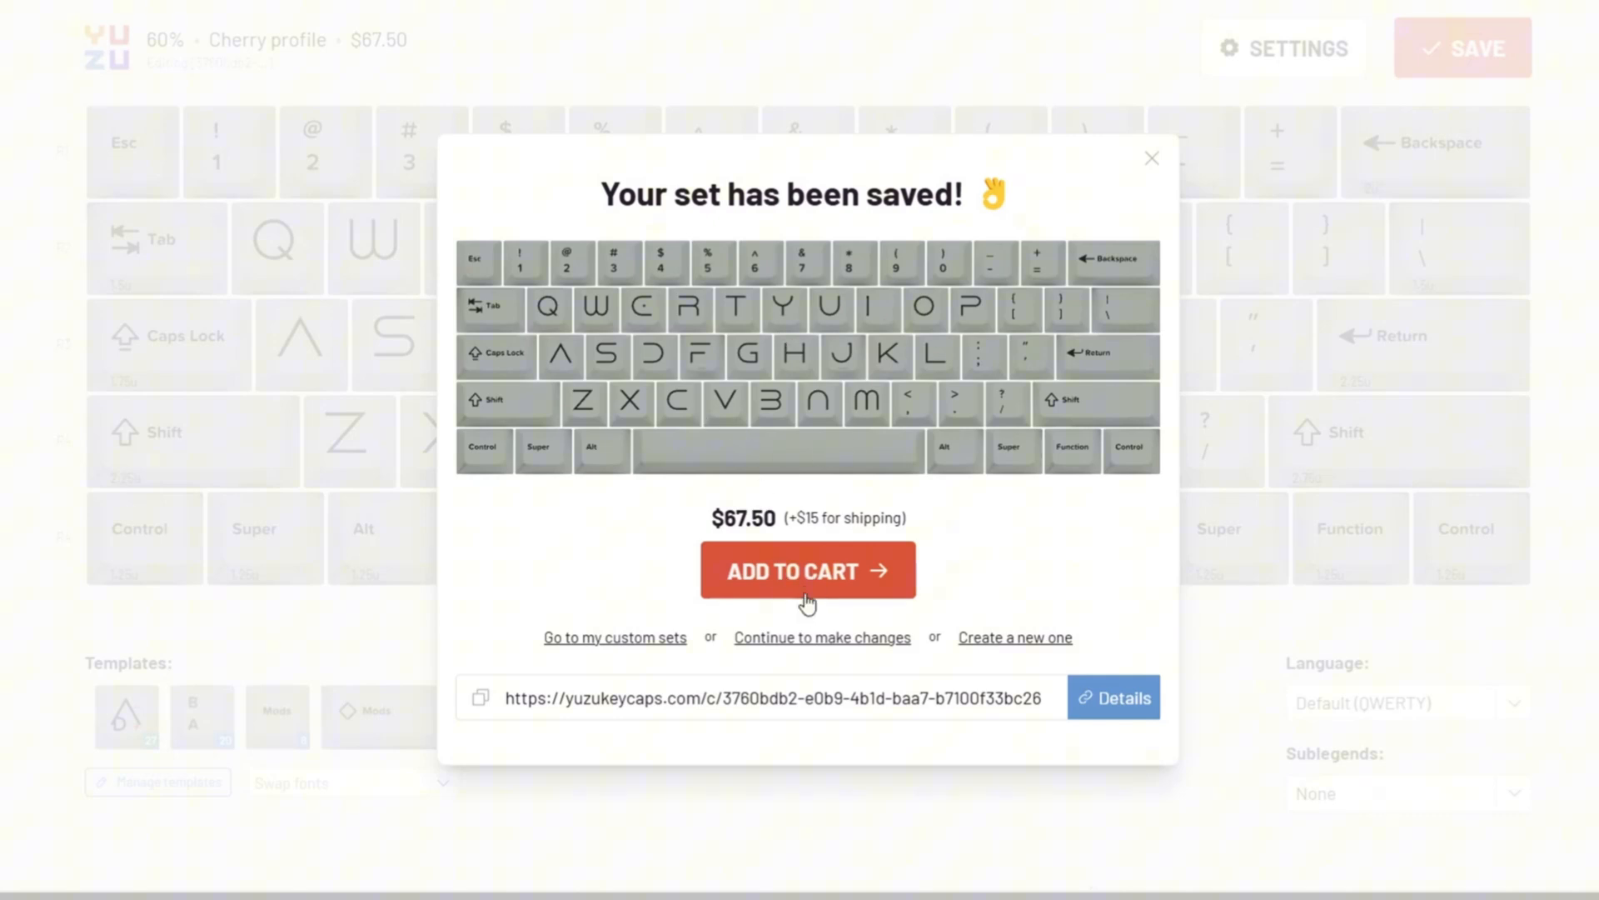
Step: Add the set to the cart, tick the purchase confirmation, and view the second sample order photo
click(808, 570)
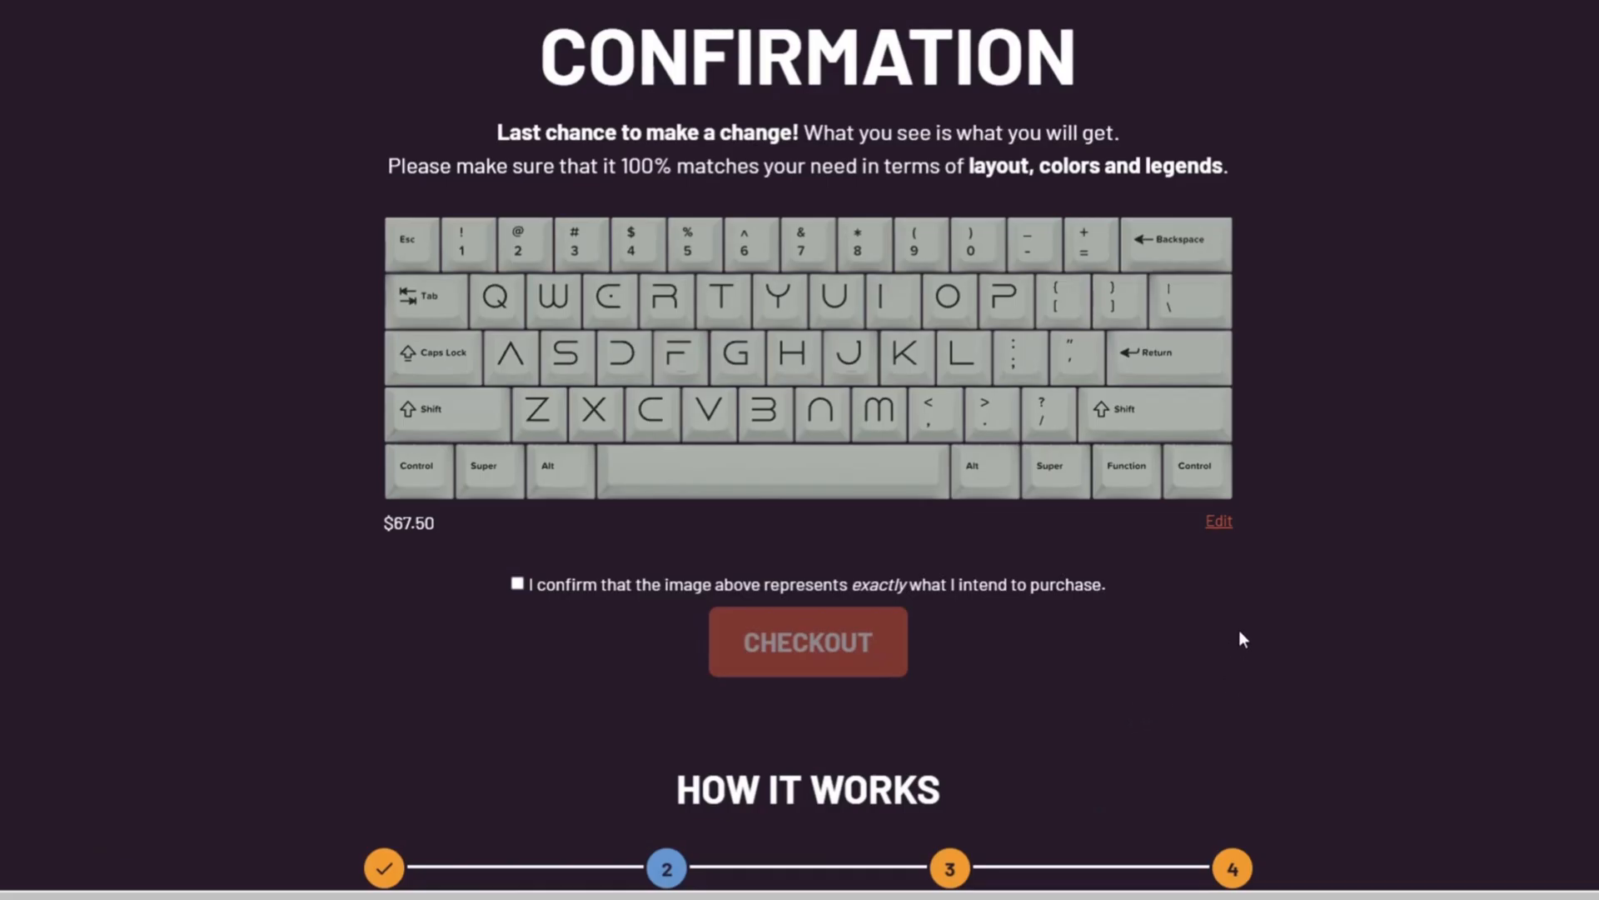
click(516, 583)
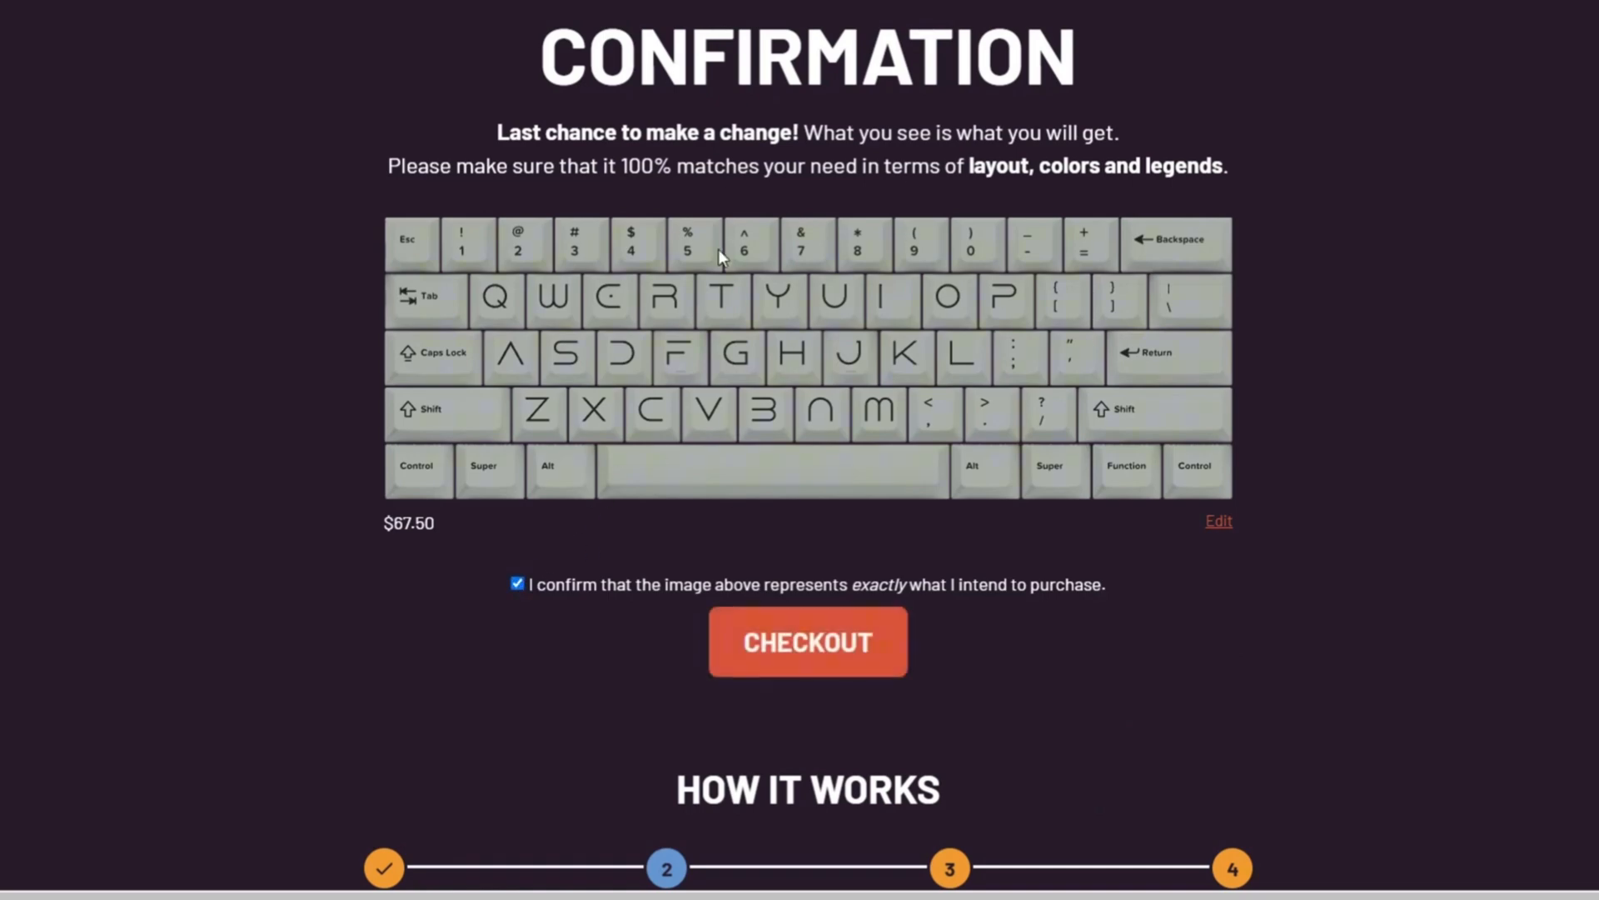
mouse_move(790, 353)
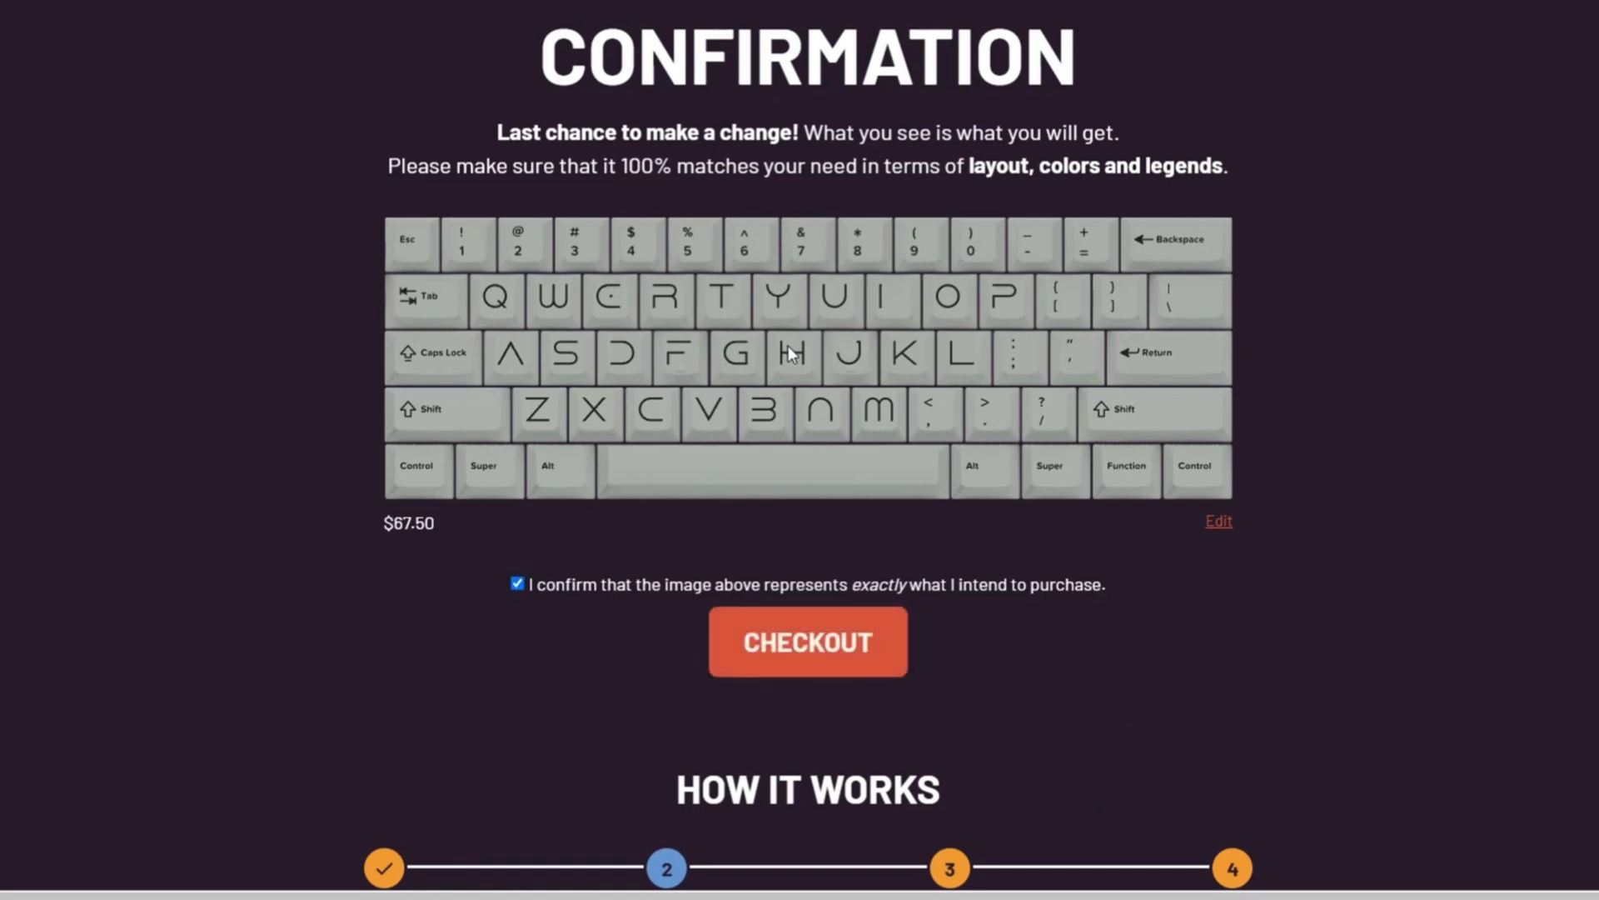
mouse_move(1220, 521)
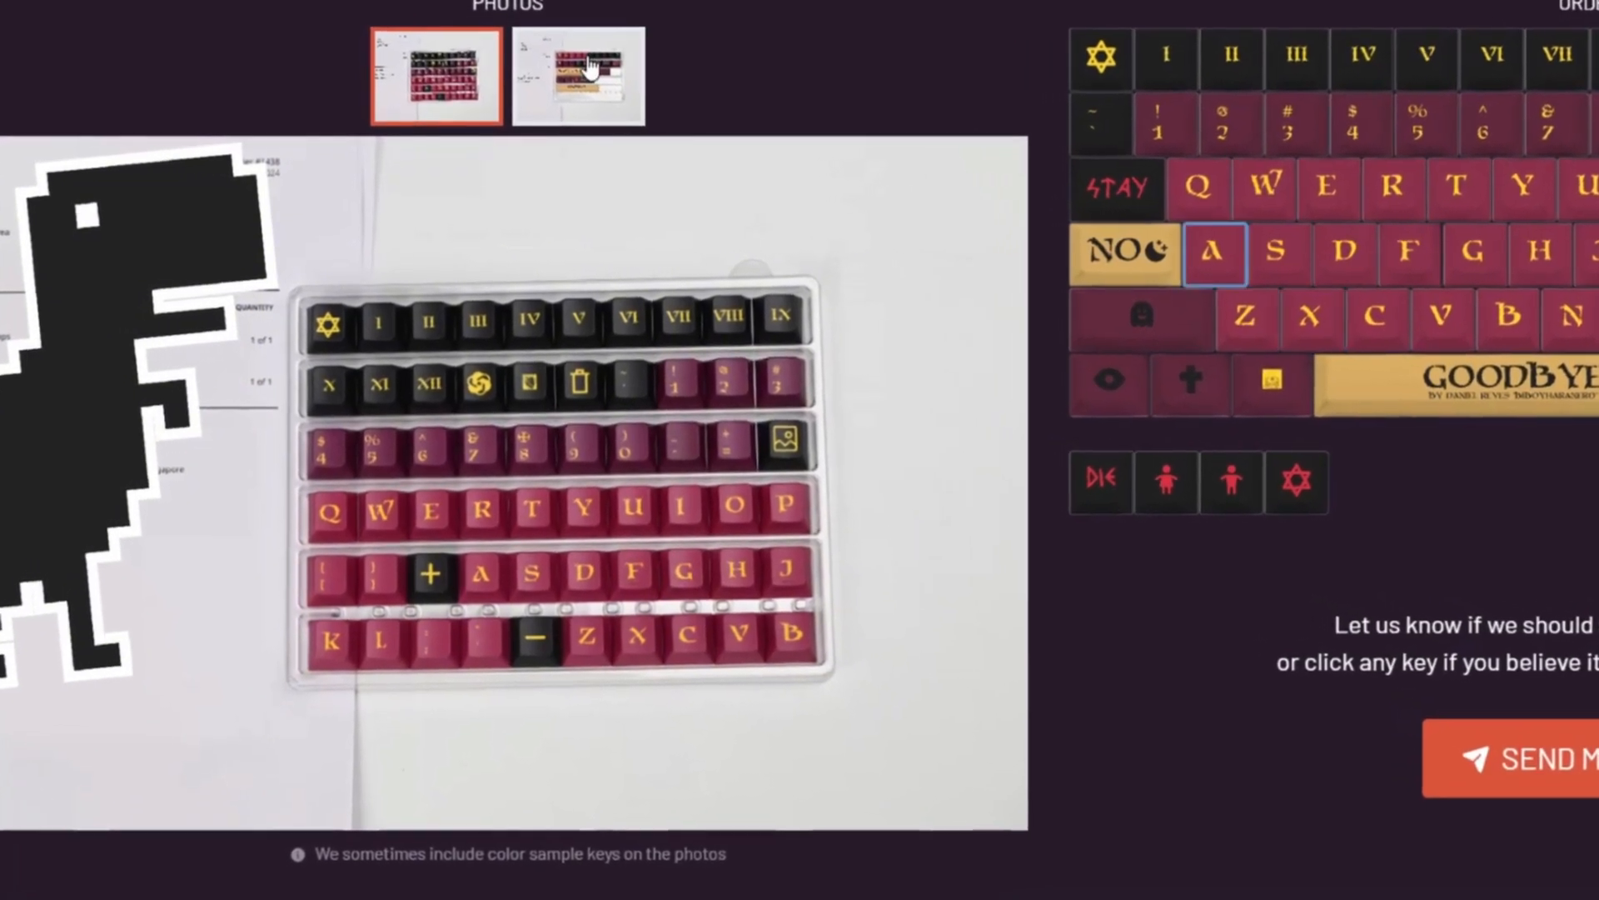
click(578, 75)
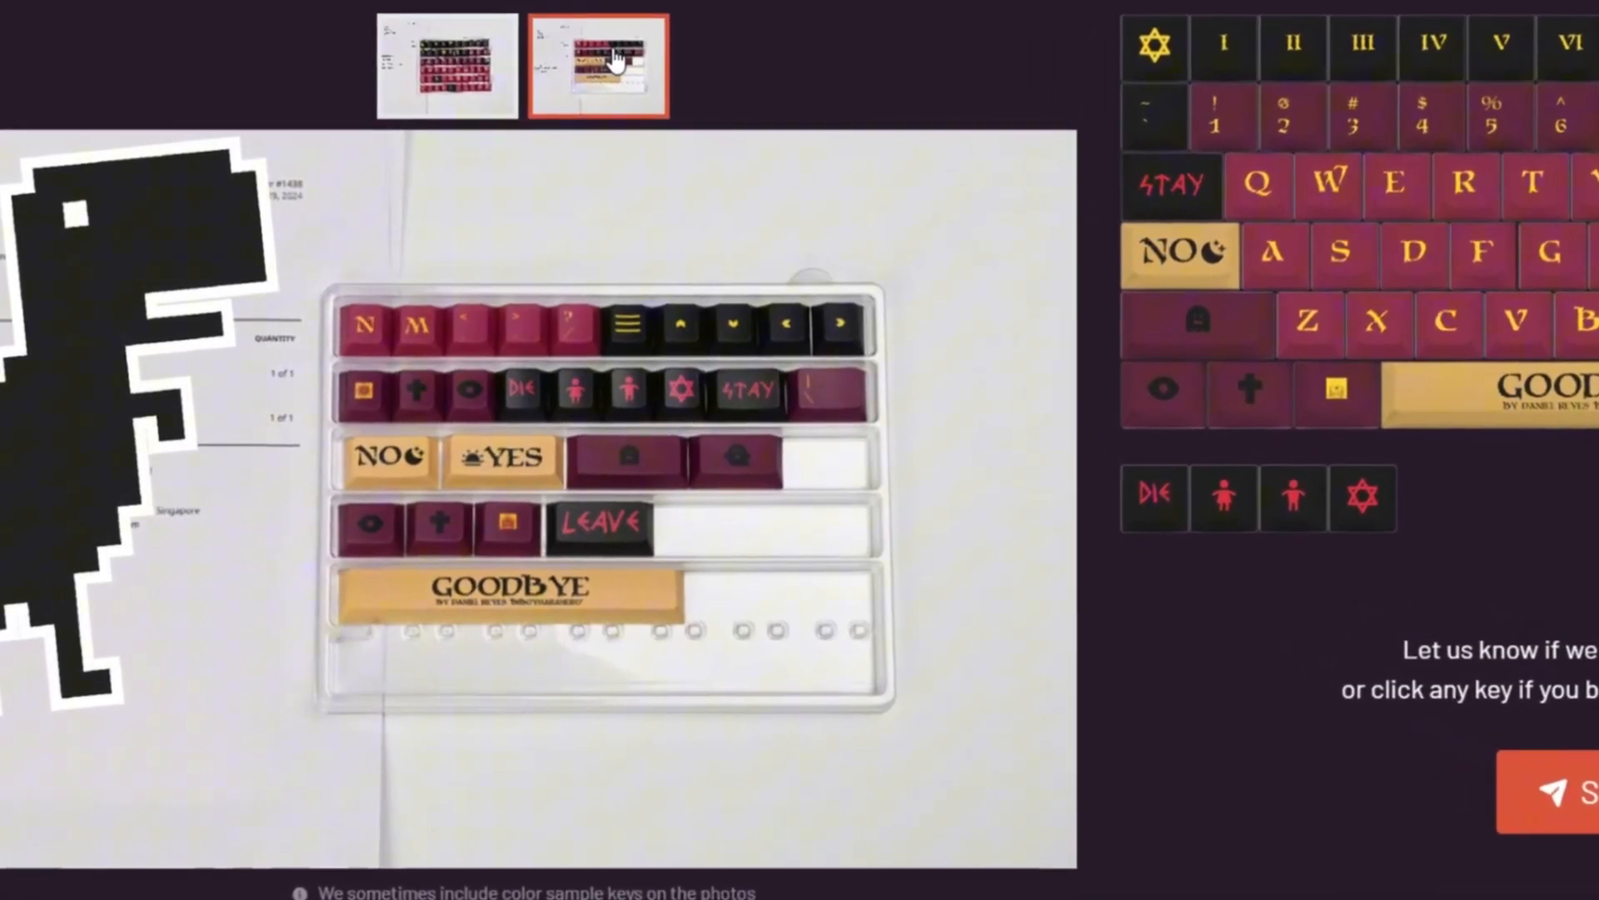